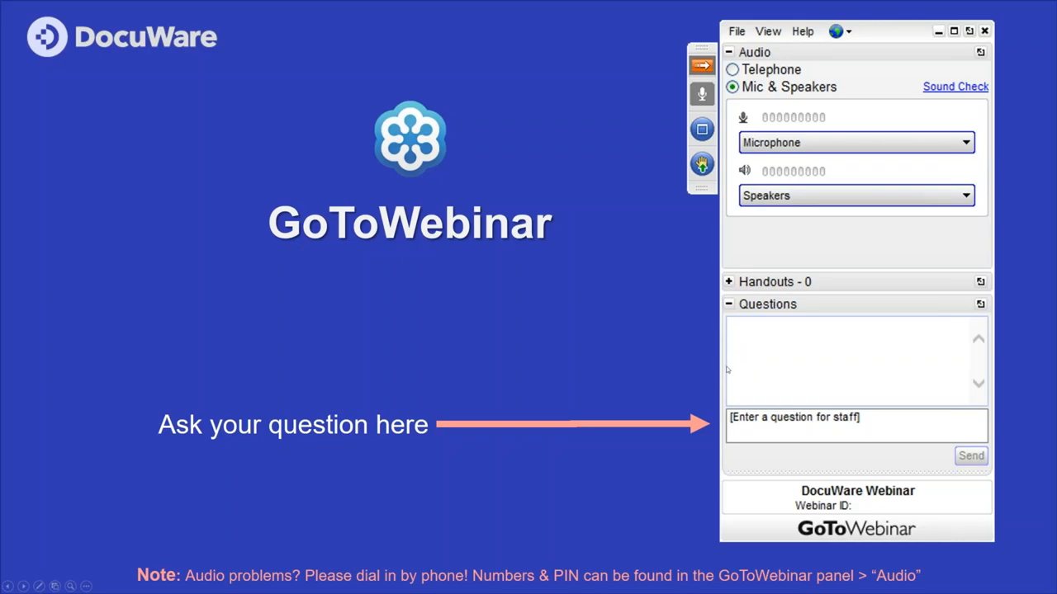
{"action": "mouse_move", "coordinate": [736, 451]}
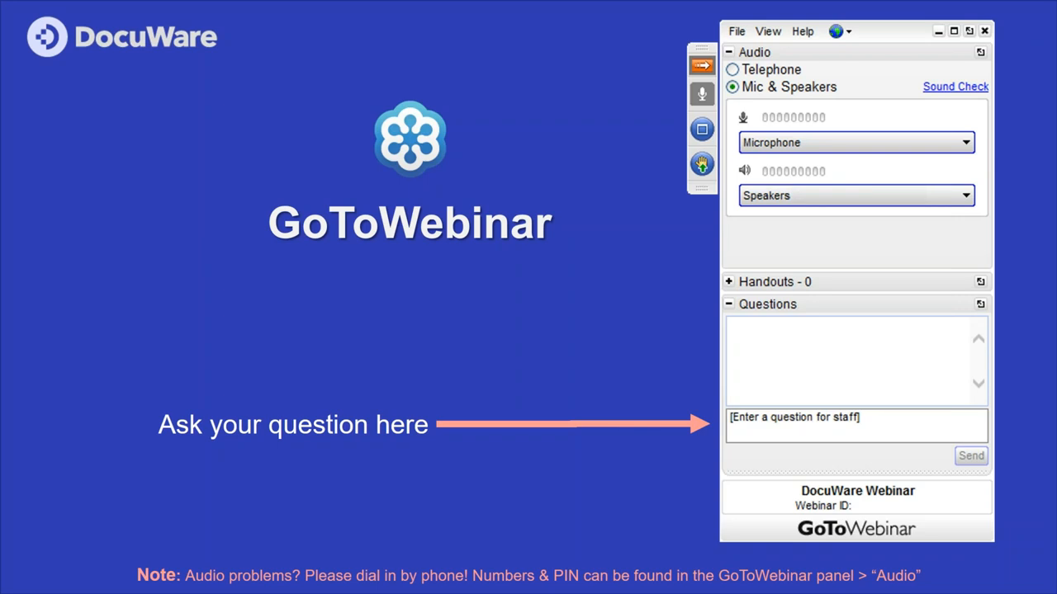
{"action": "mouse_move", "coordinate": [1052, 218]}
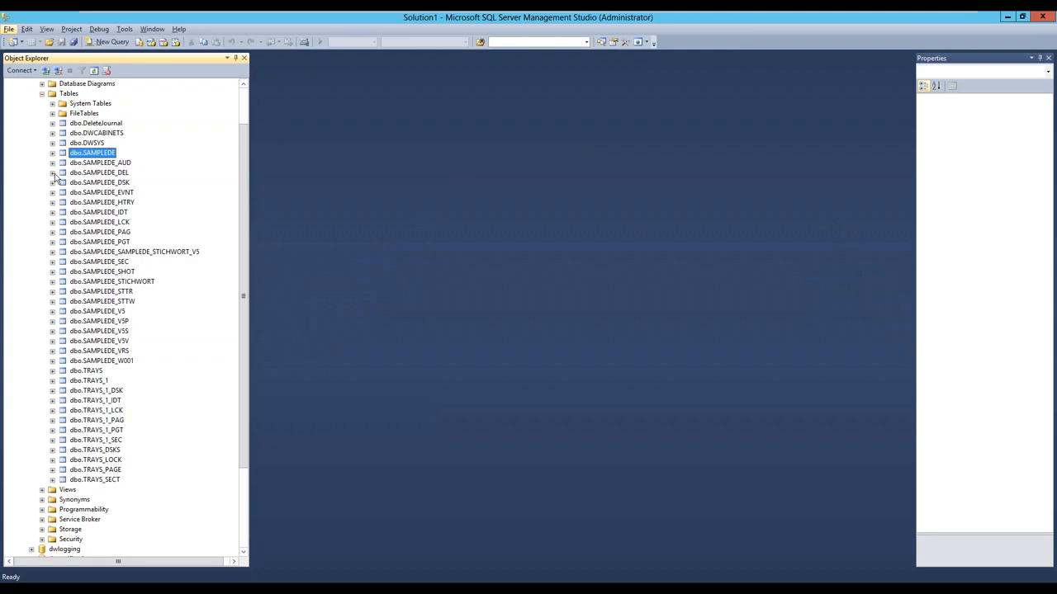
{"action": "mouse_move", "coordinate": [208, 108]}
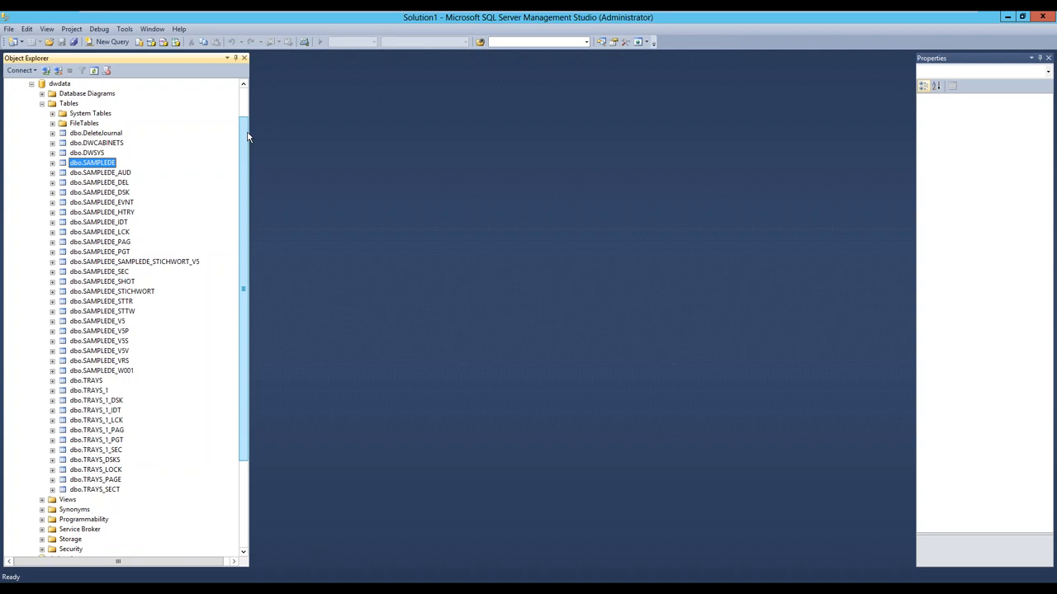
{"action": "mouse_move", "coordinate": [135, 182]}
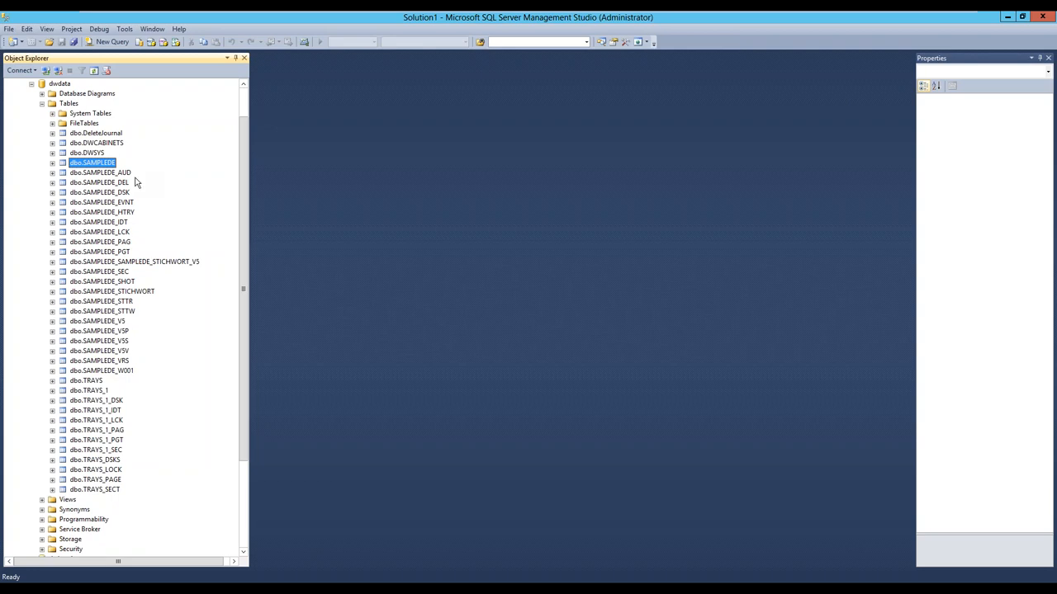
{"action": "mouse_move", "coordinate": [235, 221]}
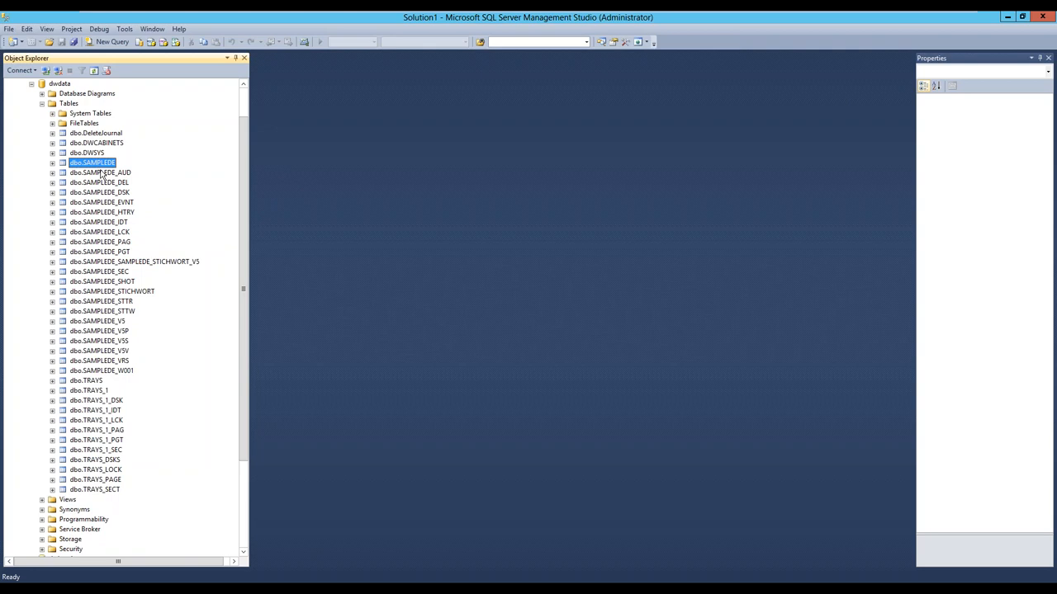
- Step through the SAMPLEDE tables (AUD, DSK, PAG, PGT, SEC, VI) and return to the main SAMPLEDE table
{"action": "left_click", "coordinate": [99, 174]}
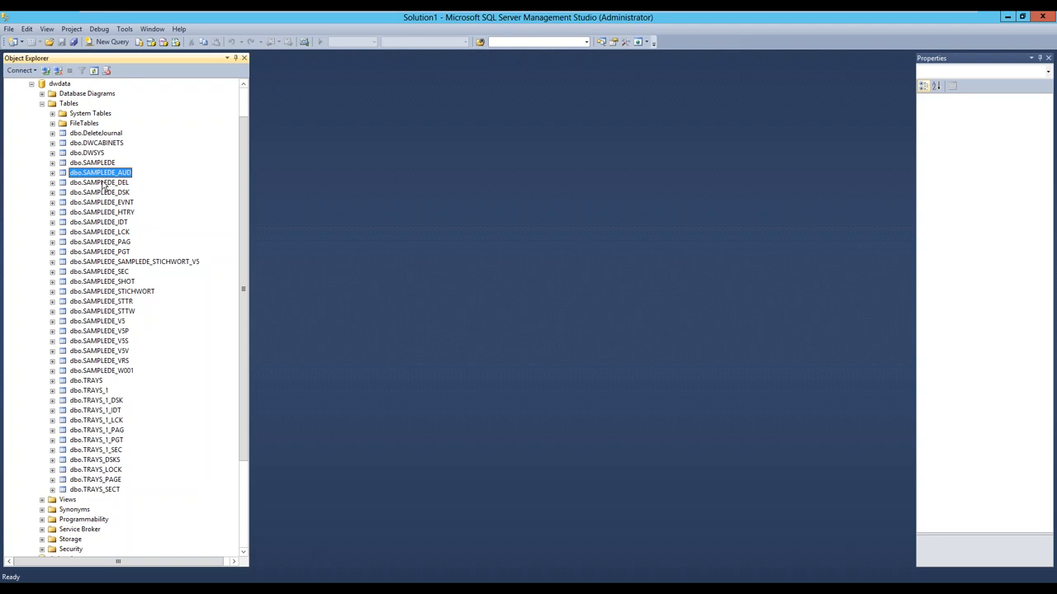
{"action": "left_click", "coordinate": [99, 192]}
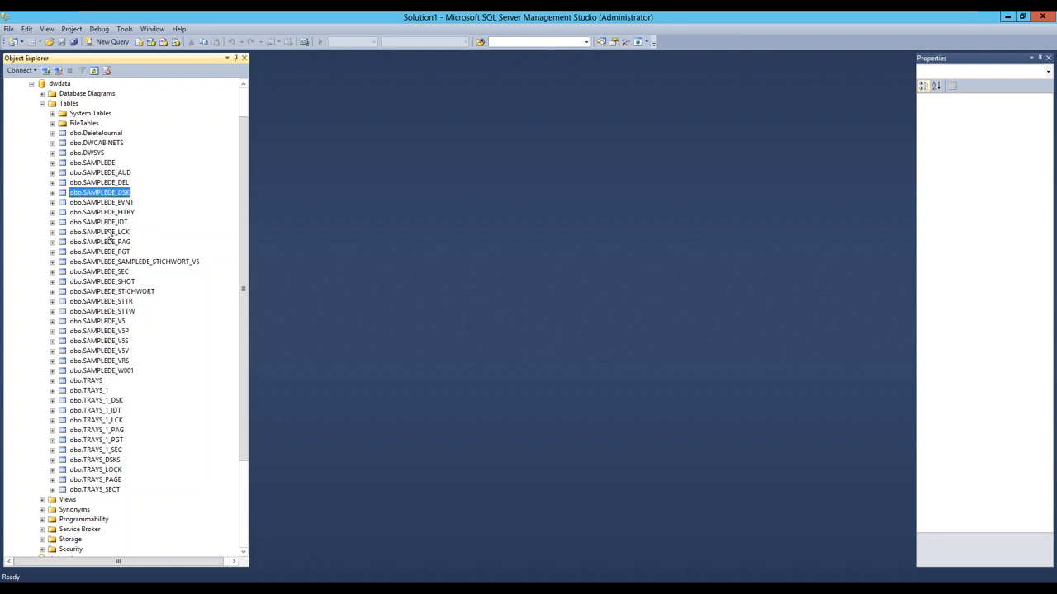
{"action": "left_click", "coordinate": [99, 241]}
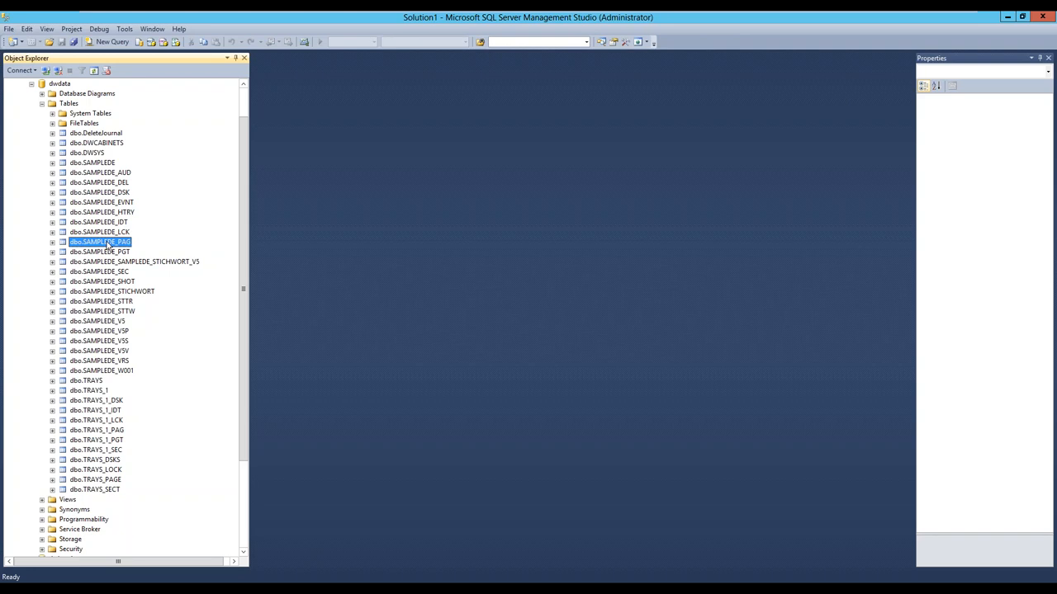
{"action": "mouse_move", "coordinate": [108, 251]}
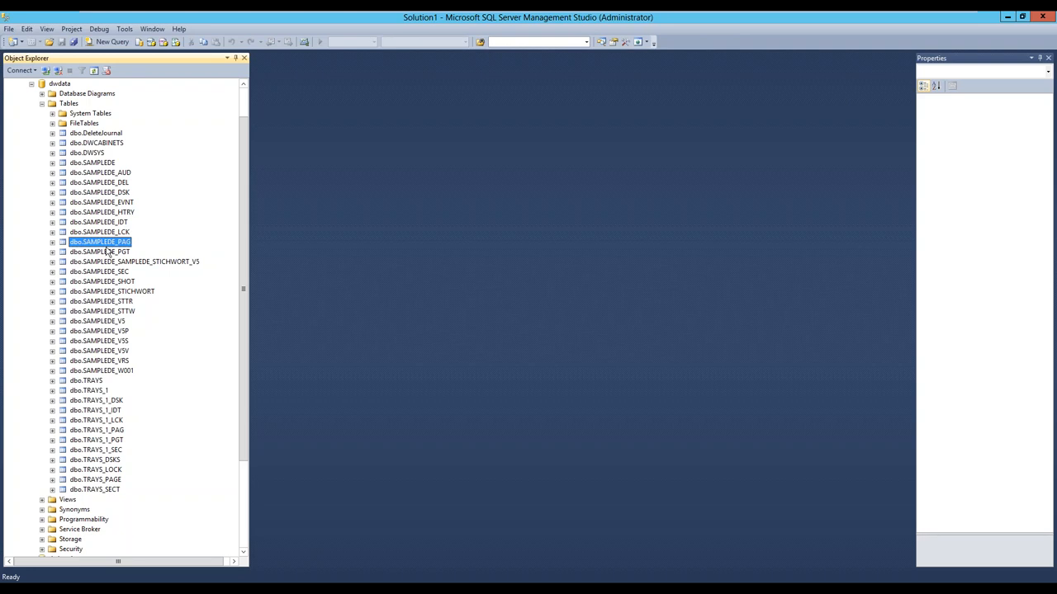
{"action": "left_click", "coordinate": [99, 251]}
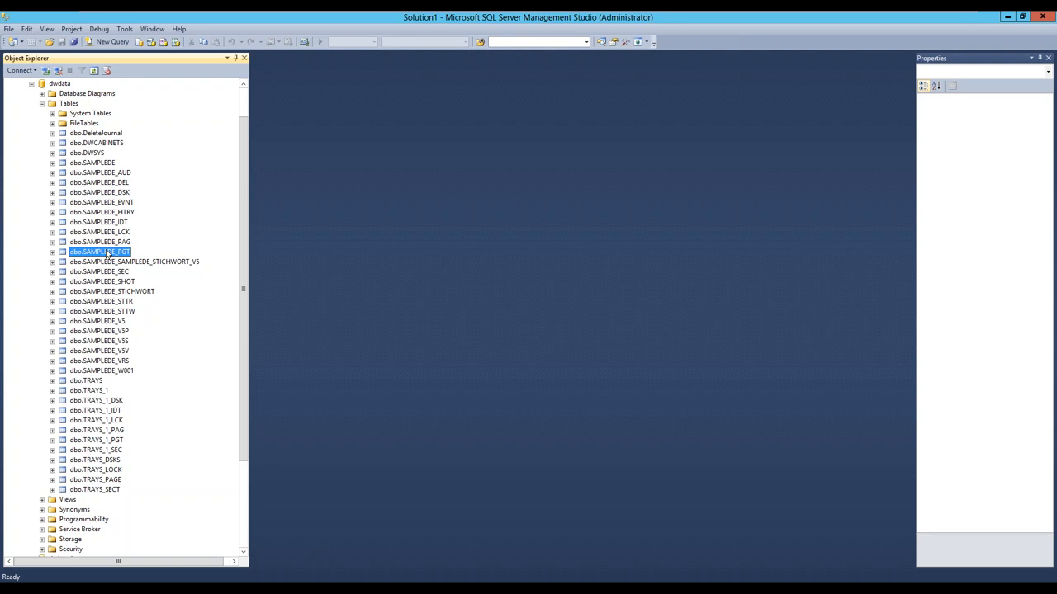
{"action": "mouse_move", "coordinate": [124, 281]}
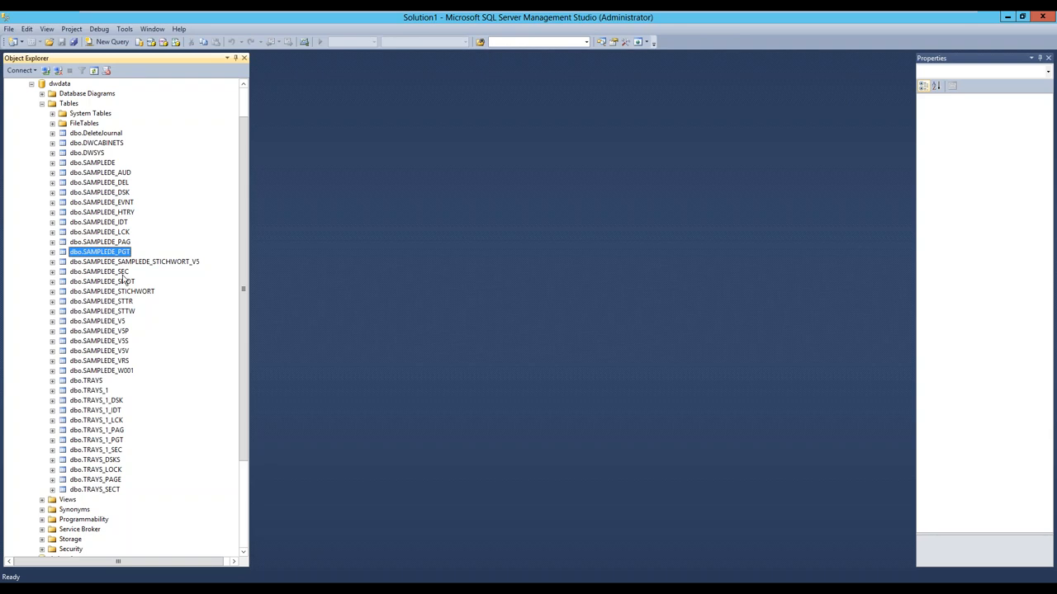
{"action": "left_click", "coordinate": [99, 270]}
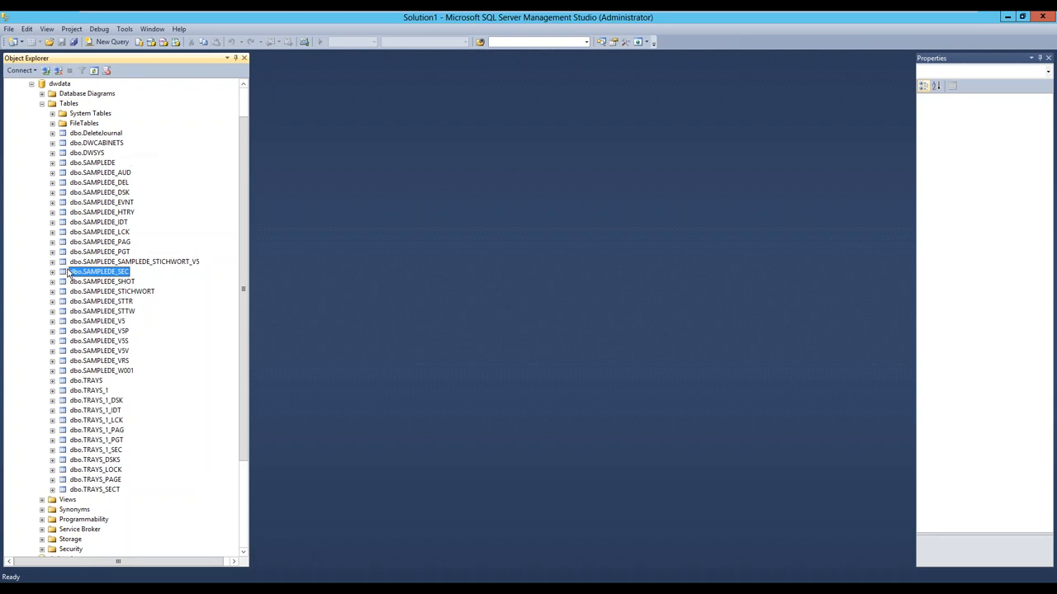
{"action": "left_click", "coordinate": [98, 320]}
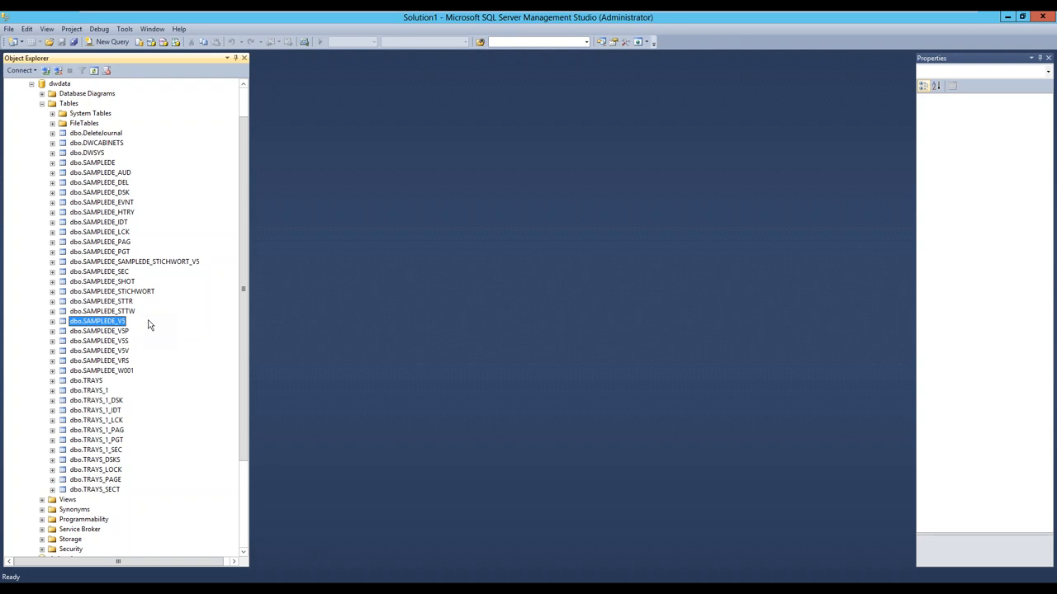
{"action": "left_click", "coordinate": [93, 162]}
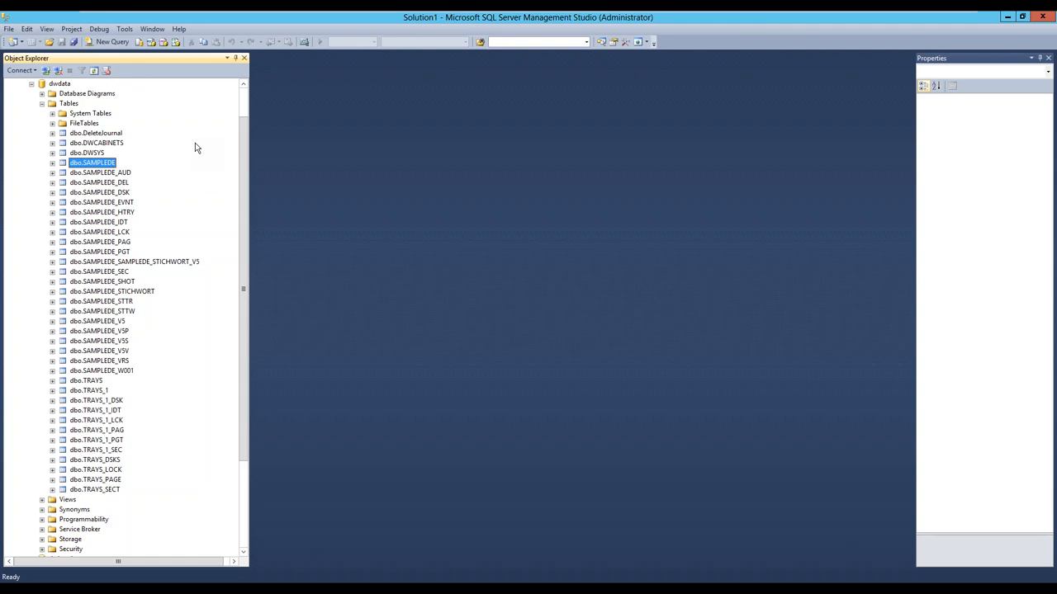
{"action": "mouse_move", "coordinate": [95, 220]}
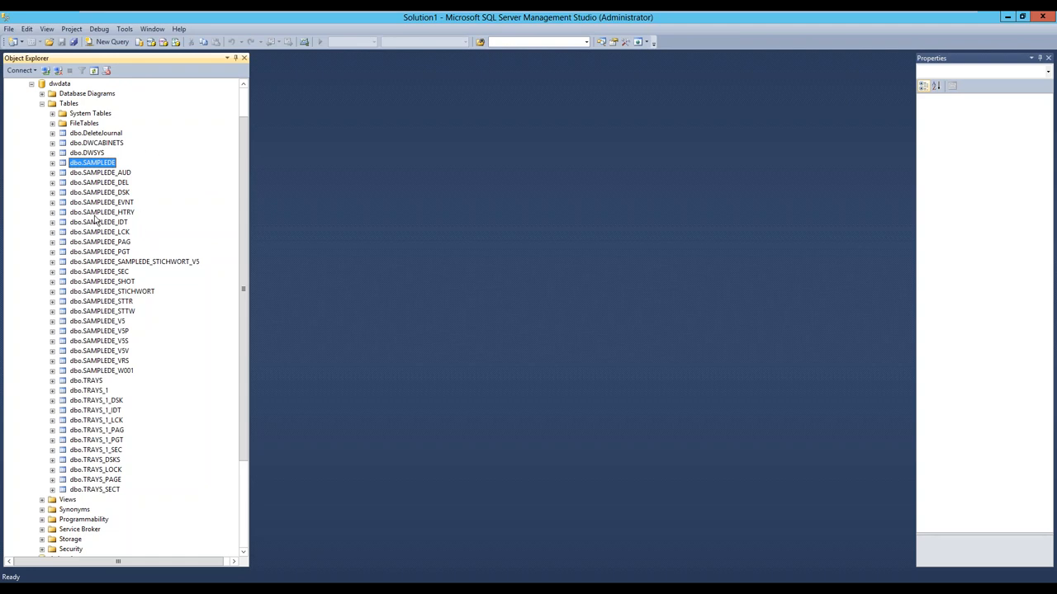
- Point out the SAMPLEDE_HTRY and last SAMPLEDE tables, then TRAVIS, TRAVIS_1_IDT and TRAVIS_1_LCK
{"action": "left_click", "coordinate": [102, 211]}
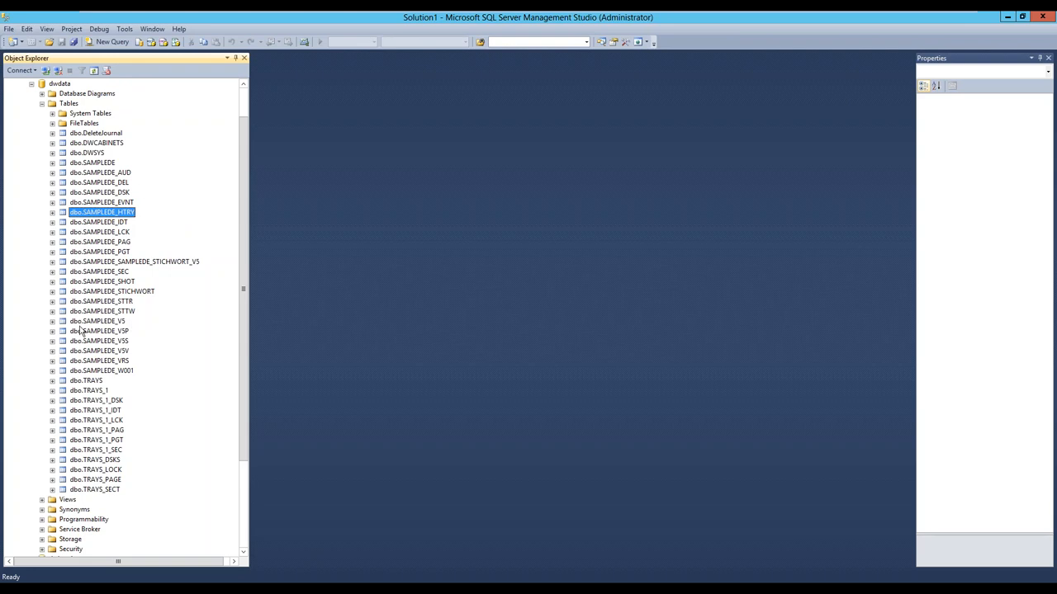
{"action": "left_click", "coordinate": [102, 370]}
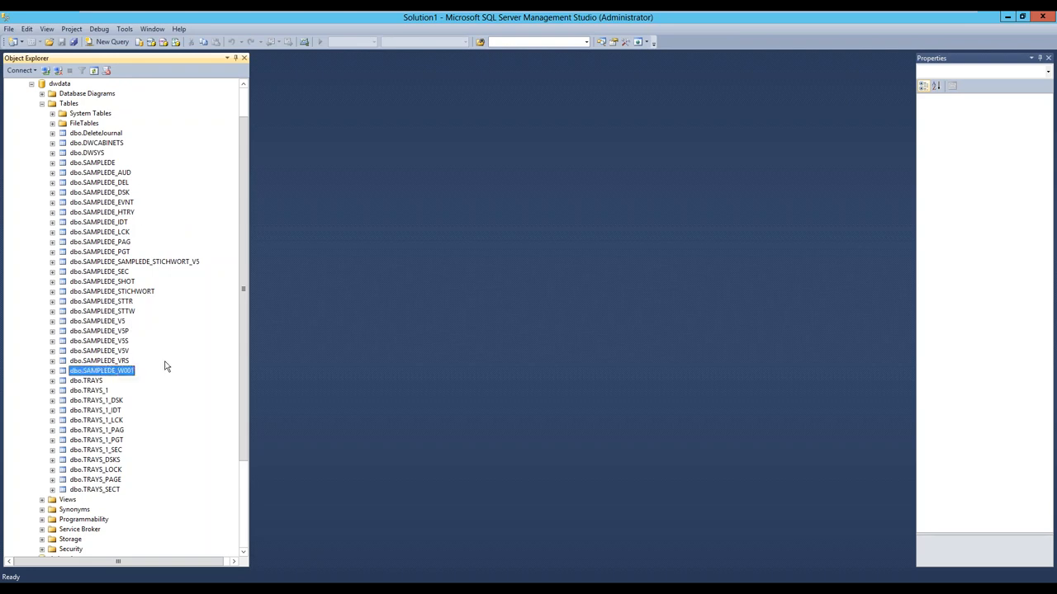
{"action": "mouse_move", "coordinate": [165, 297]}
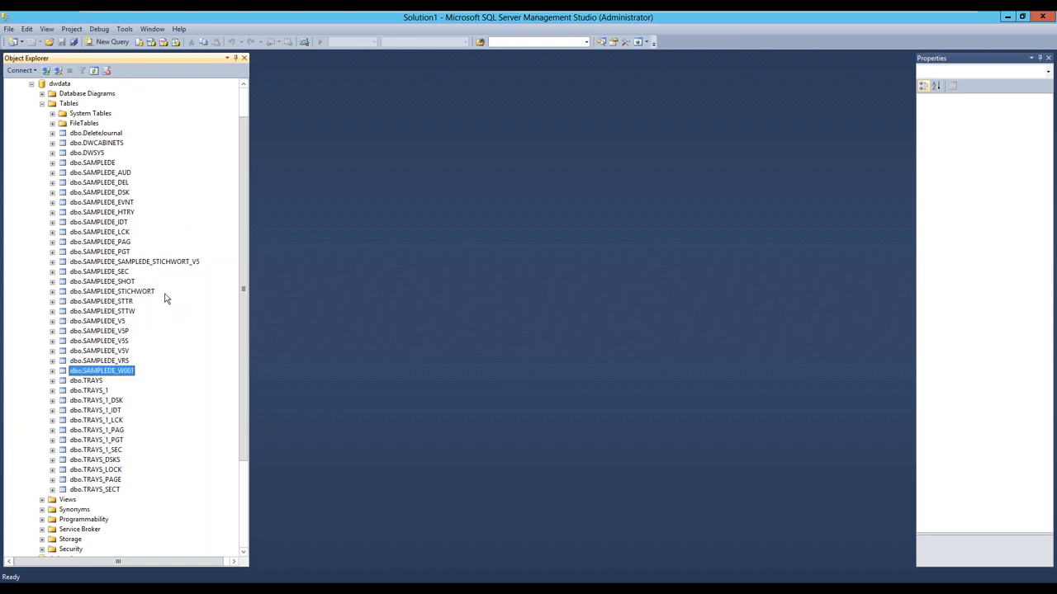
{"action": "left_click", "coordinate": [86, 380]}
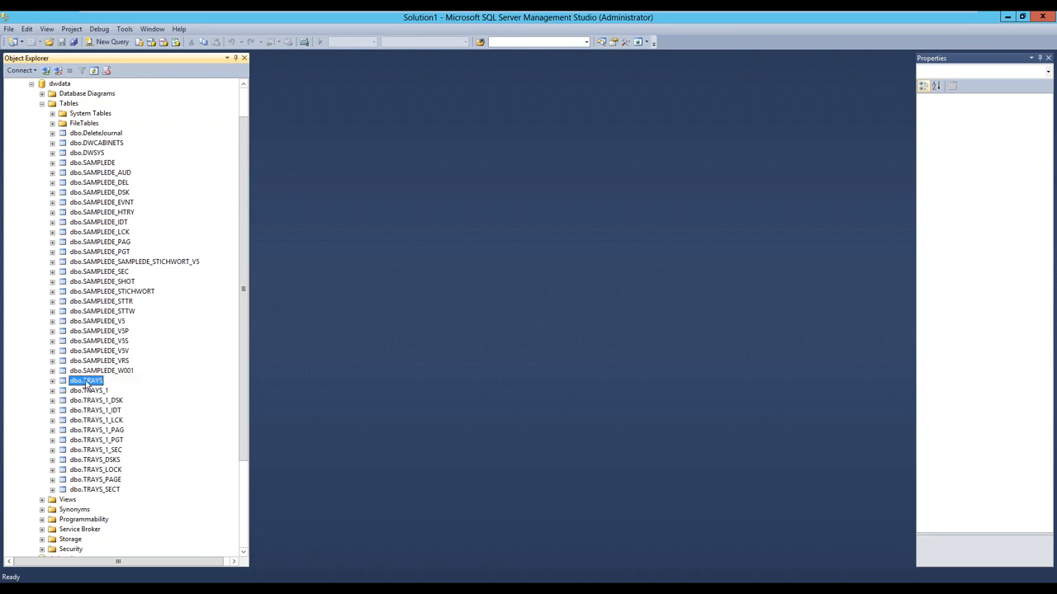
{"action": "mouse_move", "coordinate": [148, 382]}
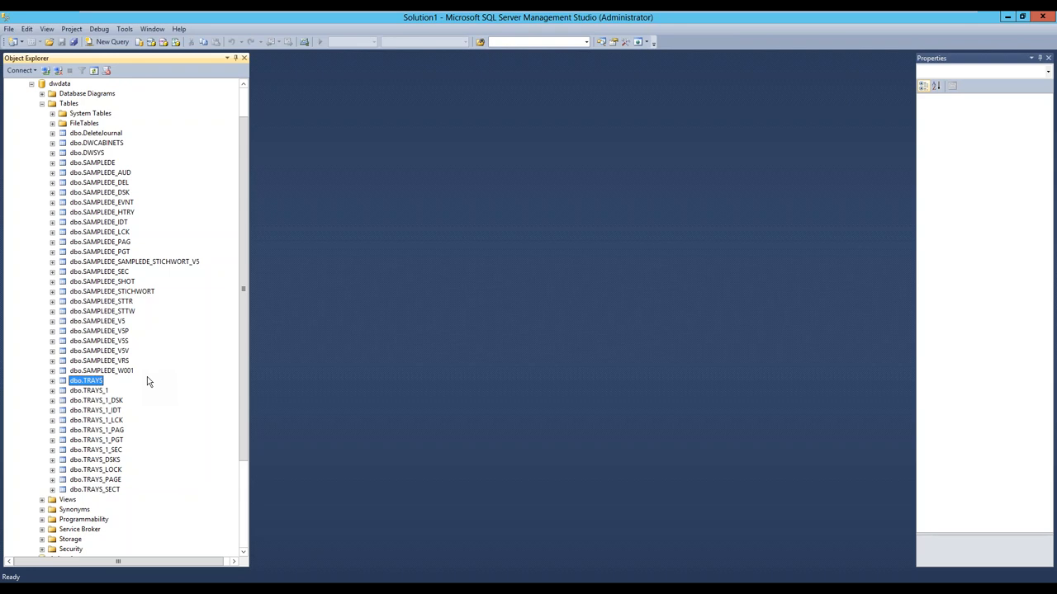
{"action": "mouse_move", "coordinate": [79, 379]}
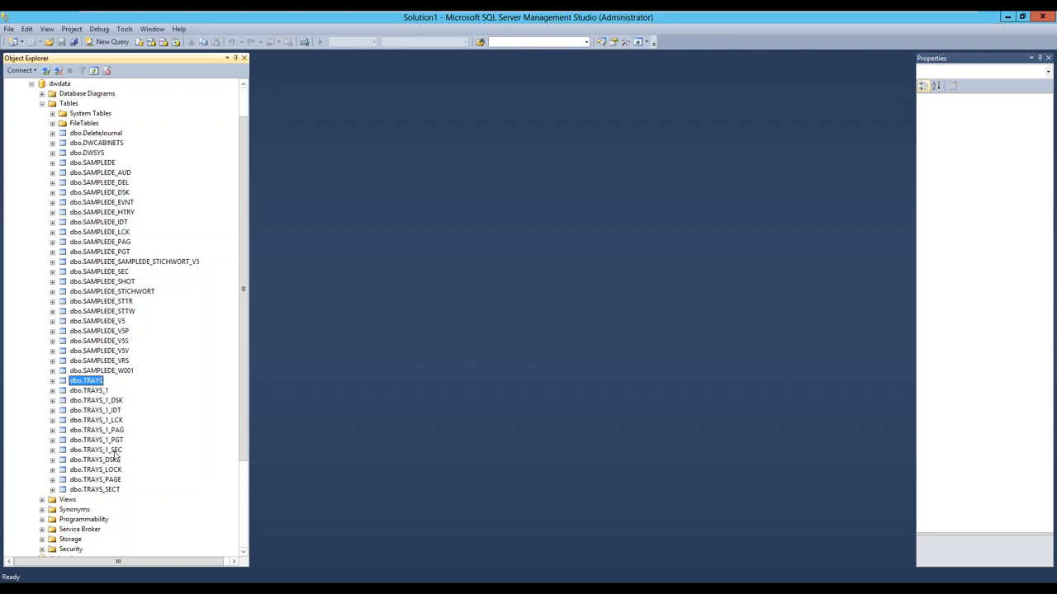
{"action": "mouse_move", "coordinate": [155, 443]}
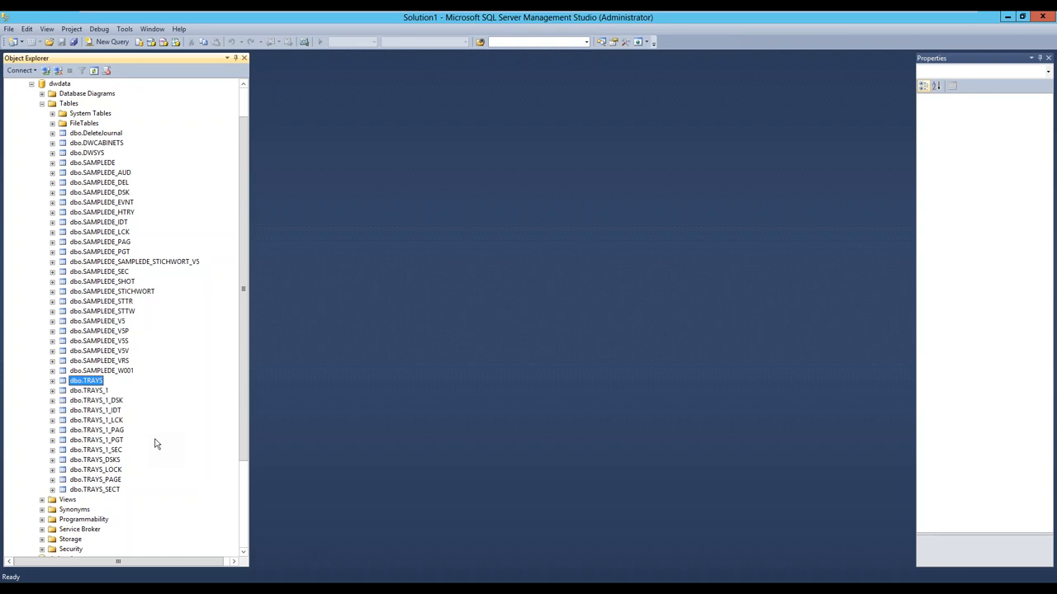
{"action": "mouse_move", "coordinate": [122, 444]}
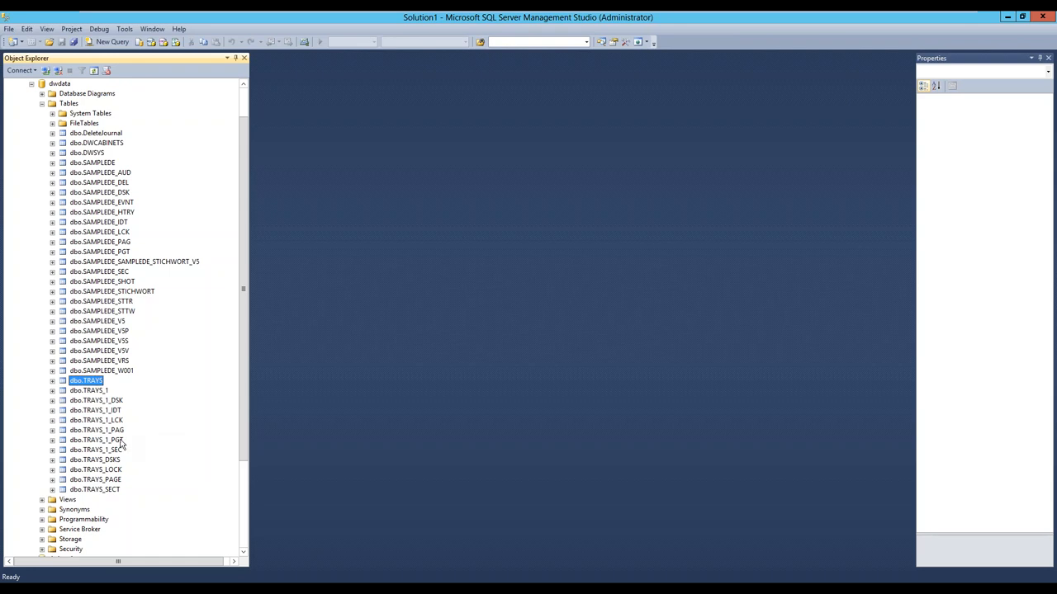
{"action": "mouse_move", "coordinate": [106, 406]}
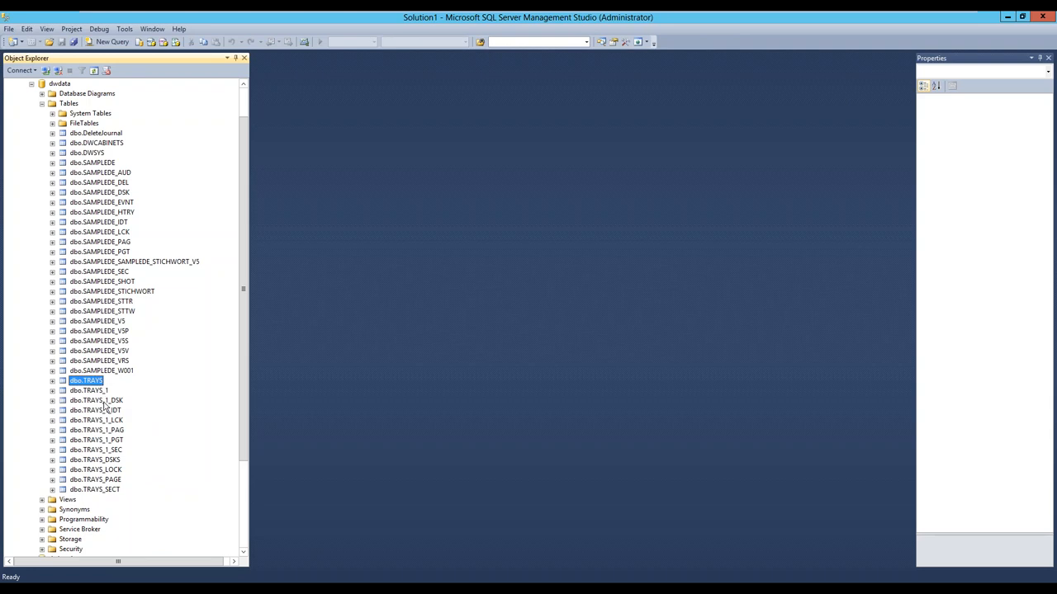
{"action": "left_click", "coordinate": [96, 410]}
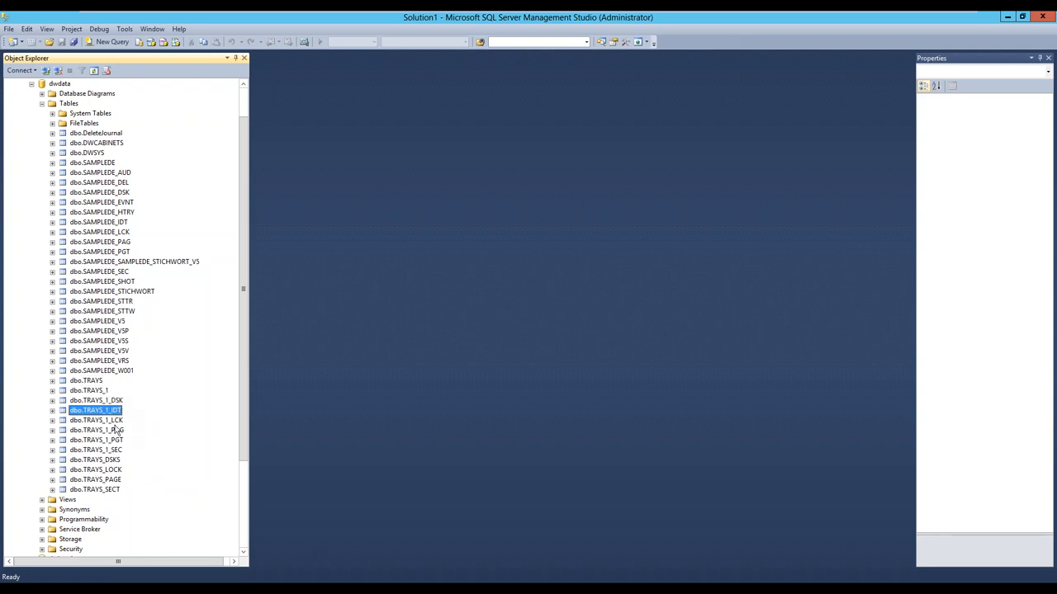
{"action": "left_click", "coordinate": [96, 421]}
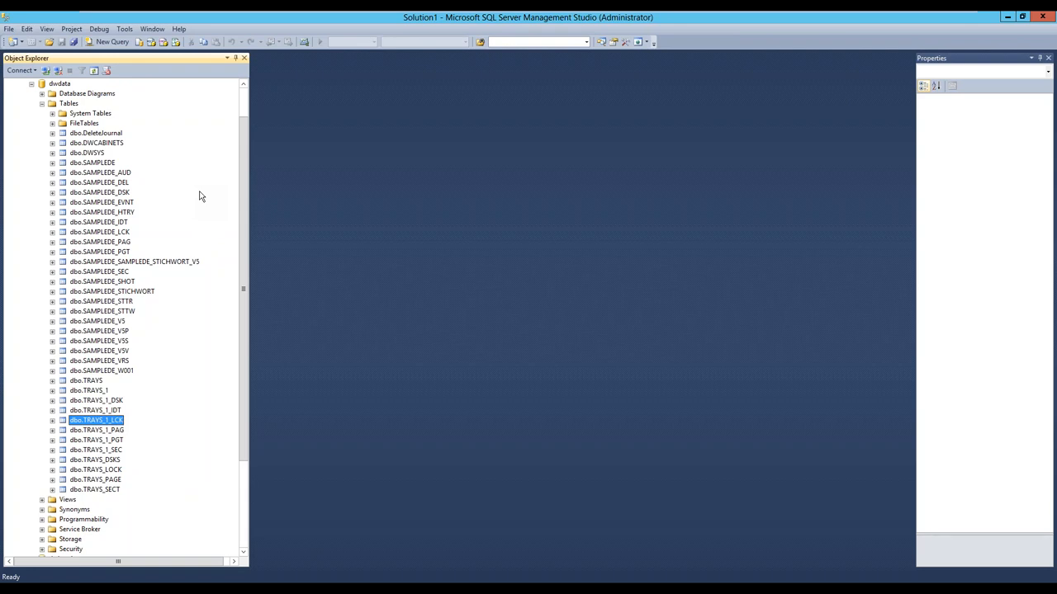
{"action": "mouse_move", "coordinate": [102, 162]}
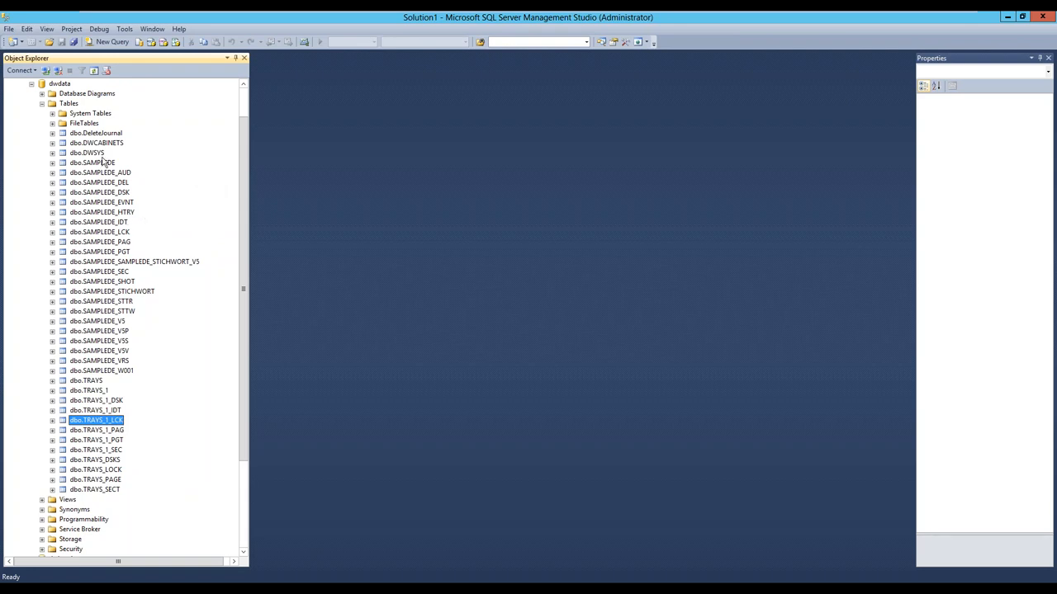
- Point out the DWSYS, SAMPLEDE_IDT, DWCABINETS and TRAVIS tables
{"action": "left_click", "coordinate": [86, 152]}
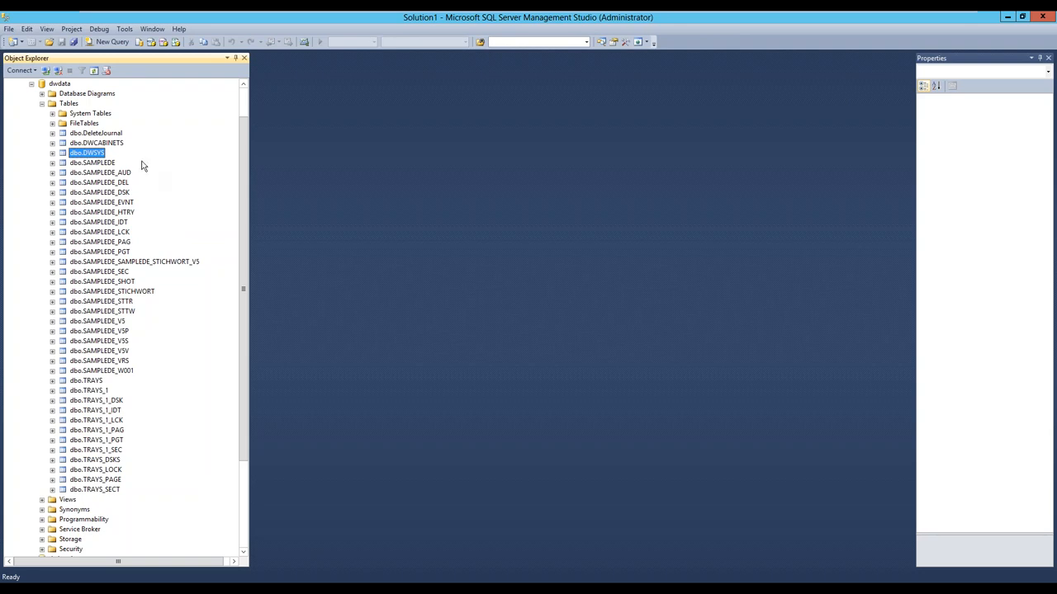
{"action": "mouse_move", "coordinate": [122, 221]}
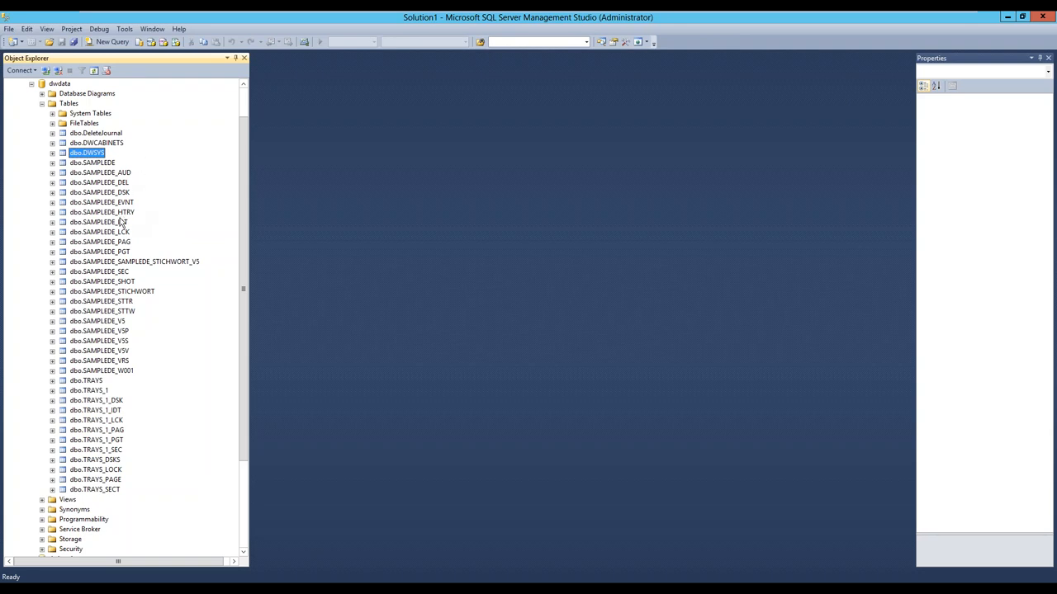
{"action": "left_click", "coordinate": [99, 221]}
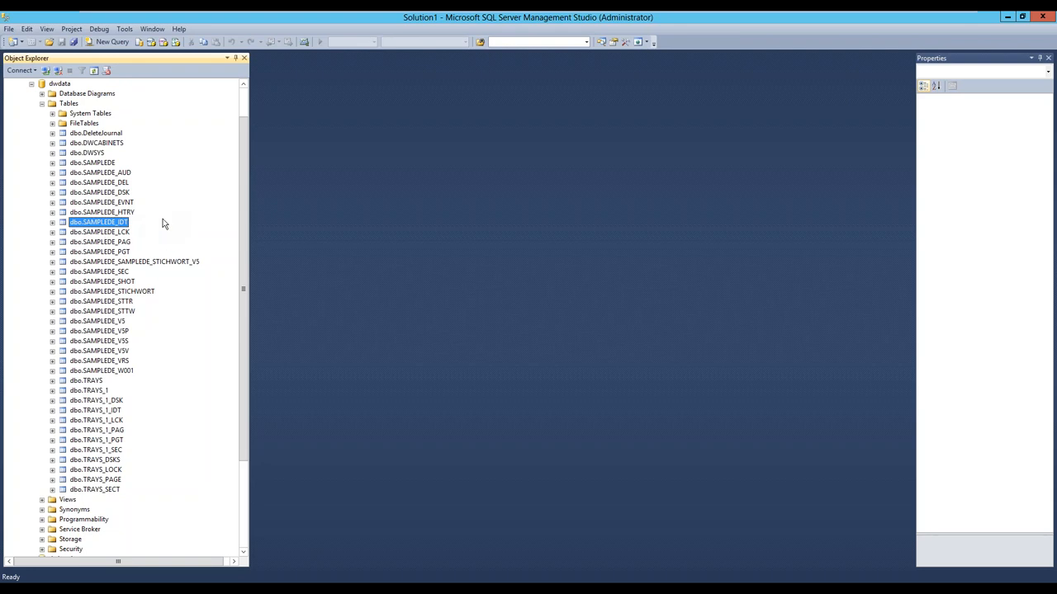
{"action": "left_click", "coordinate": [95, 142]}
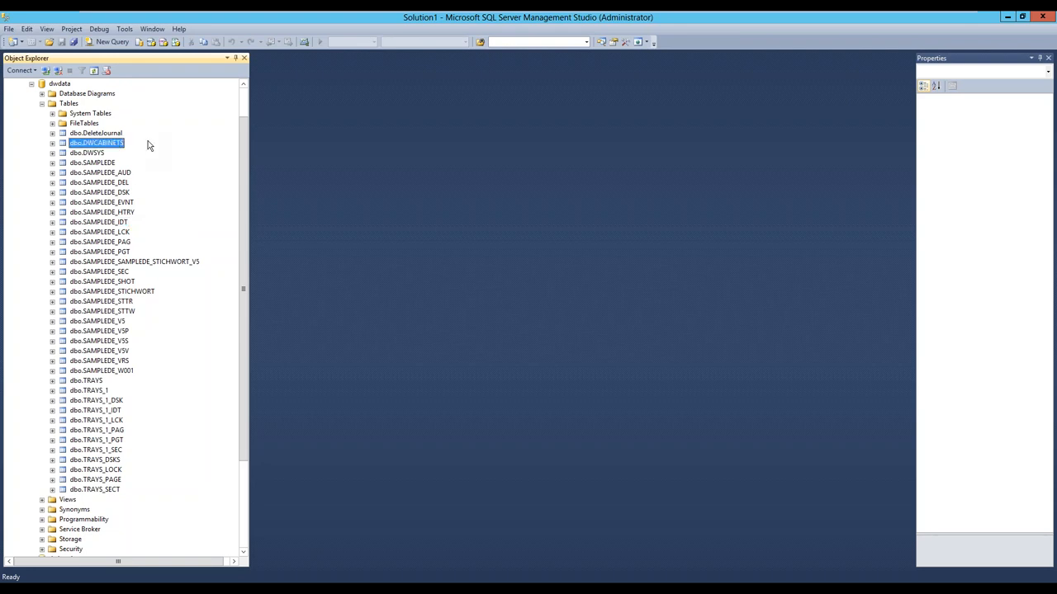
{"action": "mouse_move", "coordinate": [223, 294]}
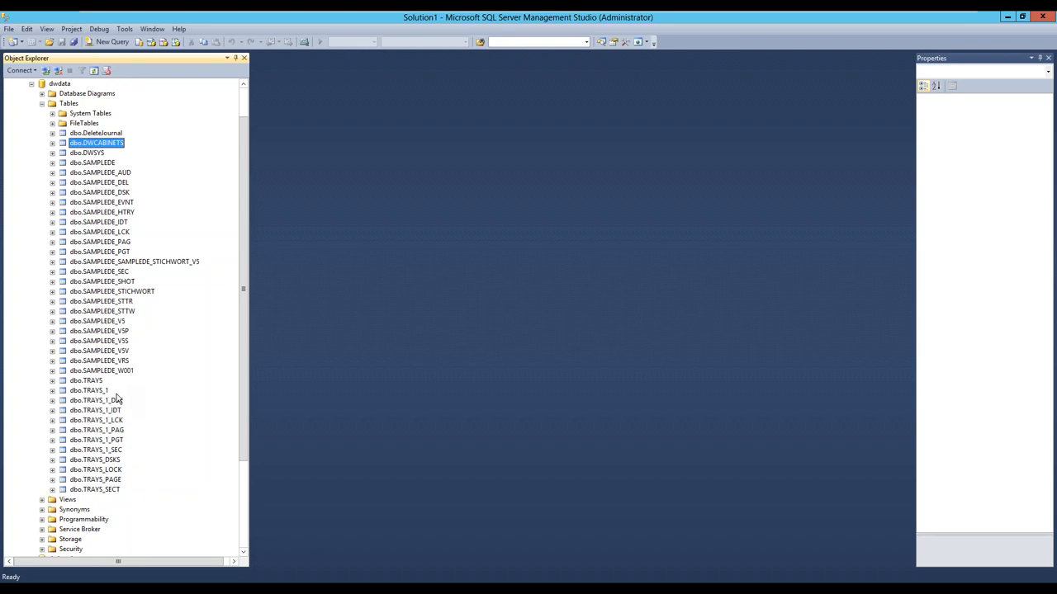
{"action": "left_click", "coordinate": [86, 380]}
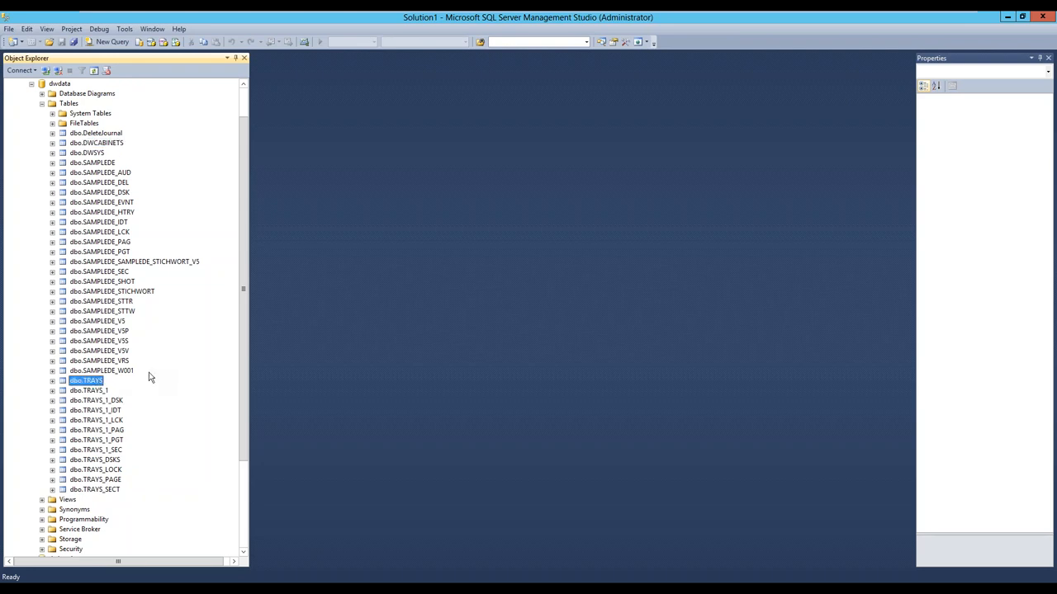
{"action": "mouse_move", "coordinate": [175, 351]}
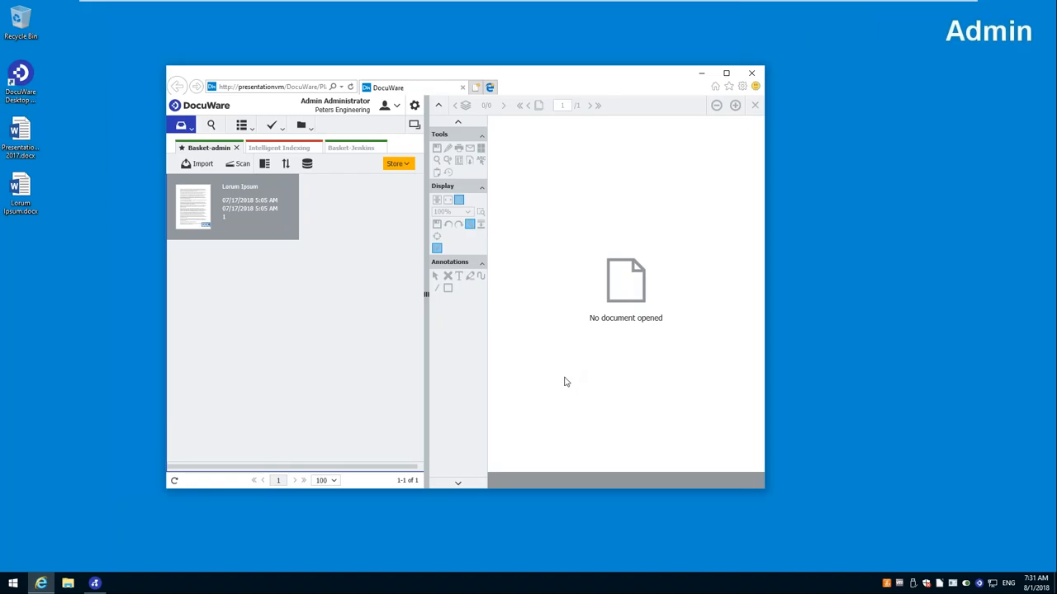
{"action": "mouse_move", "coordinate": [495, 304]}
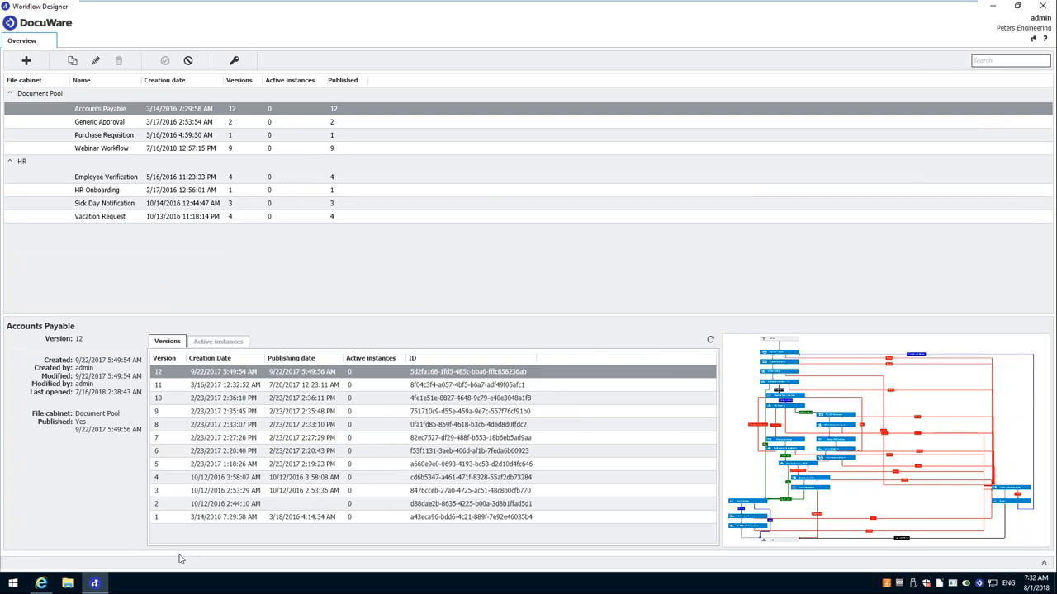
{"action": "mouse_move", "coordinate": [168, 570]}
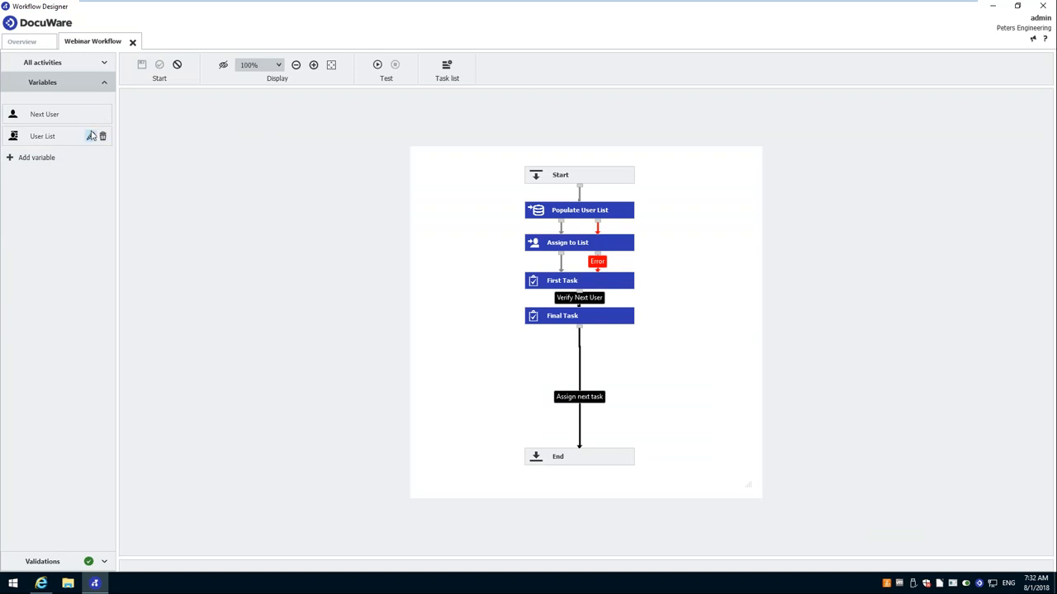
{"action": "left_click", "coordinate": [93, 136]}
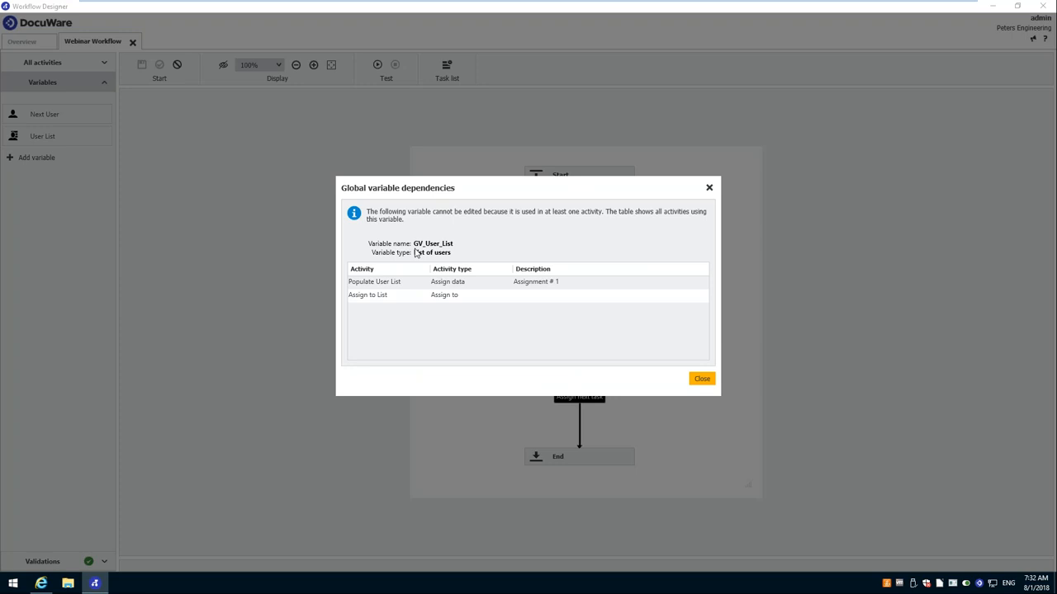
{"action": "left_click", "coordinate": [700, 378]}
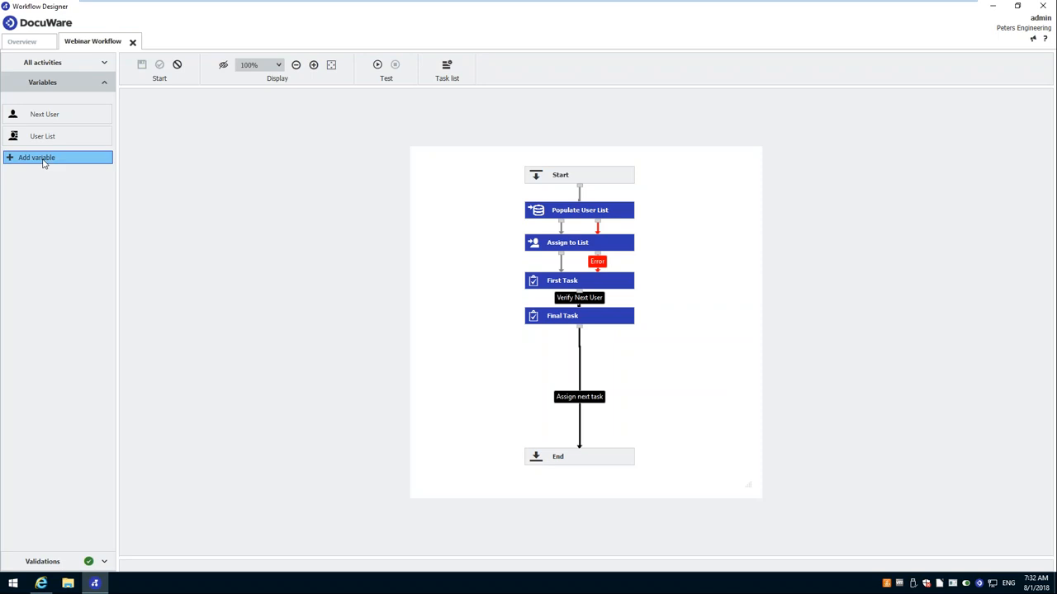
{"action": "left_click", "coordinate": [37, 156]}
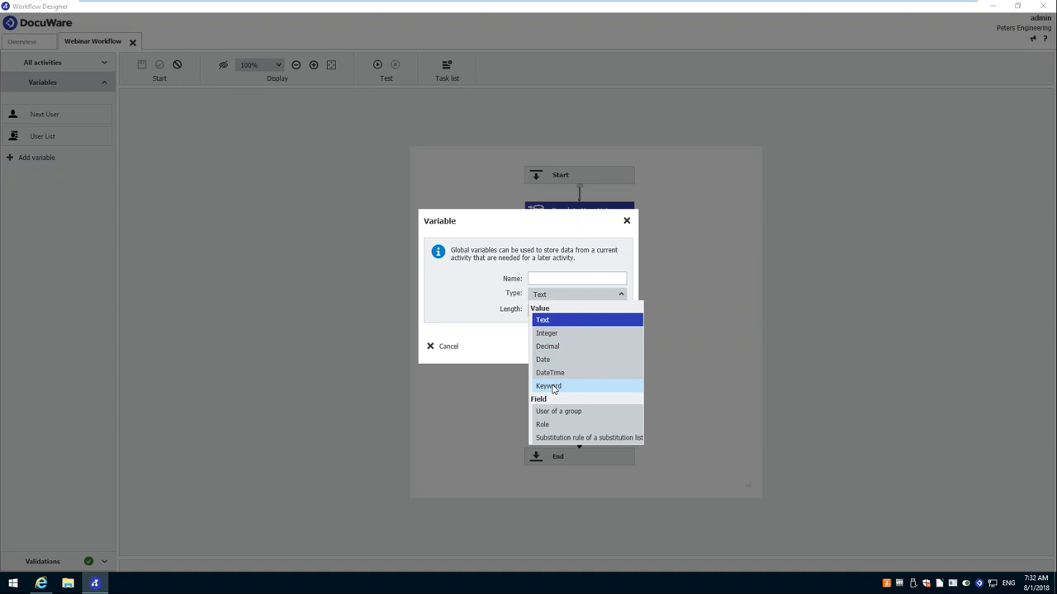
{"action": "left_click", "coordinate": [548, 386]}
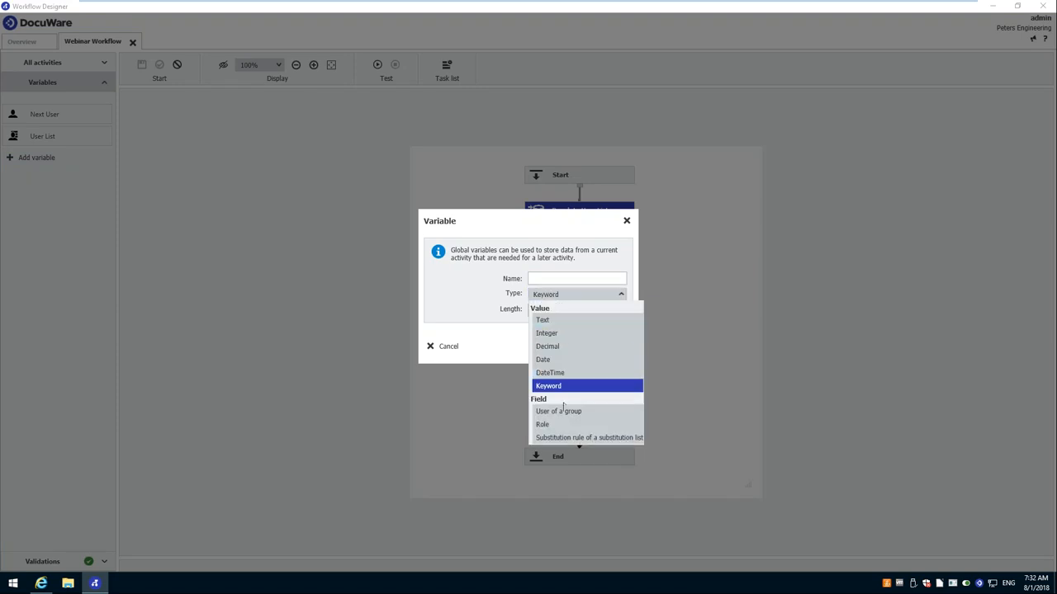
{"action": "mouse_move", "coordinate": [564, 426]}
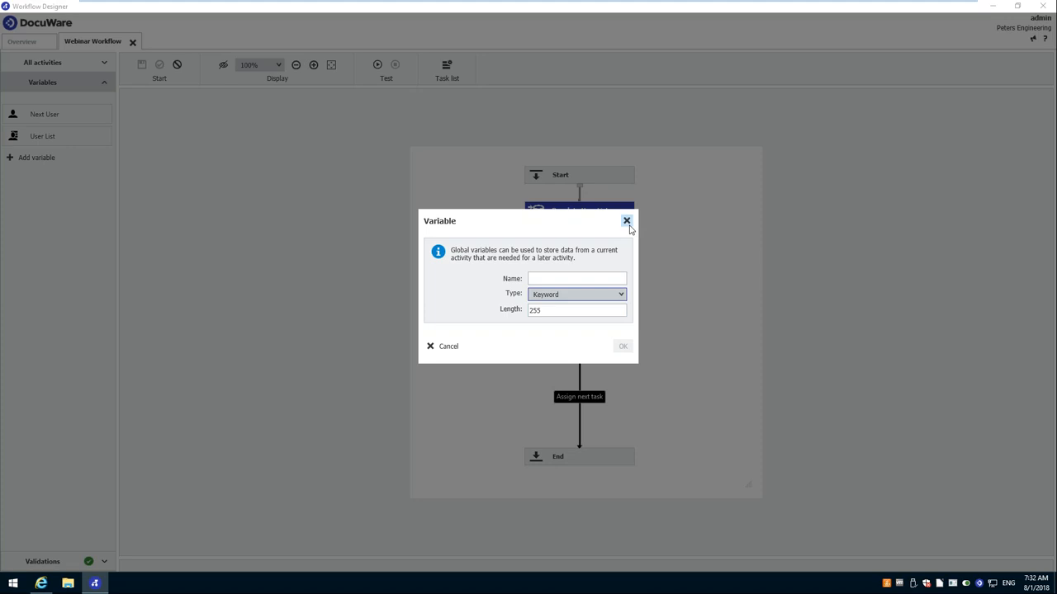
{"action": "left_click", "coordinate": [626, 221]}
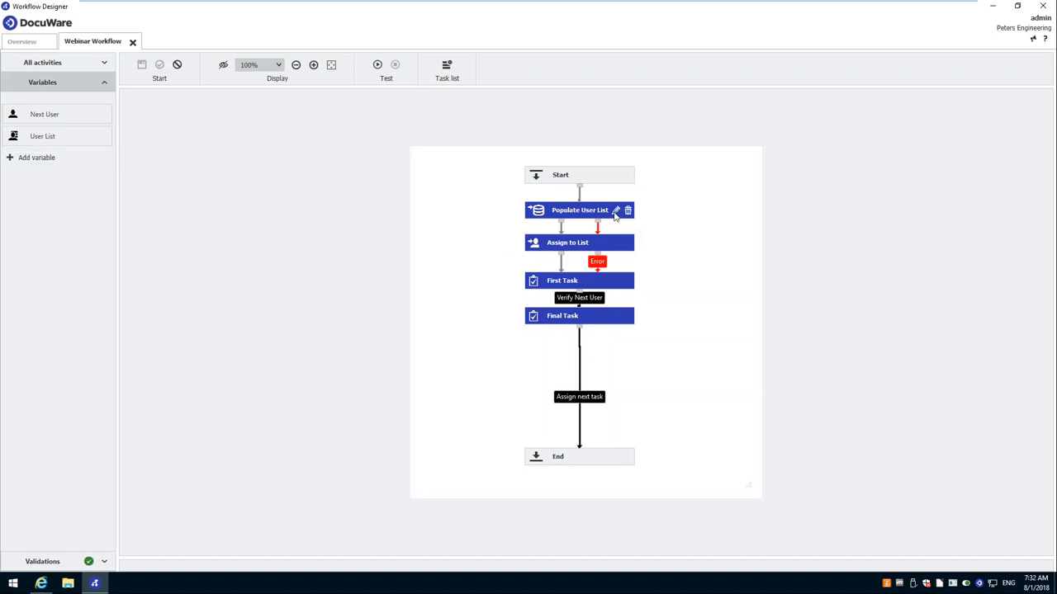
- Review the DWUser 'name IS NOT NULL' query behind Populate User List and confirm it twice
{"action": "left_click", "coordinate": [614, 210]}
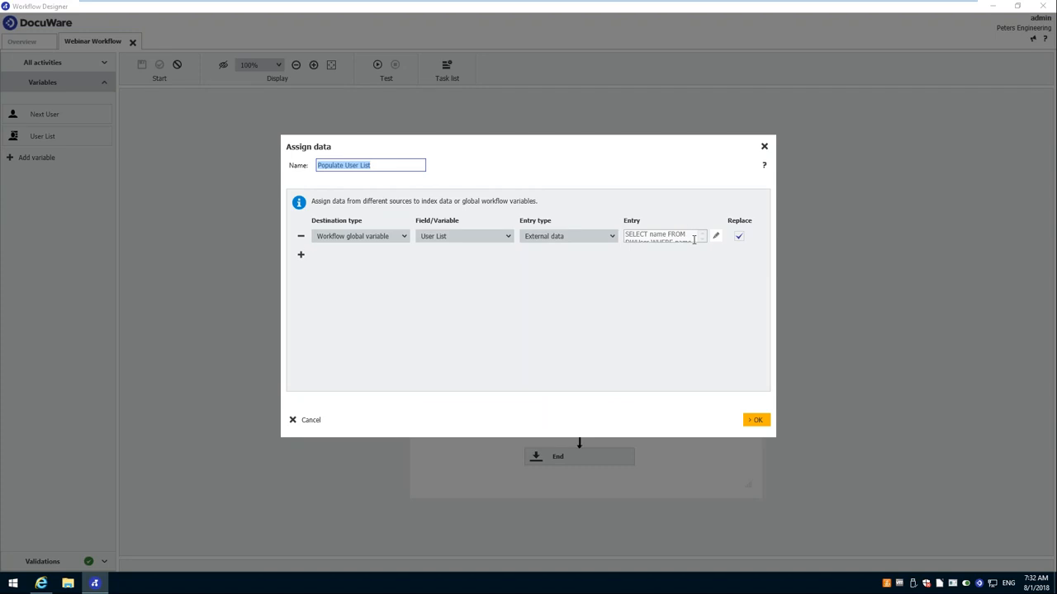
{"action": "mouse_move", "coordinate": [654, 267]}
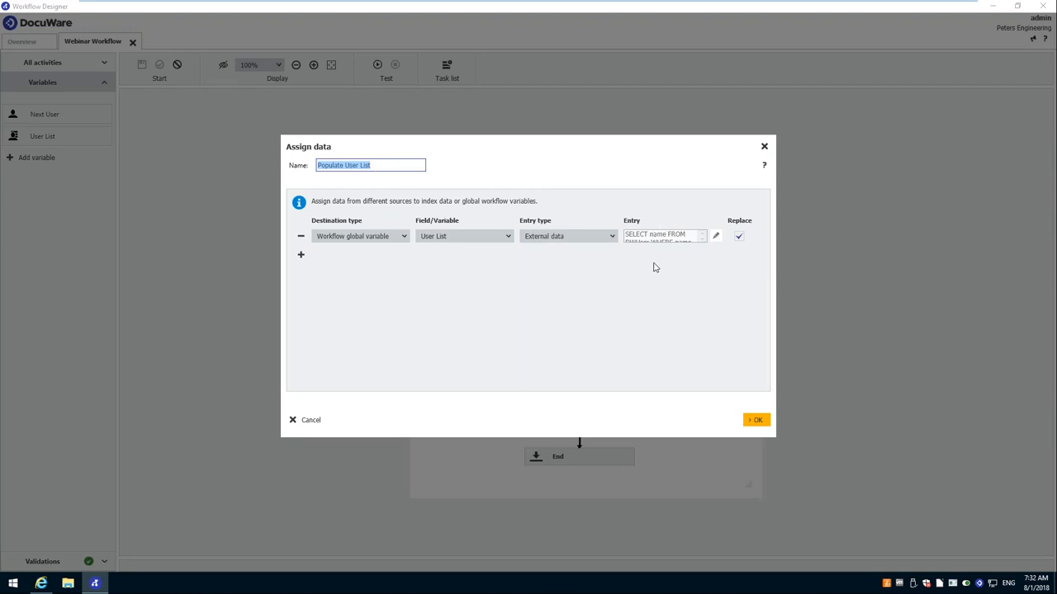
{"action": "mouse_move", "coordinate": [658, 264]}
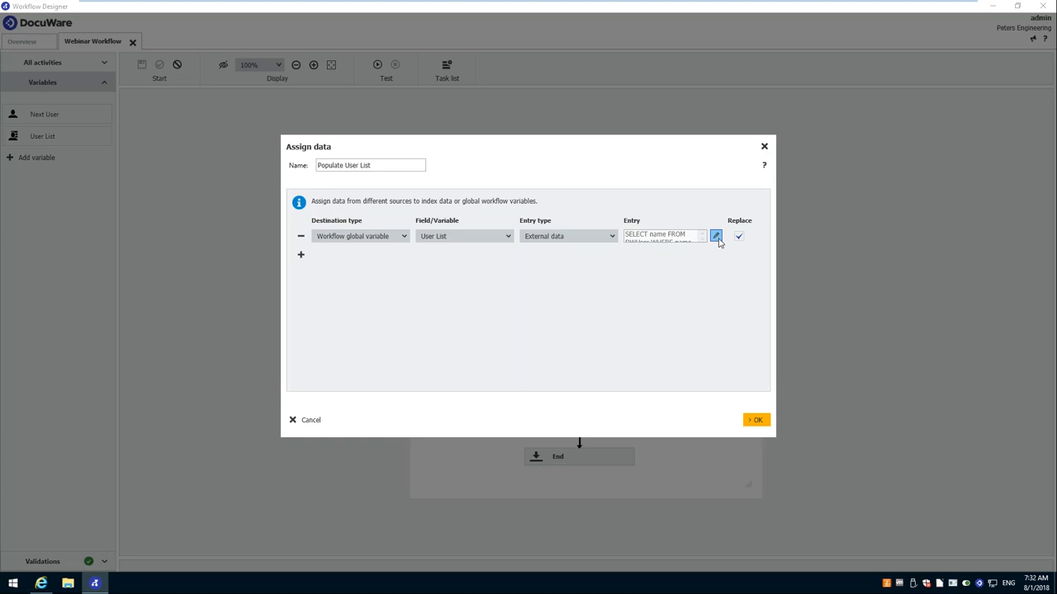
{"action": "mouse_move", "coordinate": [716, 245]}
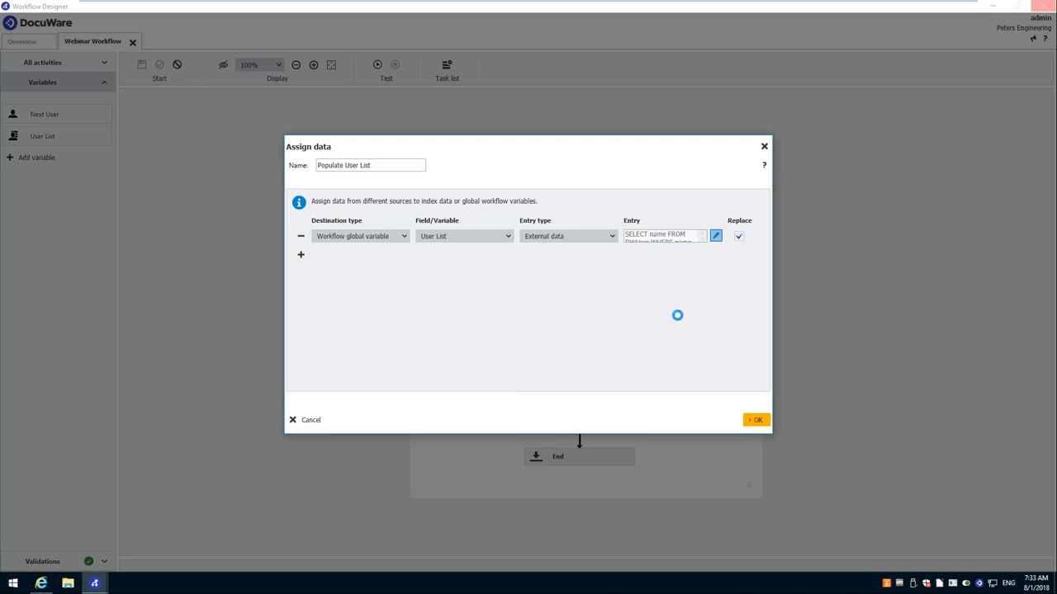
{"action": "left_click", "coordinate": [715, 236]}
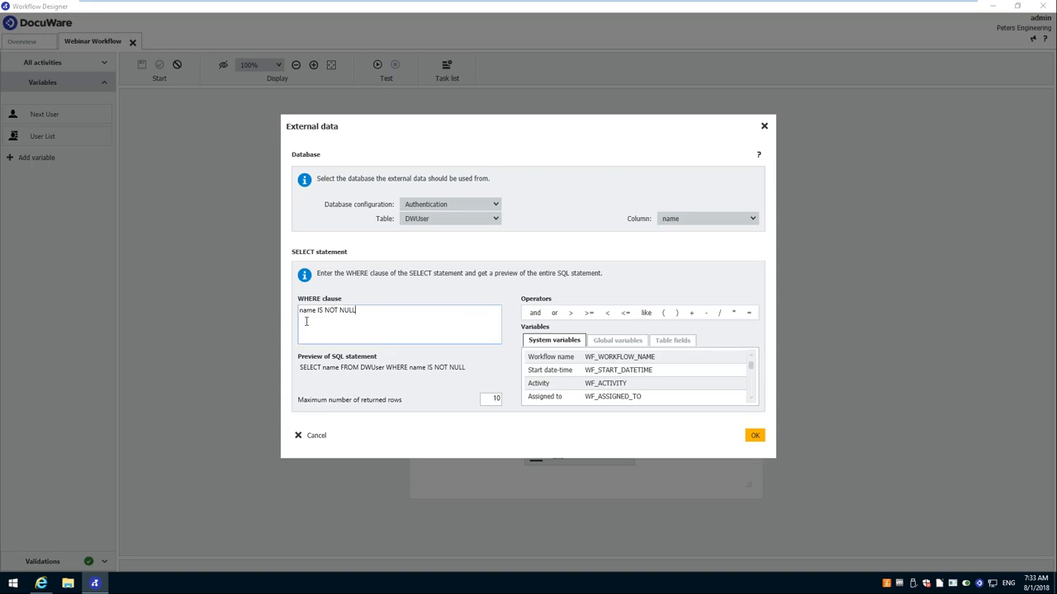
{"action": "mouse_move", "coordinate": [400, 360]}
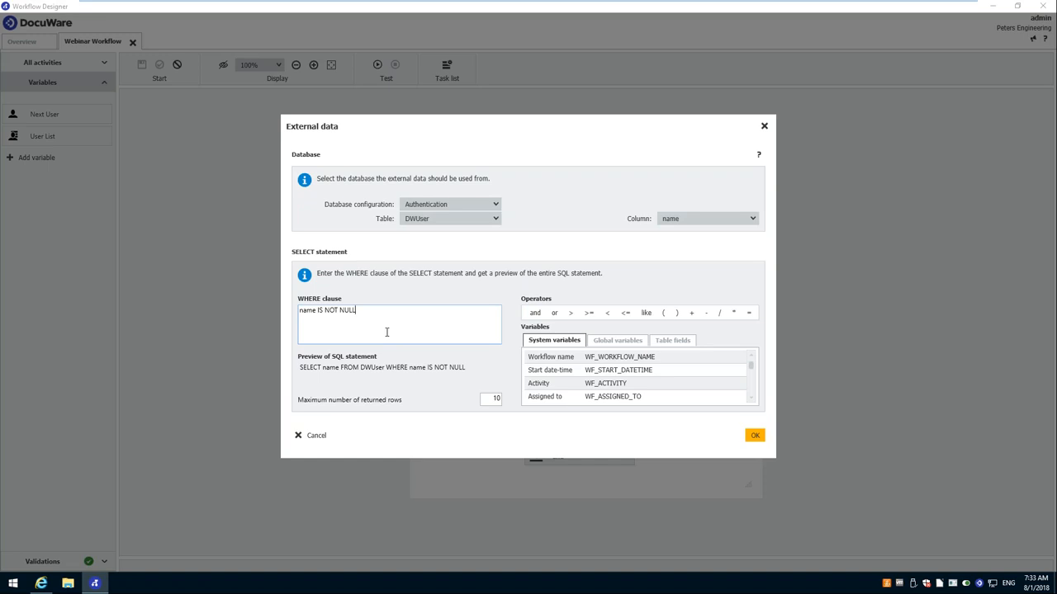
{"action": "mouse_move", "coordinate": [291, 403]}
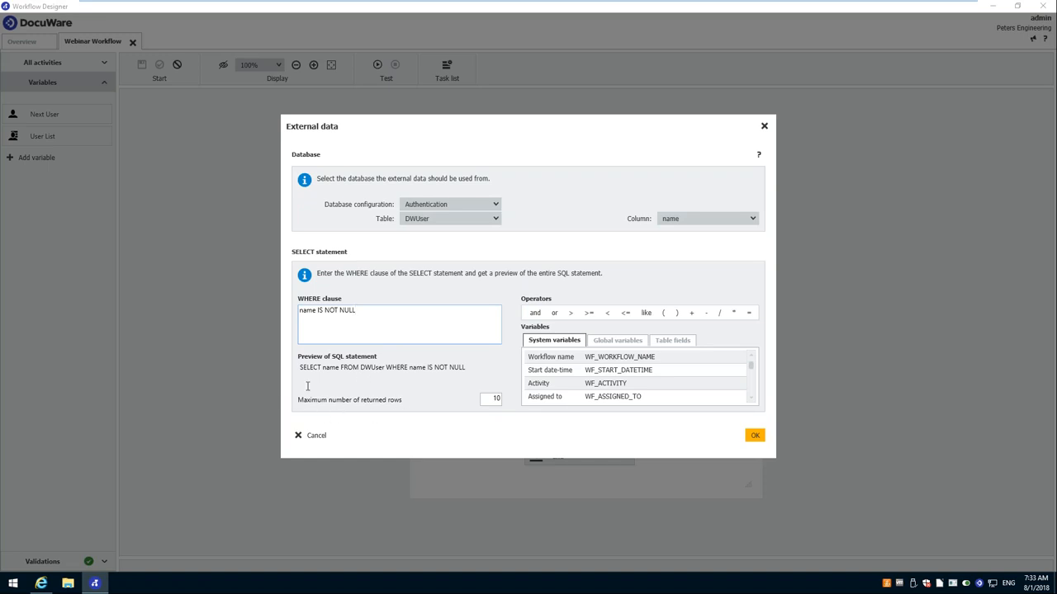
{"action": "mouse_move", "coordinate": [350, 416]}
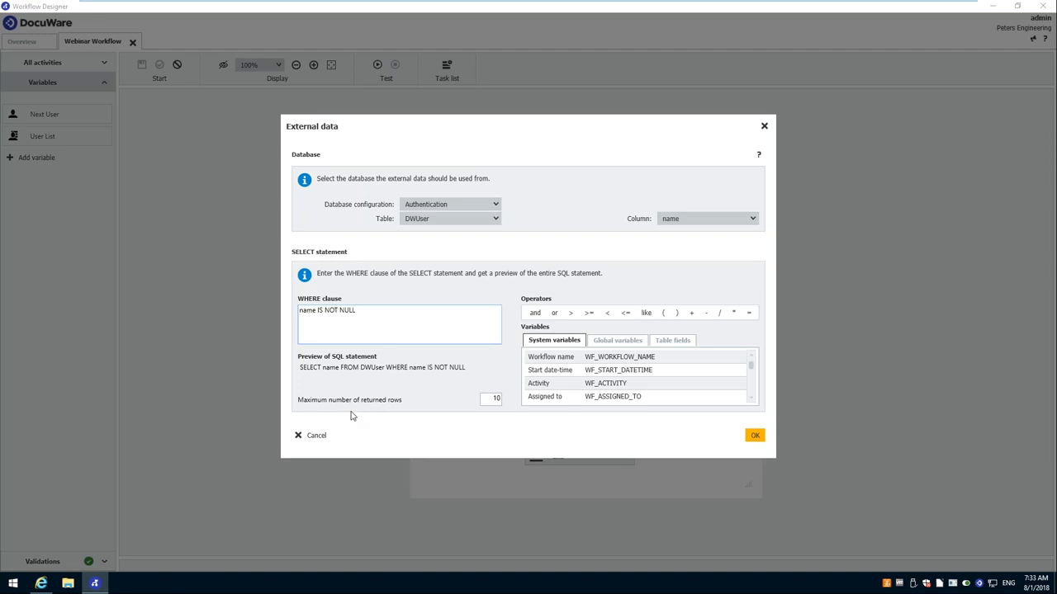
{"action": "mouse_move", "coordinate": [380, 413]}
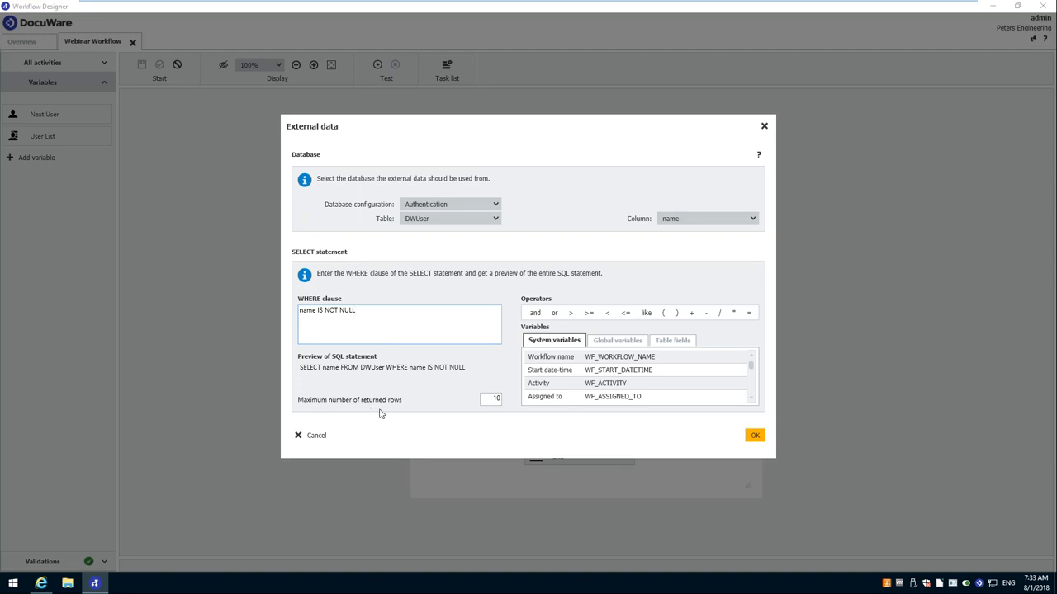
{"action": "left_click", "coordinate": [492, 400]}
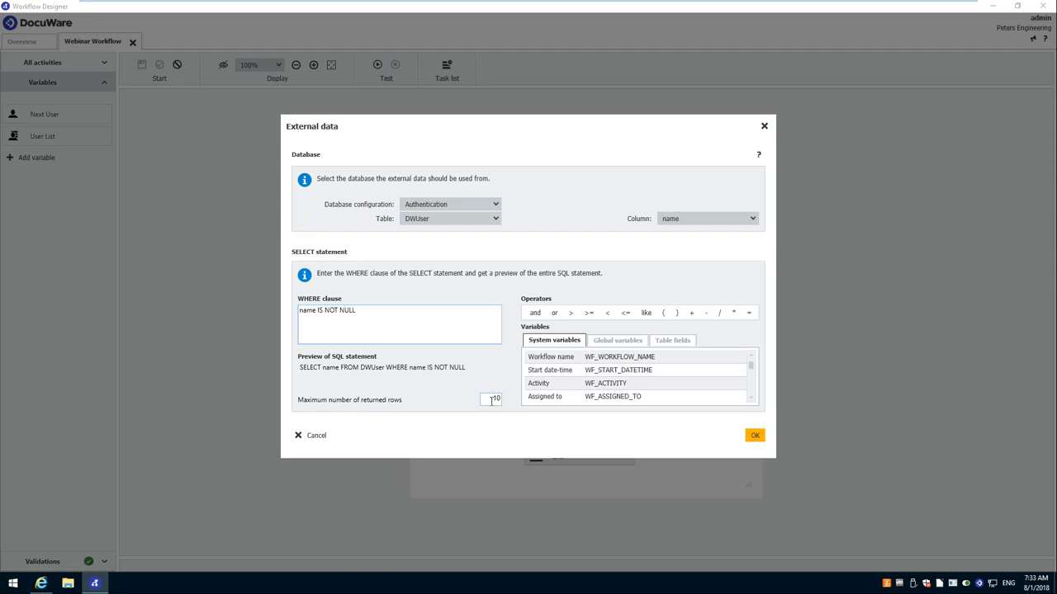
{"action": "left_click", "coordinate": [753, 435]}
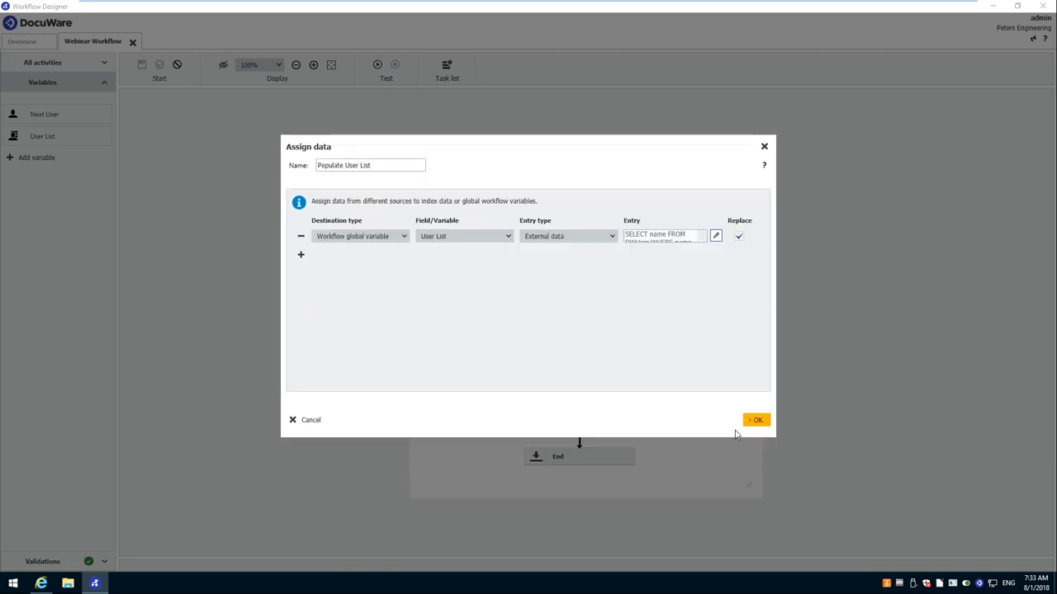
{"action": "left_click", "coordinate": [755, 419]}
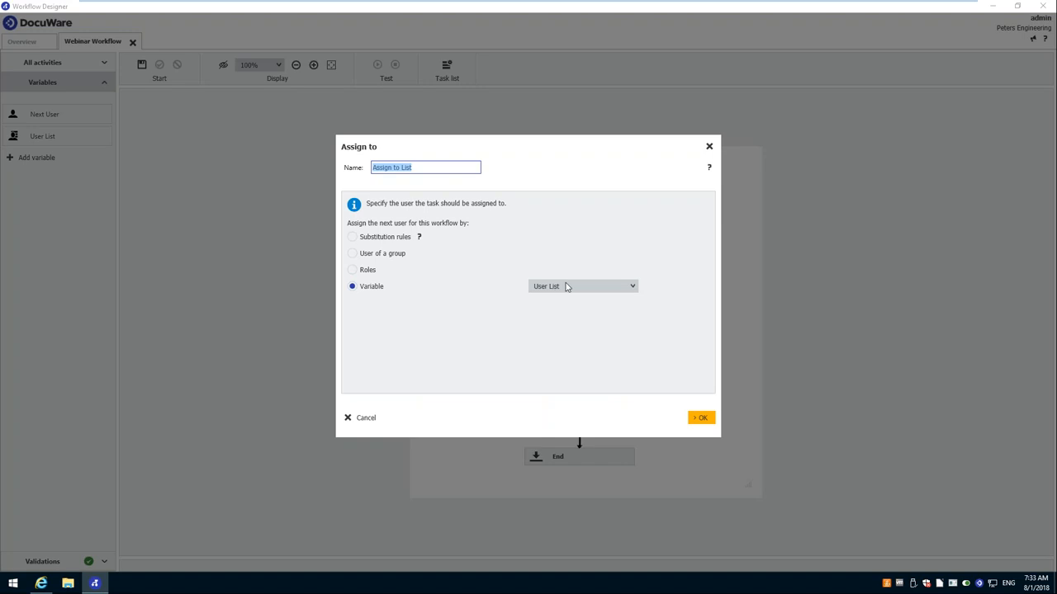
{"action": "mouse_move", "coordinate": [710, 413]}
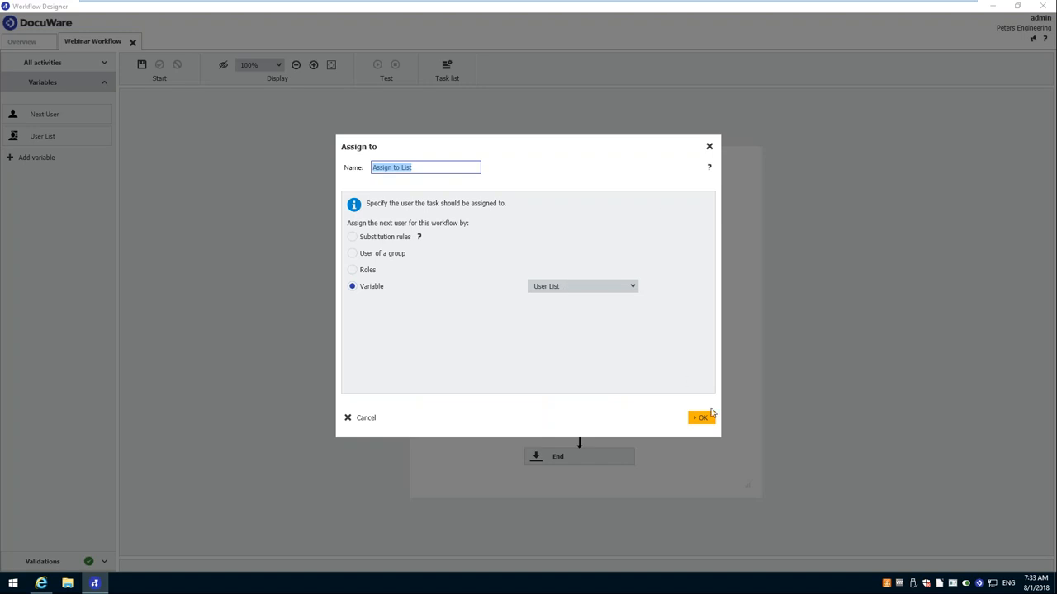
- Confirm the User List assignment, then store the tray document into Document Pool - Accounting
{"action": "left_click", "coordinate": [701, 418]}
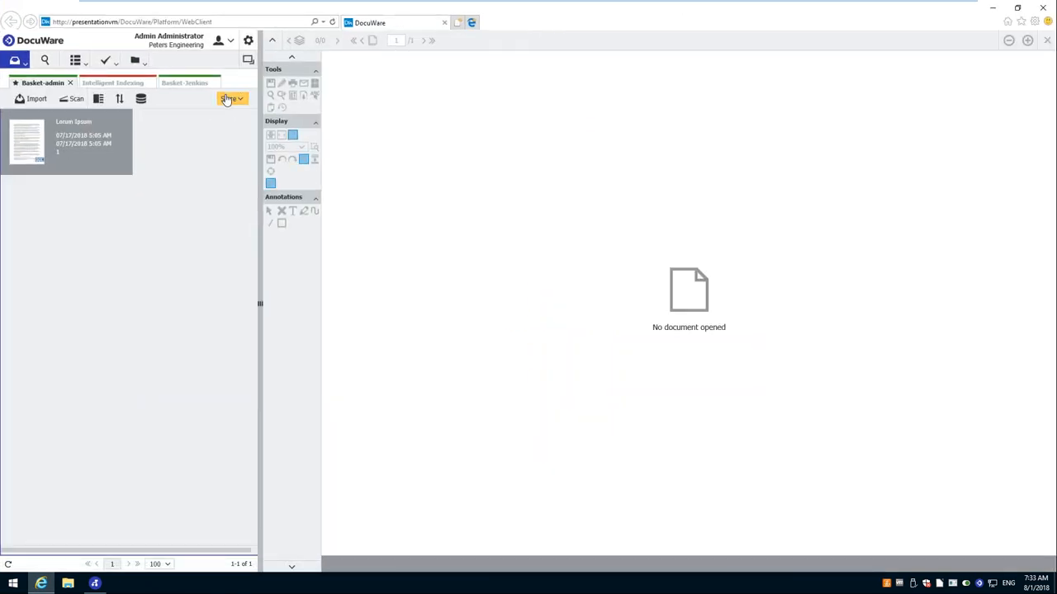
{"action": "left_click", "coordinate": [232, 99]}
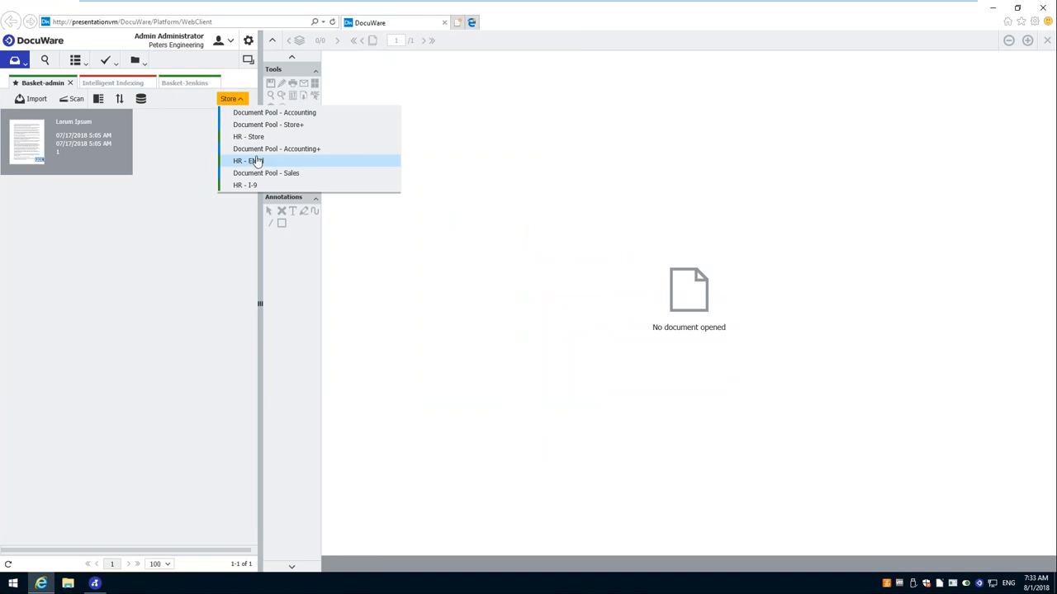
{"action": "mouse_move", "coordinate": [268, 137]}
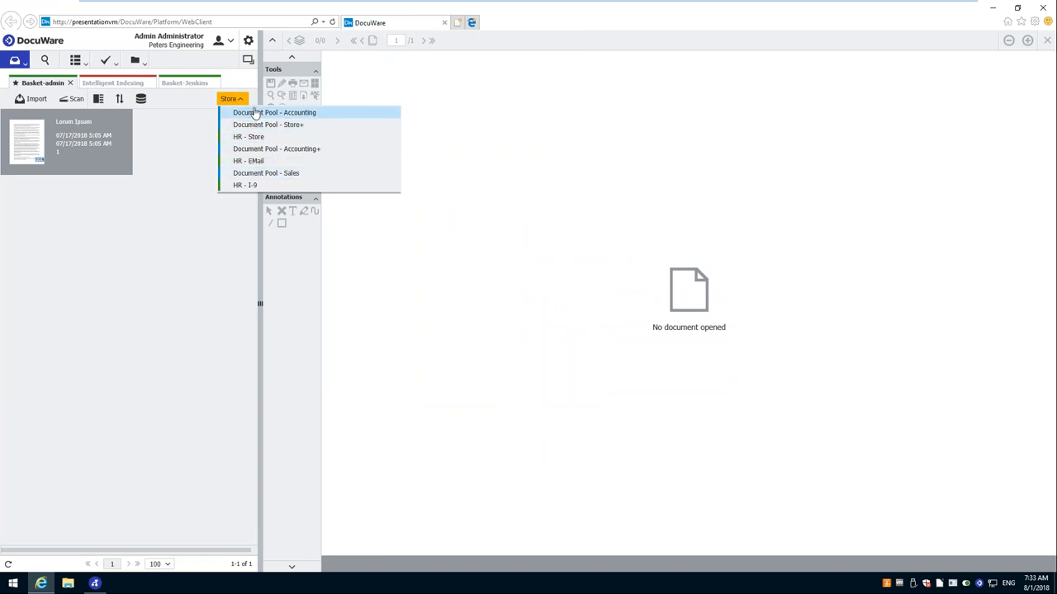
{"action": "left_click", "coordinate": [274, 112]}
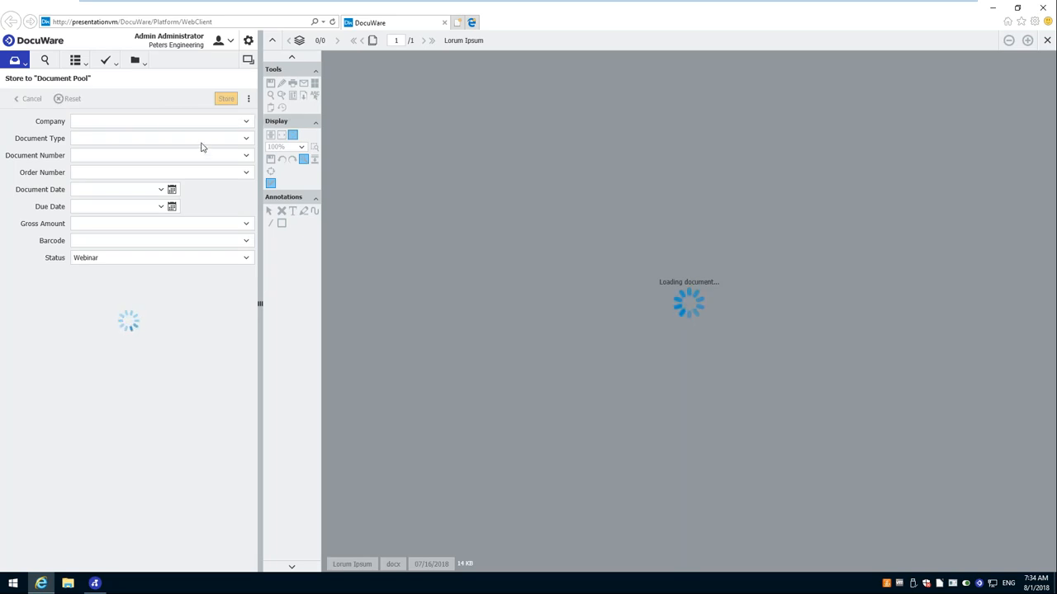
{"action": "mouse_move", "coordinate": [228, 164]}
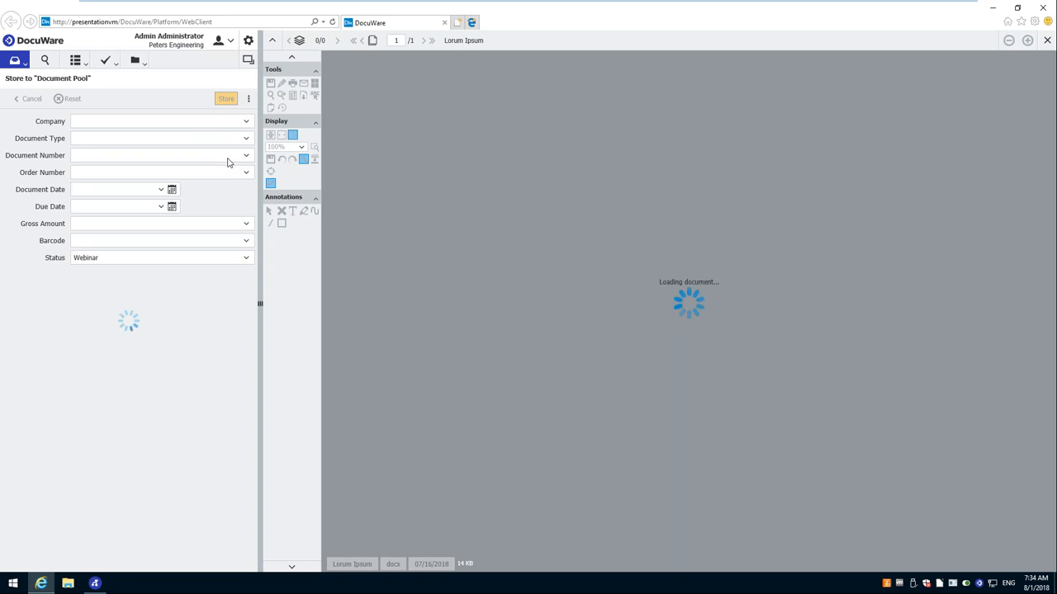
{"action": "left_click", "coordinate": [225, 99]}
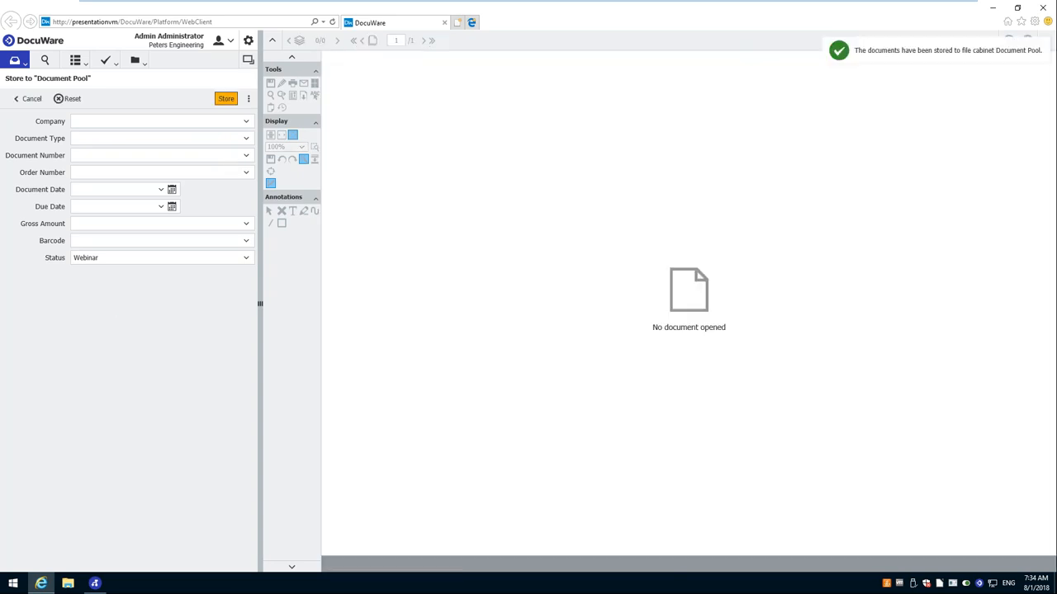
{"action": "left_click", "coordinate": [32, 99]}
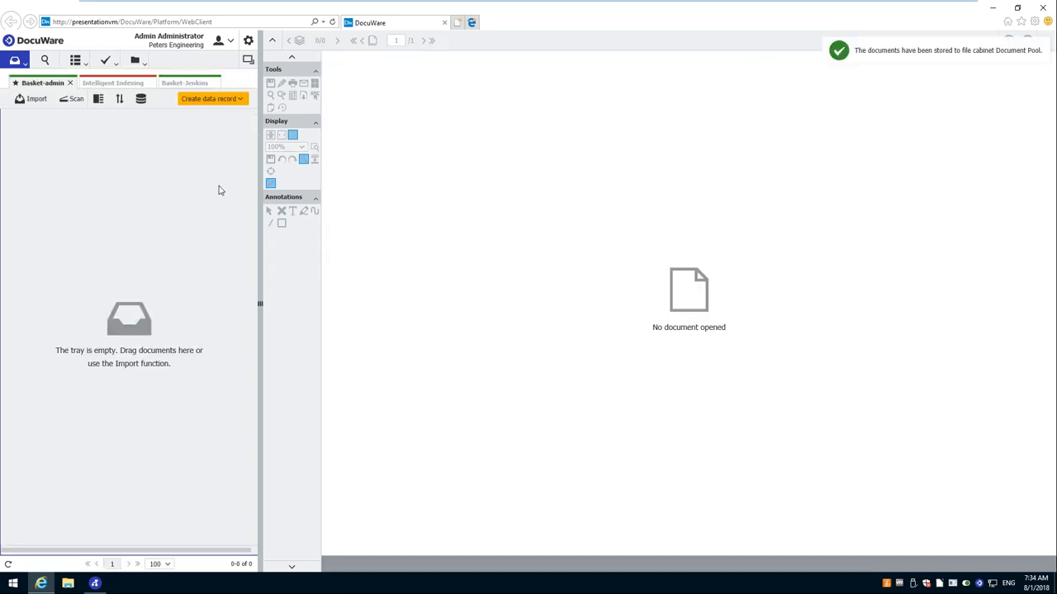
{"action": "mouse_move", "coordinate": [145, 214]}
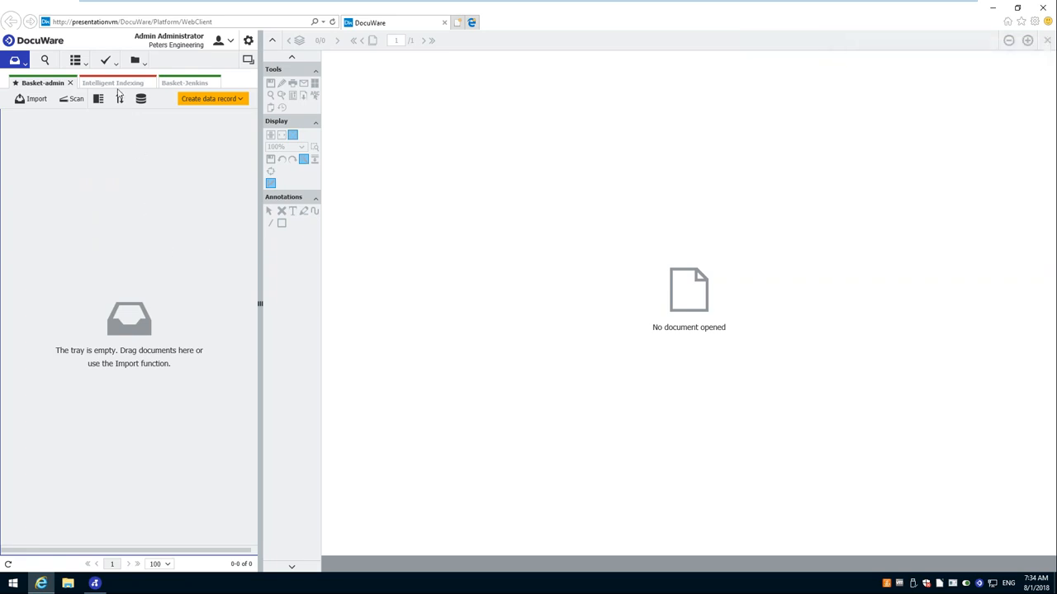
- Bring up the Tasks menu options in the Web Client
{"action": "left_click", "coordinate": [105, 59]}
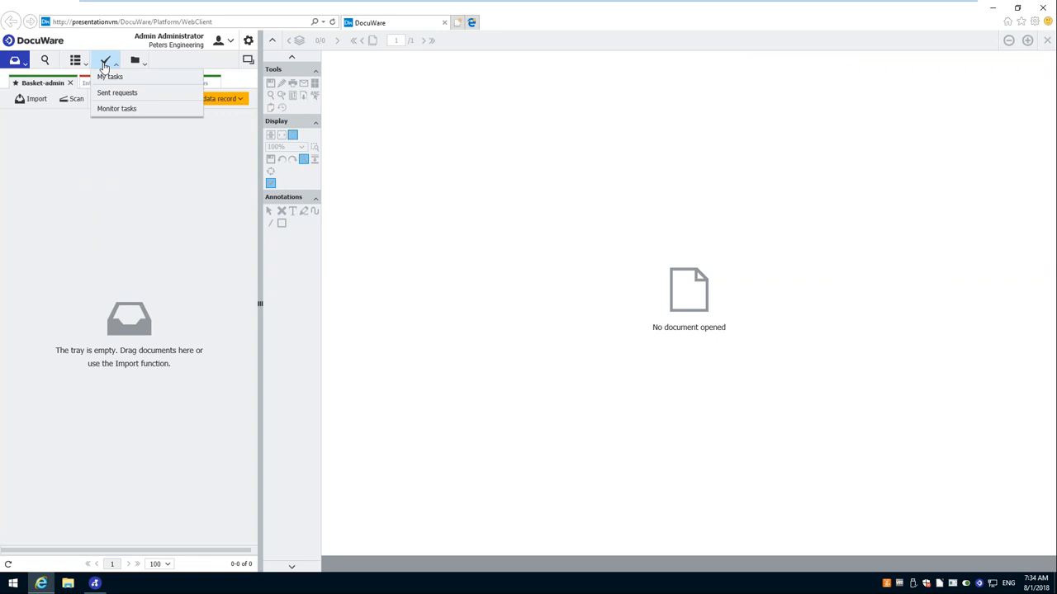
{"action": "mouse_move", "coordinate": [122, 109]}
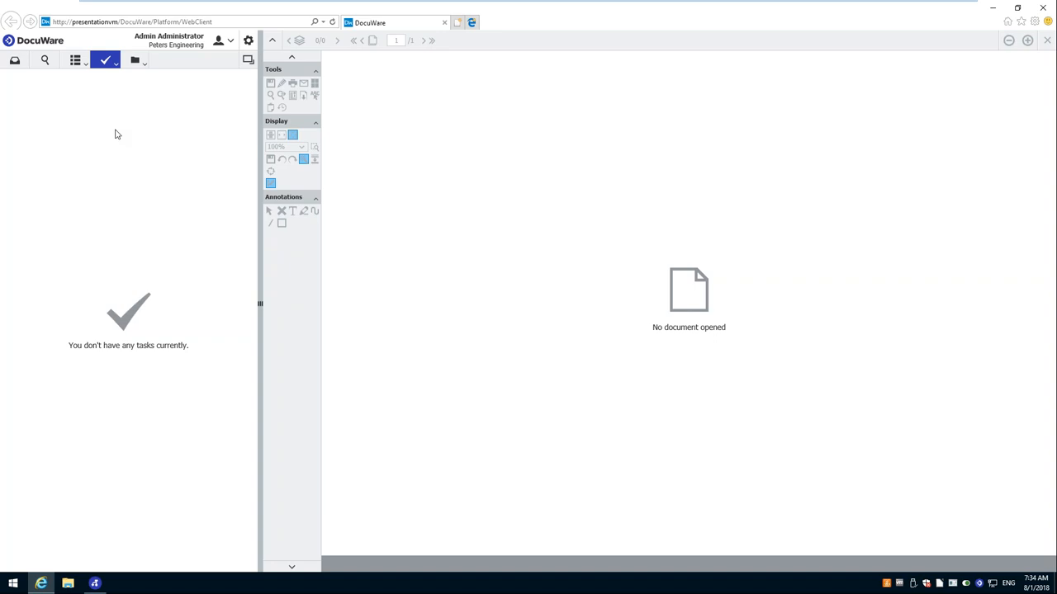
{"action": "mouse_move", "coordinate": [104, 158]}
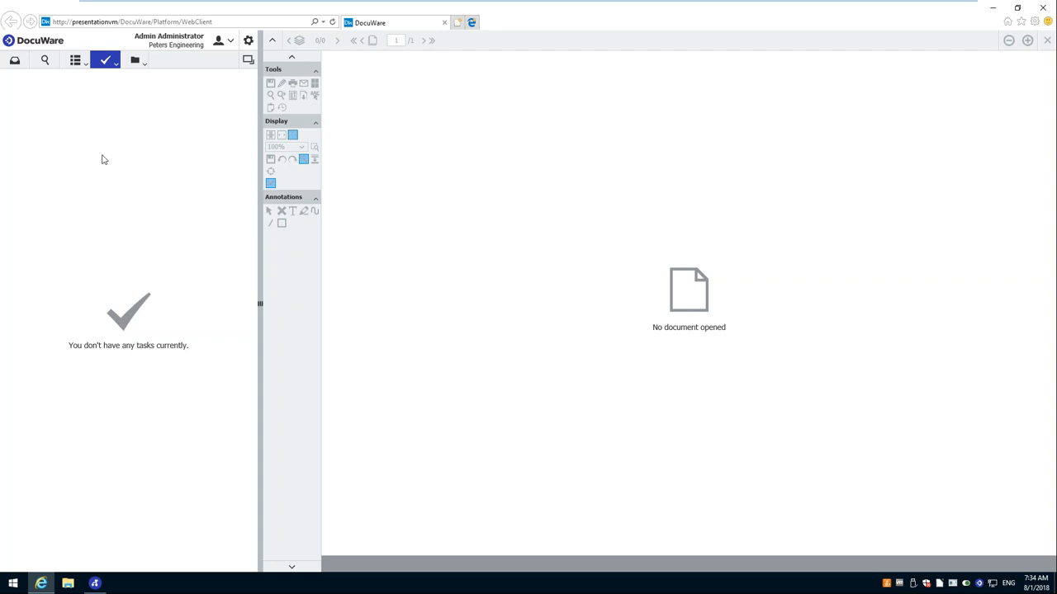
{"action": "mouse_move", "coordinate": [123, 179]}
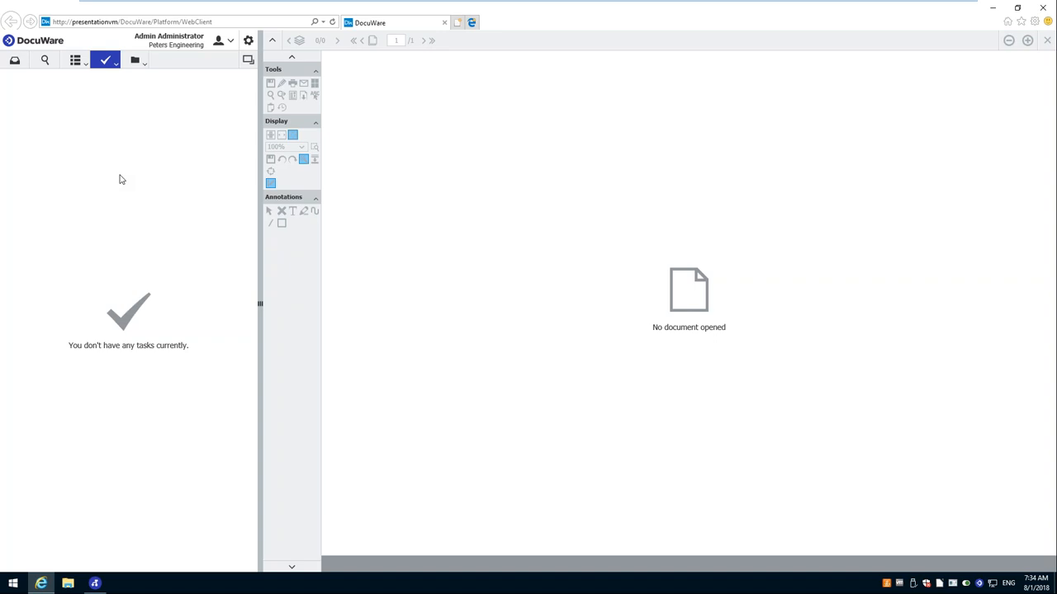
{"action": "mouse_move", "coordinate": [125, 177]}
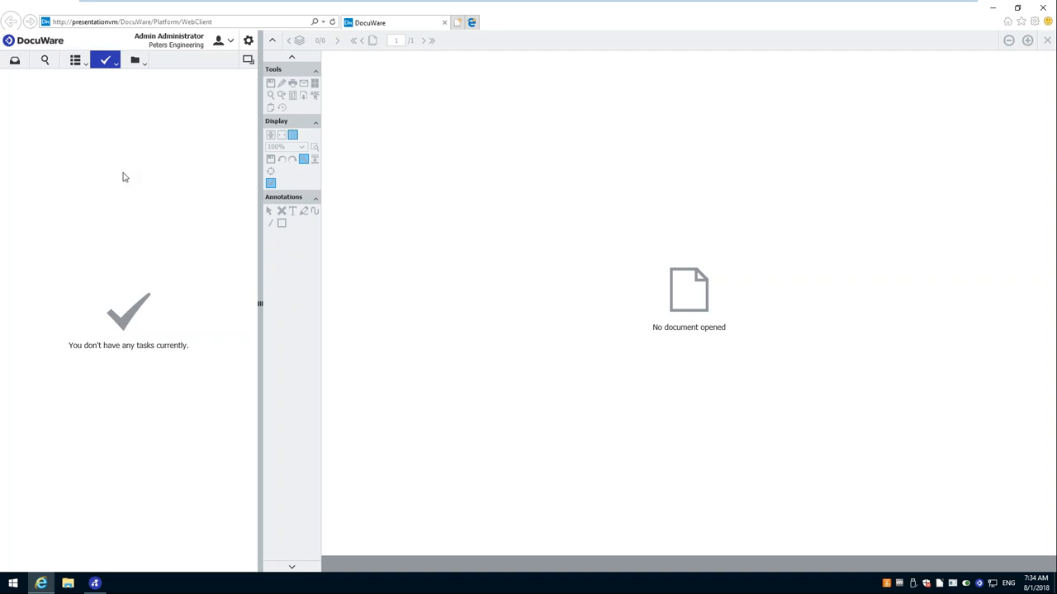
{"action": "mouse_move", "coordinate": [99, 582]}
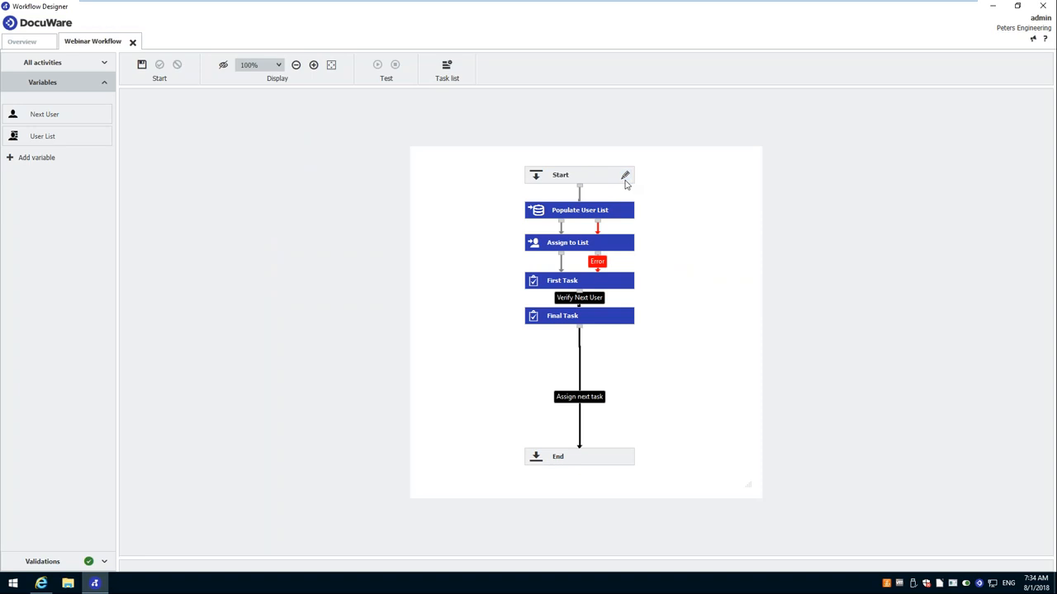
{"action": "mouse_move", "coordinate": [624, 175]}
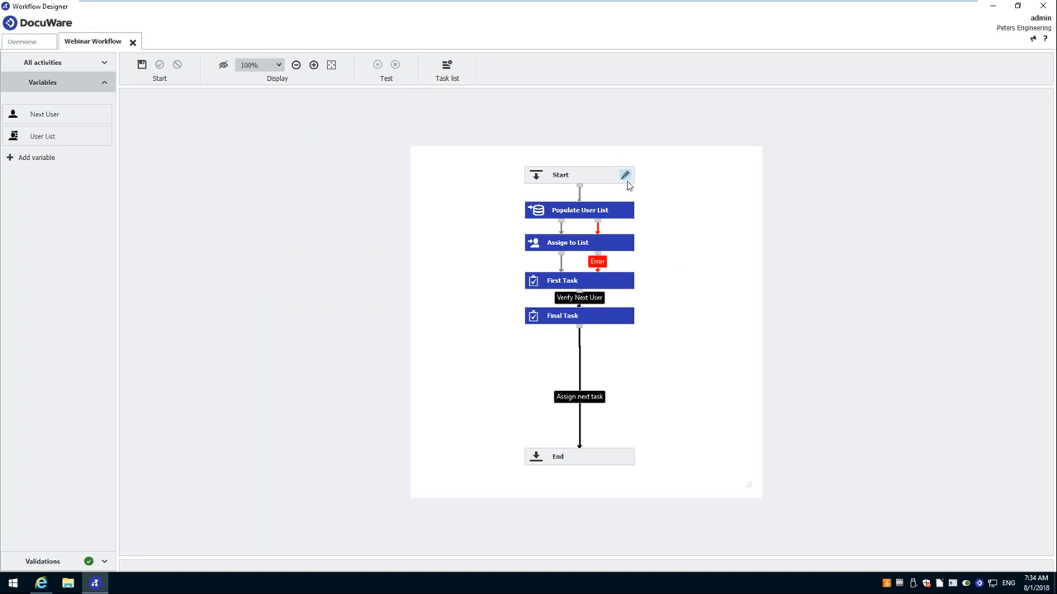
{"action": "mouse_move", "coordinate": [452, 289]}
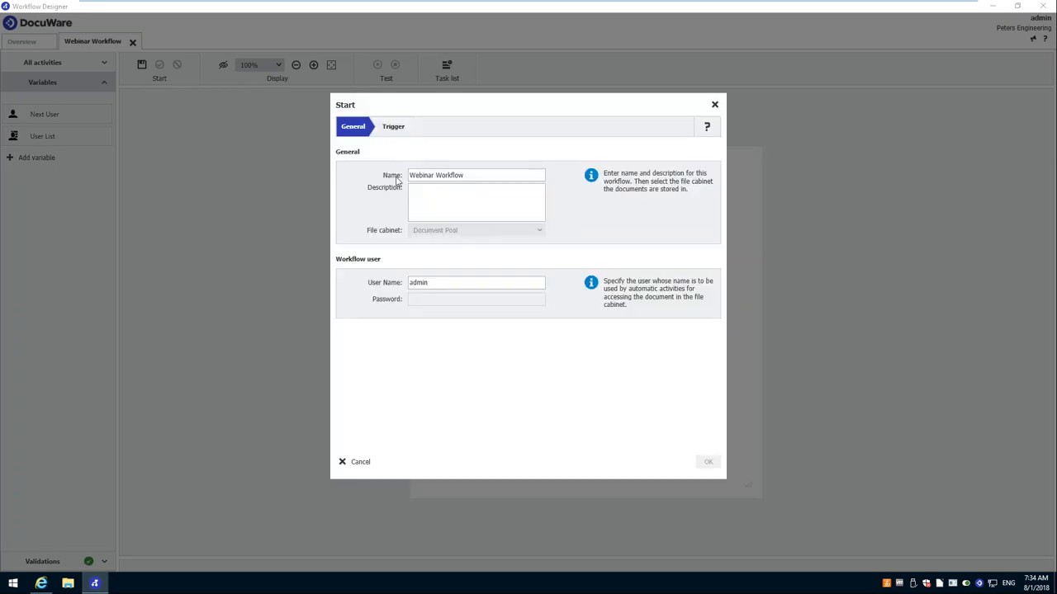
- Review the Start activity's General settings in the Workflow Designer
{"action": "left_click", "coordinate": [393, 125]}
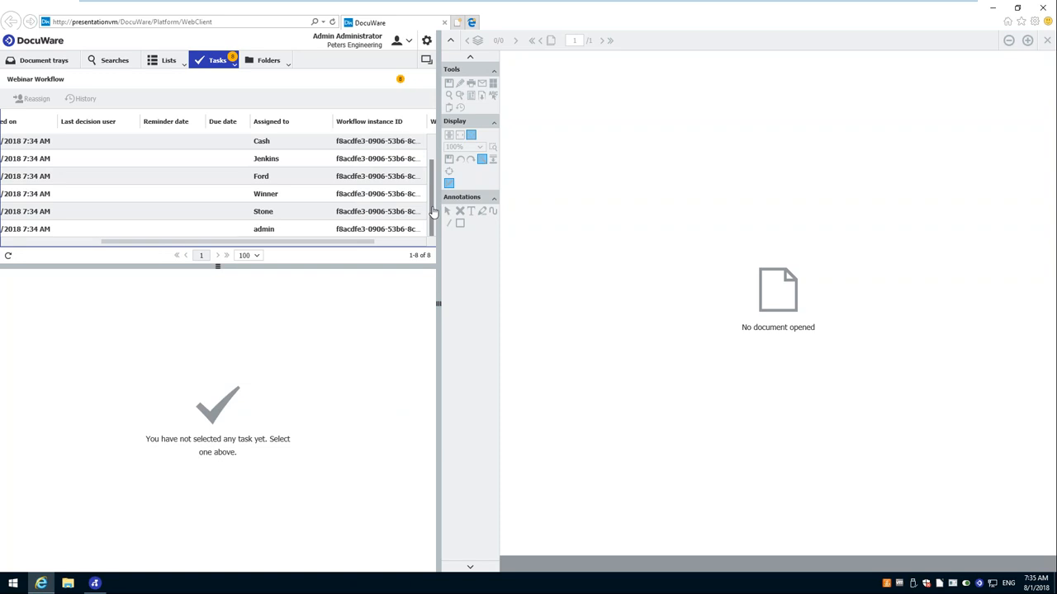
- Search Windows for 'edge' to find the Microsoft Edge browser
{"action": "left_click", "coordinate": [264, 228]}
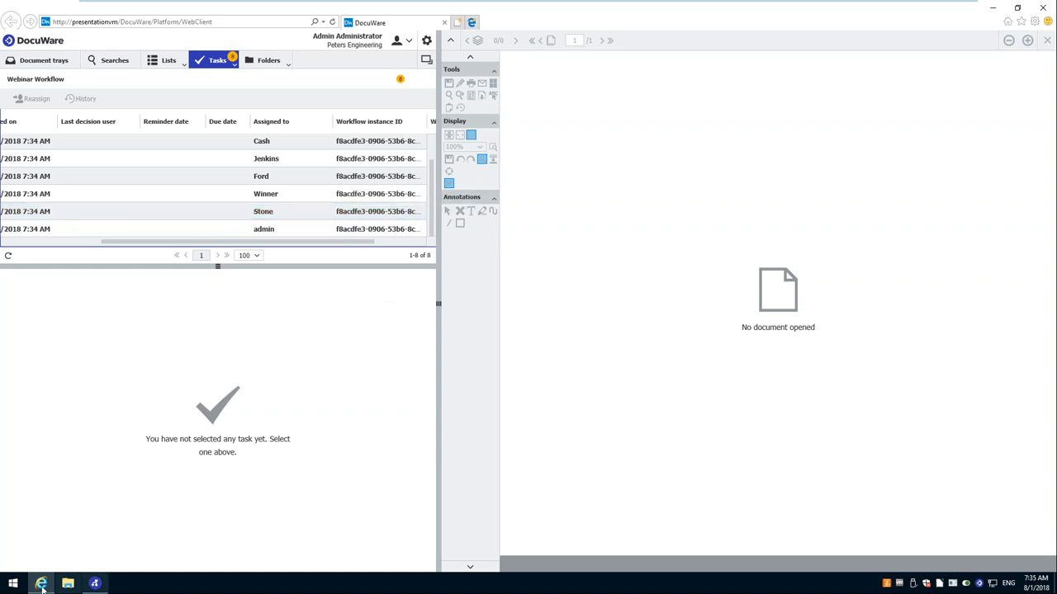
{"action": "left_click", "coordinate": [14, 583]}
{"action": "type", "text": "edge"}
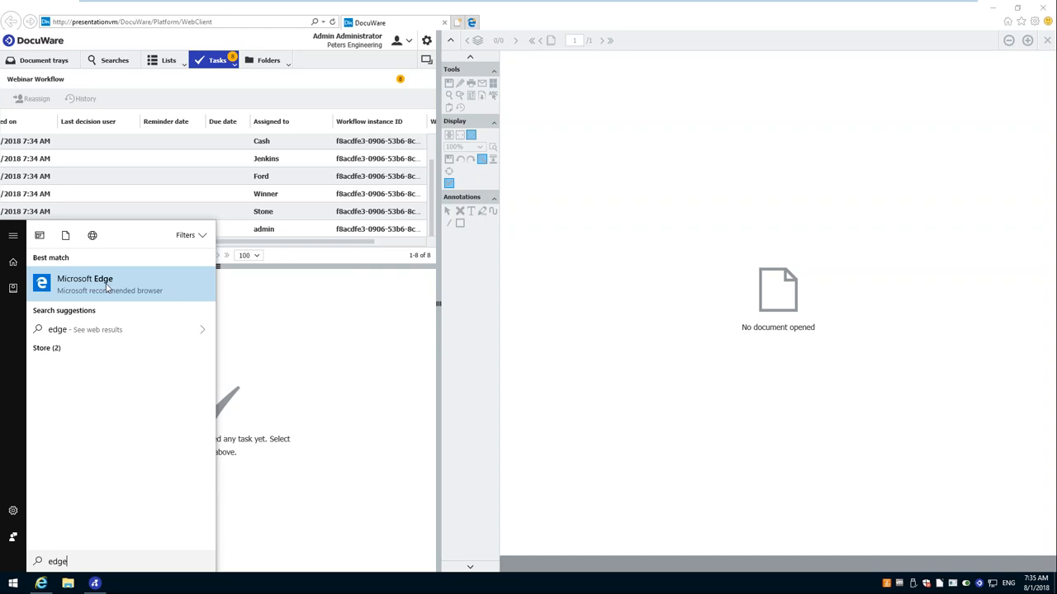
- Launch Edge beside the admin's window and go to localhost/docuware
{"action": "left_click", "coordinate": [86, 284]}
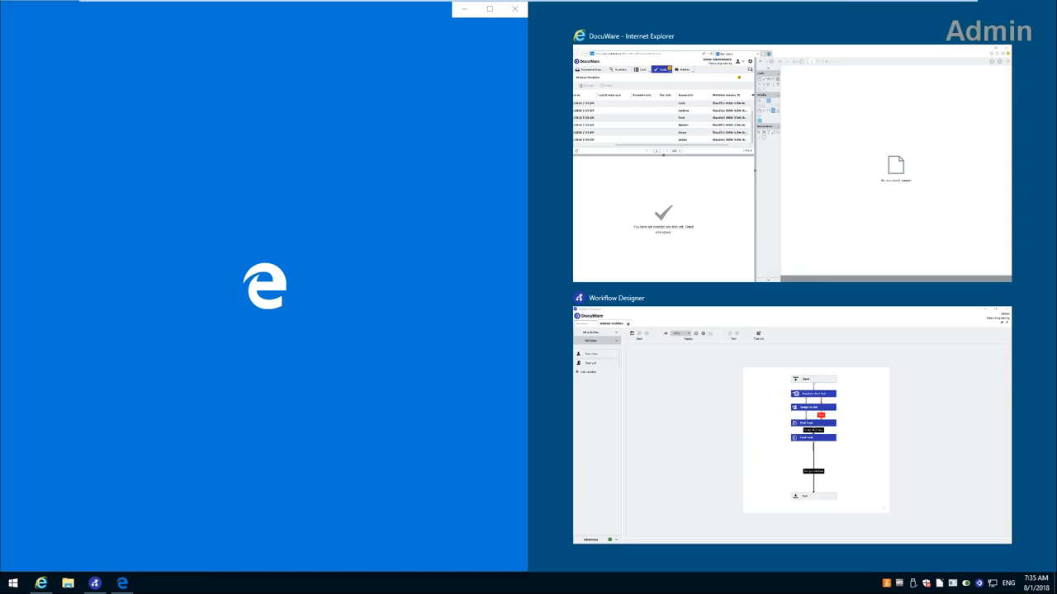
{"action": "left_click", "coordinate": [489, 10]}
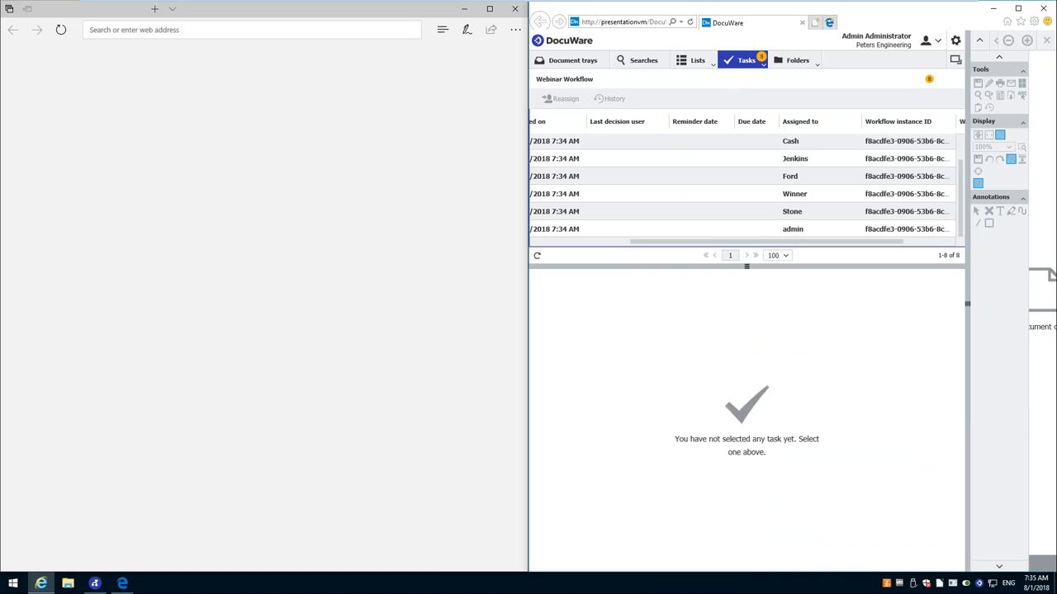
{"action": "left_click", "coordinate": [155, 9]}
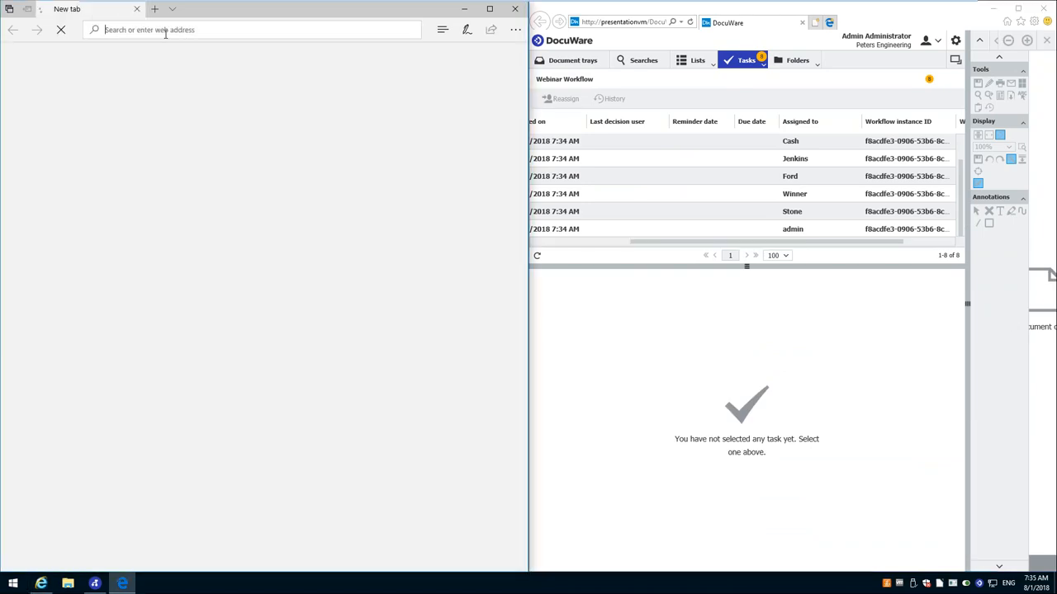
{"action": "type", "text": "loc"}
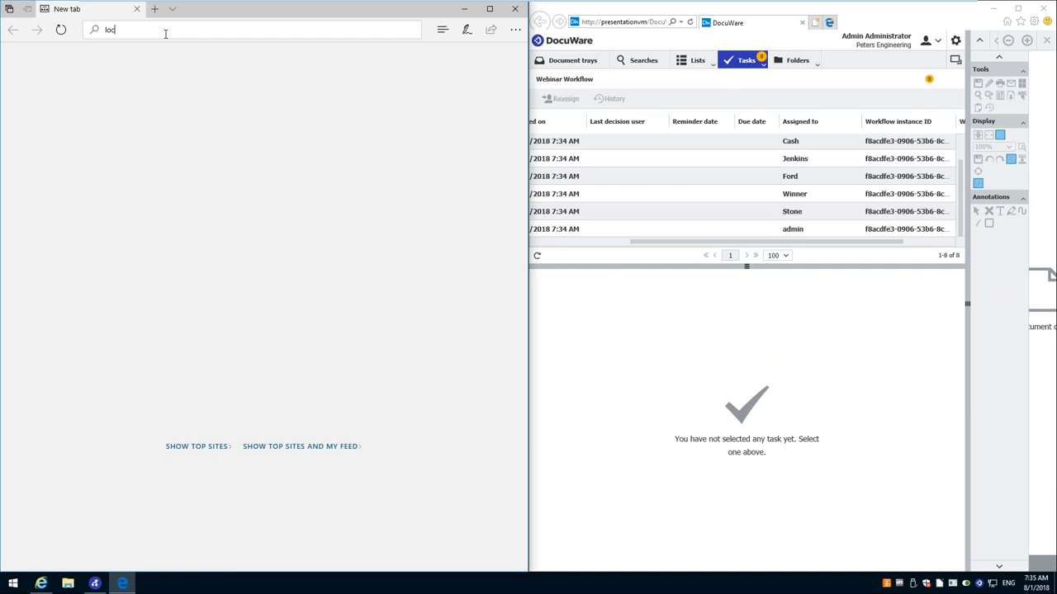
{"action": "type", "text": "localhost/docuware"}
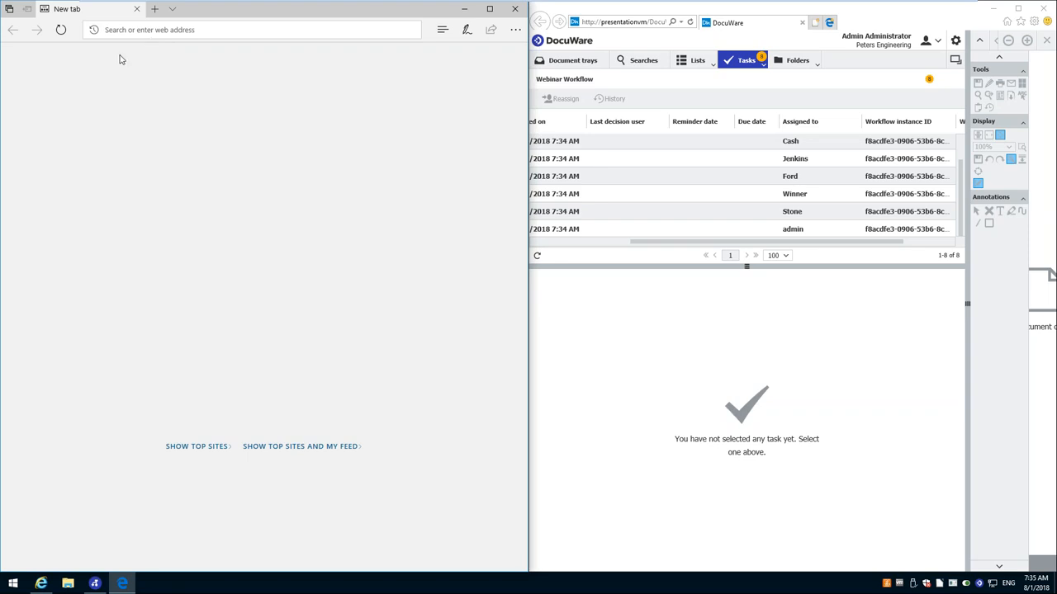
{"action": "mouse_move", "coordinate": [724, 376]}
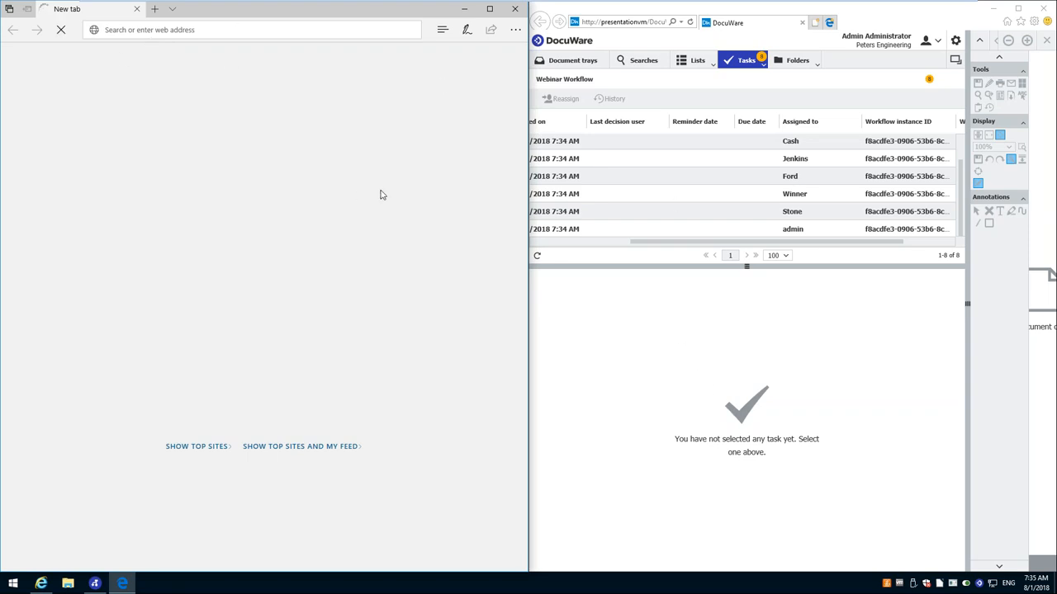
{"action": "mouse_move", "coordinate": [393, 205]}
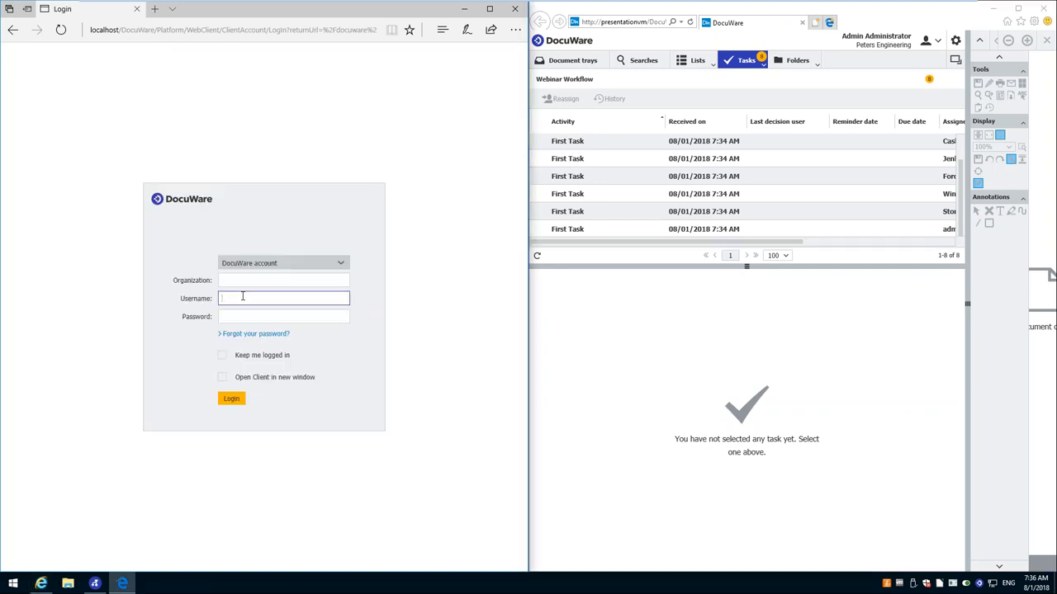
- Log in to the Web Client as the second workflow user
{"action": "type", "text": "cash"}
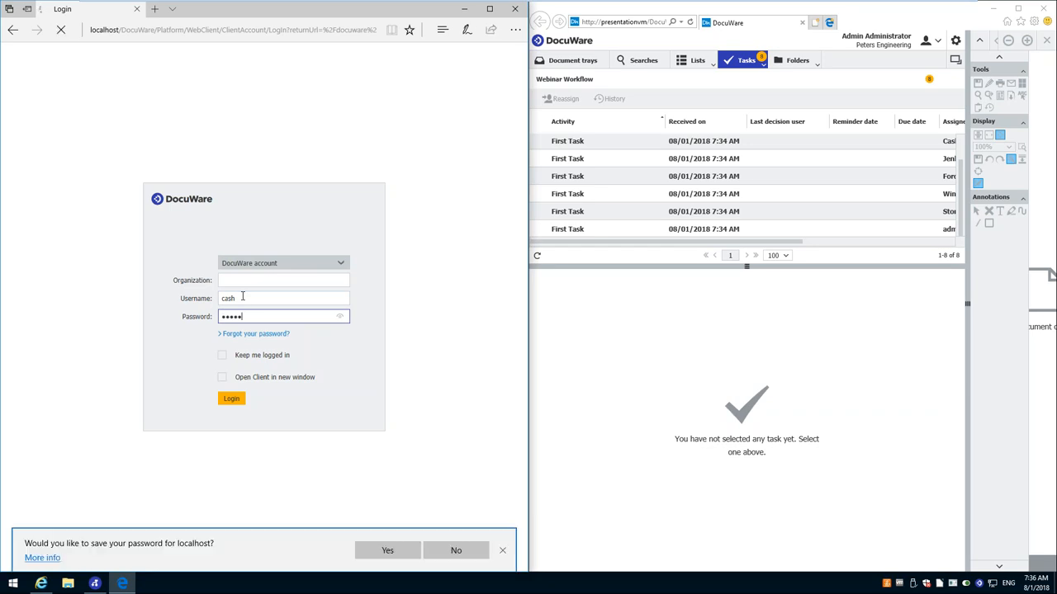
{"action": "left_click", "coordinate": [232, 398]}
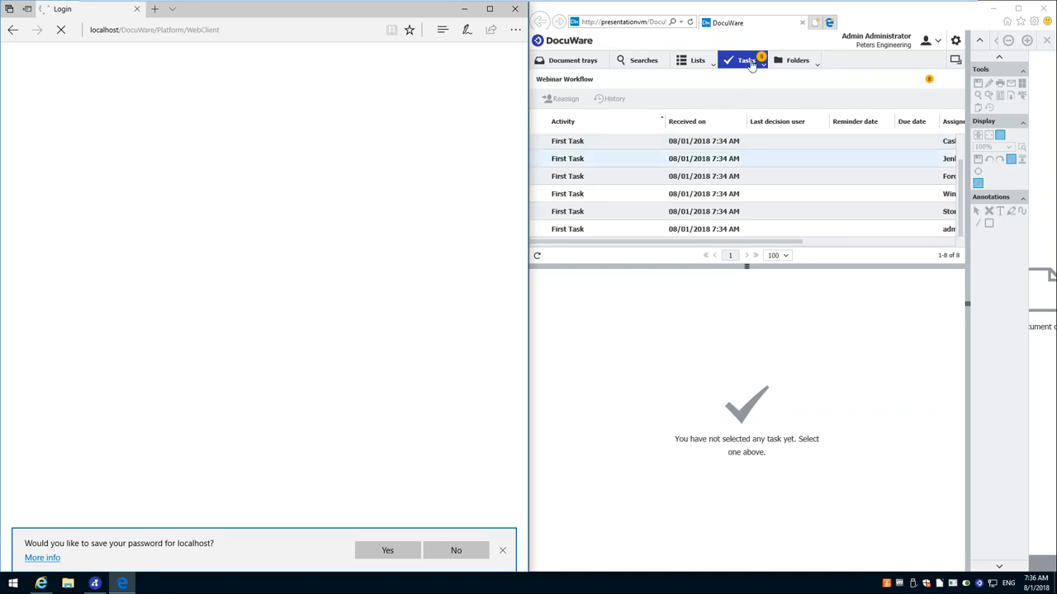
- Show the admin's My tasks and open the First Task's Verify Next User form
{"action": "left_click", "coordinate": [747, 59]}
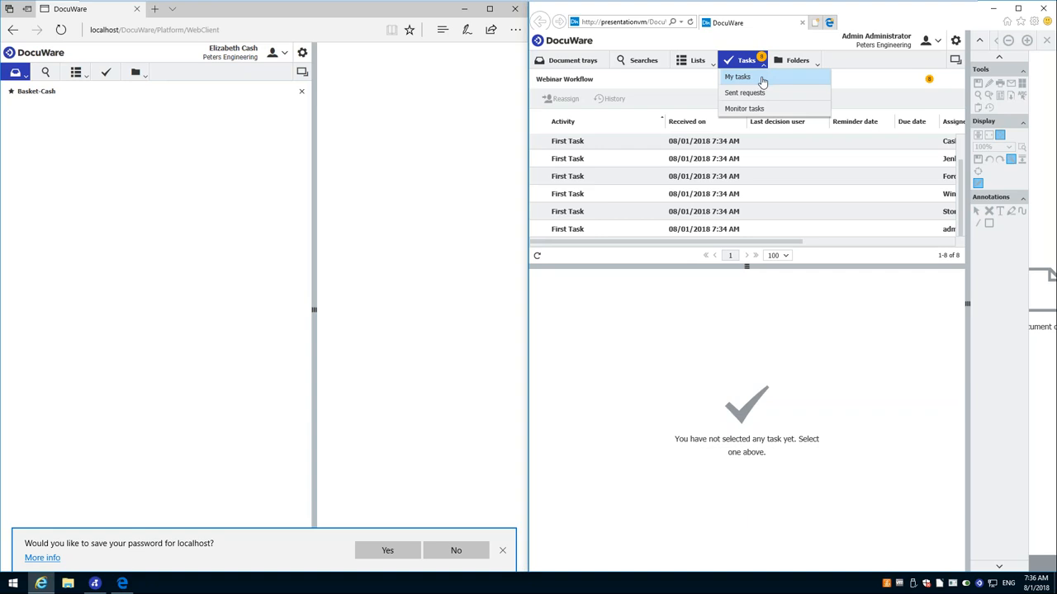
{"action": "left_click", "coordinate": [736, 78]}
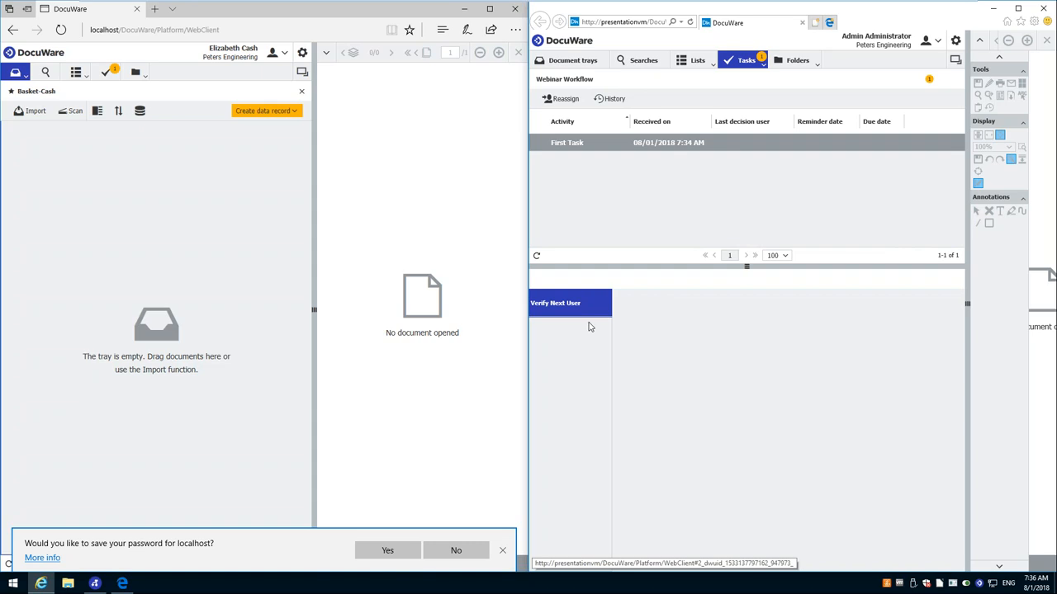
{"action": "left_click", "coordinate": [570, 304]}
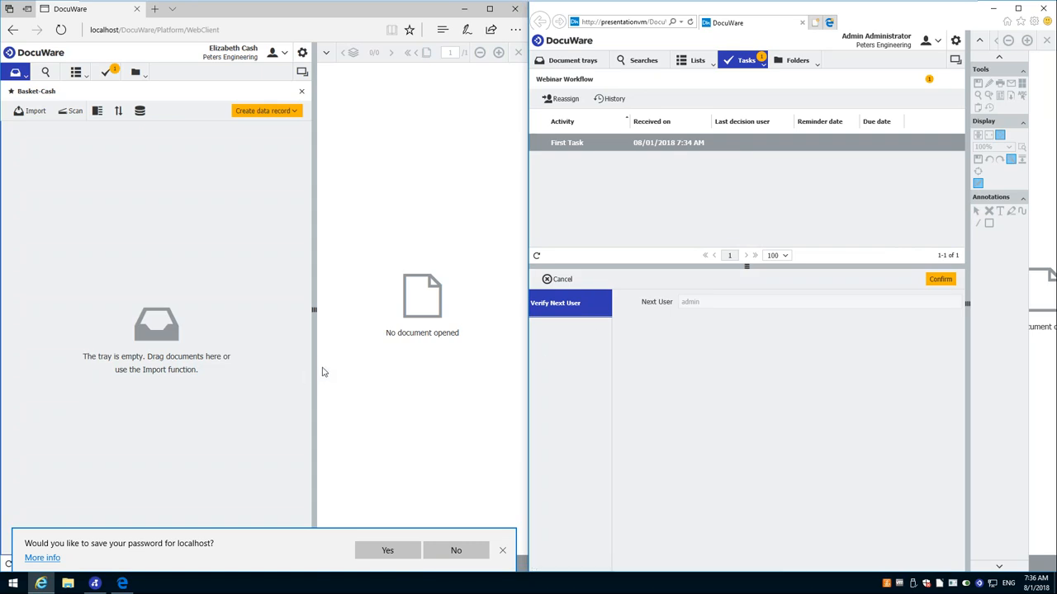
{"action": "mouse_move", "coordinate": [302, 373]}
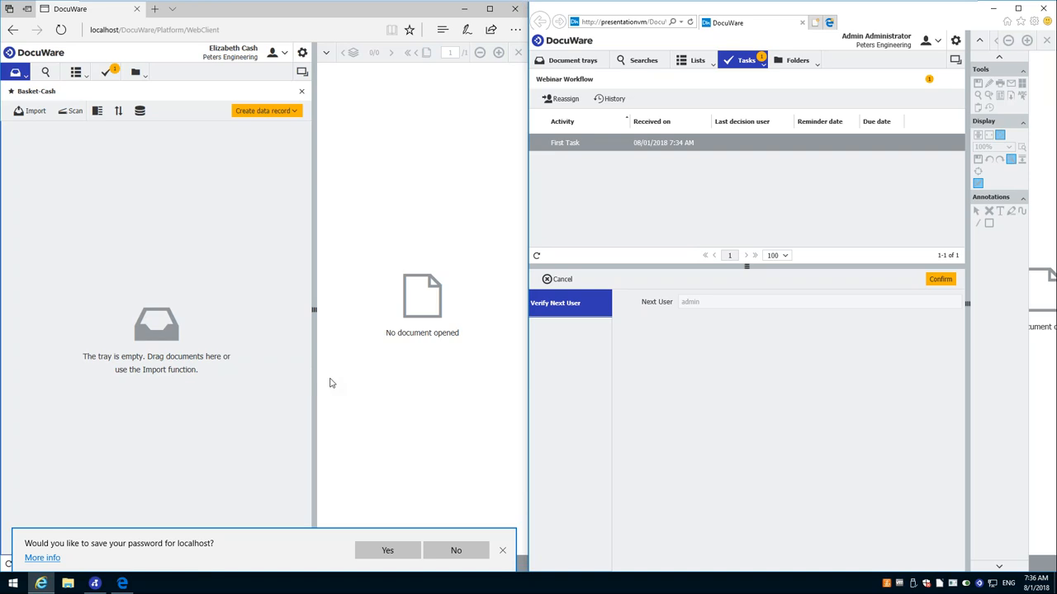
{"action": "mouse_move", "coordinate": [413, 419]}
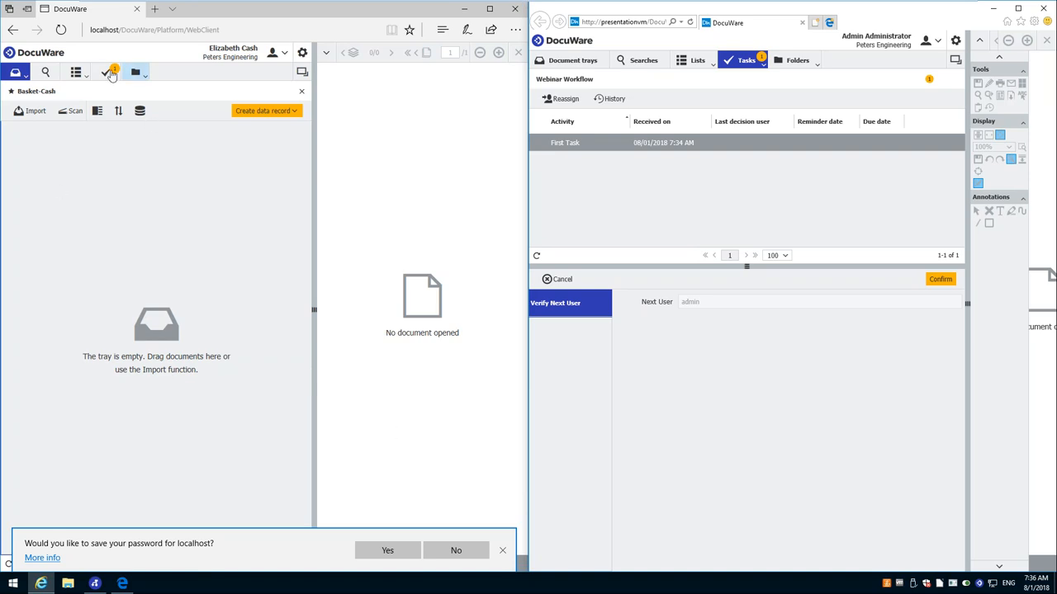
- Open the second user's task list and its First Task, which reports document 130 locked by admin
{"action": "left_click", "coordinate": [106, 73]}
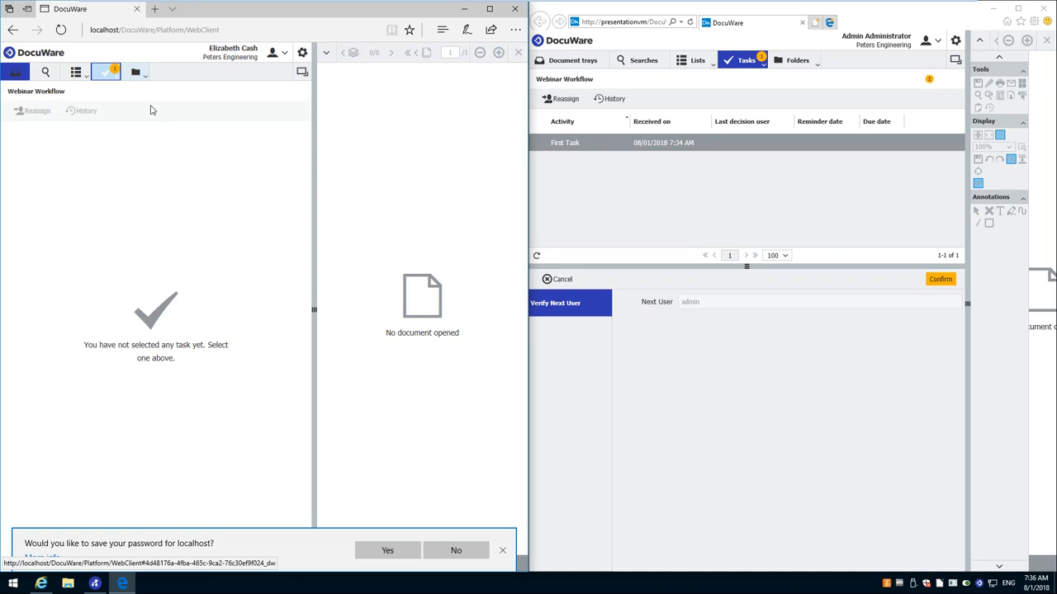
{"action": "left_click", "coordinate": [106, 72]}
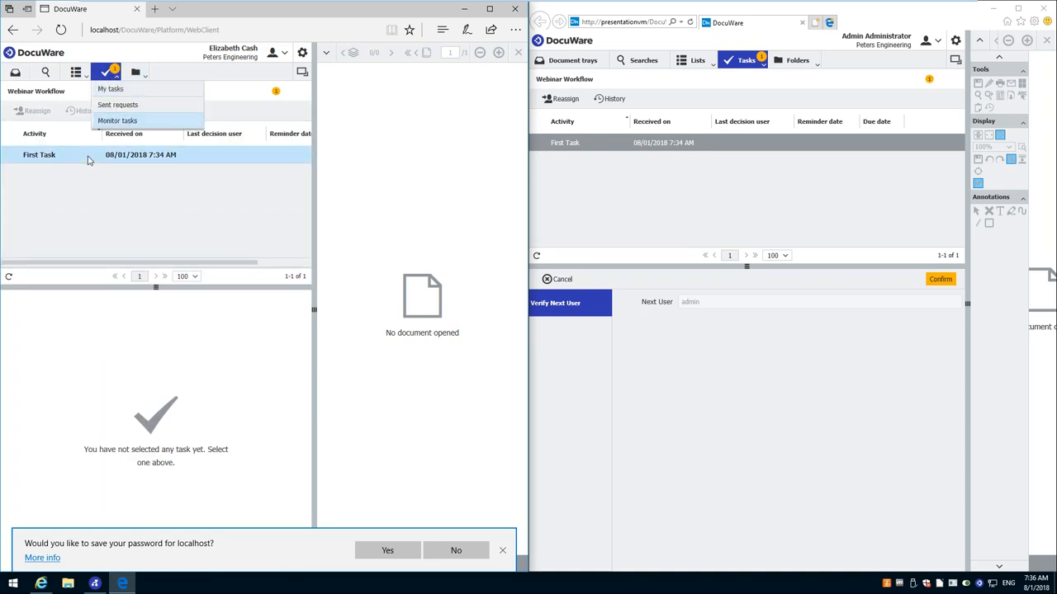
{"action": "left_click", "coordinate": [39, 156]}
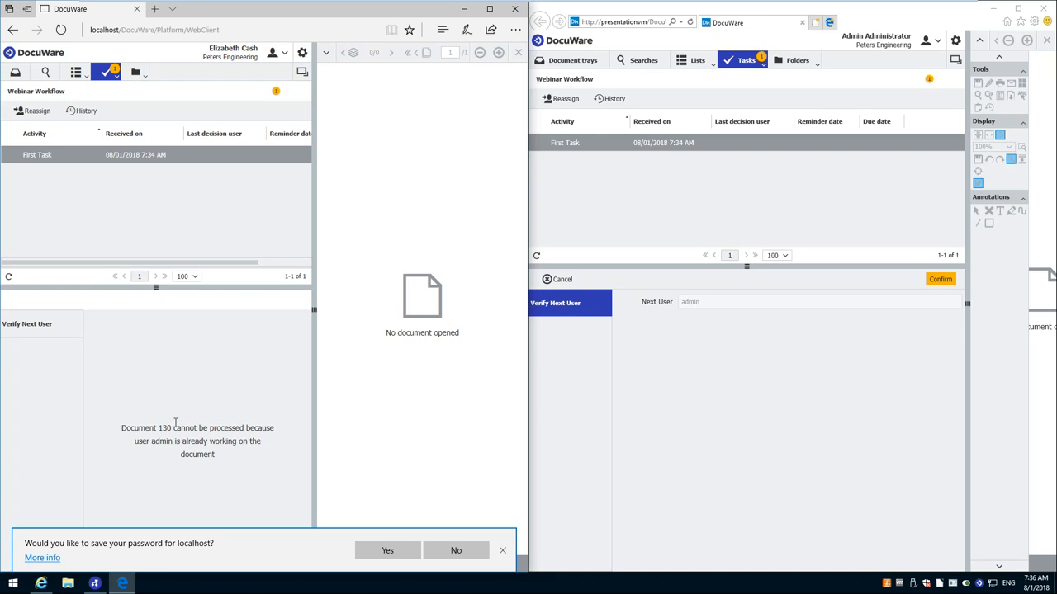
{"action": "mouse_move", "coordinate": [196, 468]}
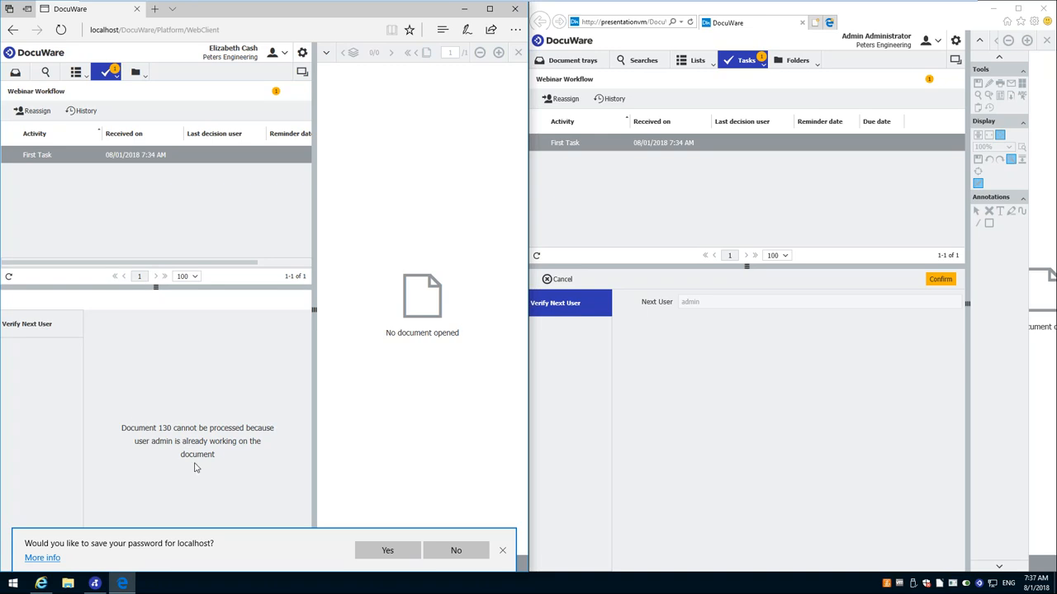
{"action": "mouse_move", "coordinate": [806, 381]}
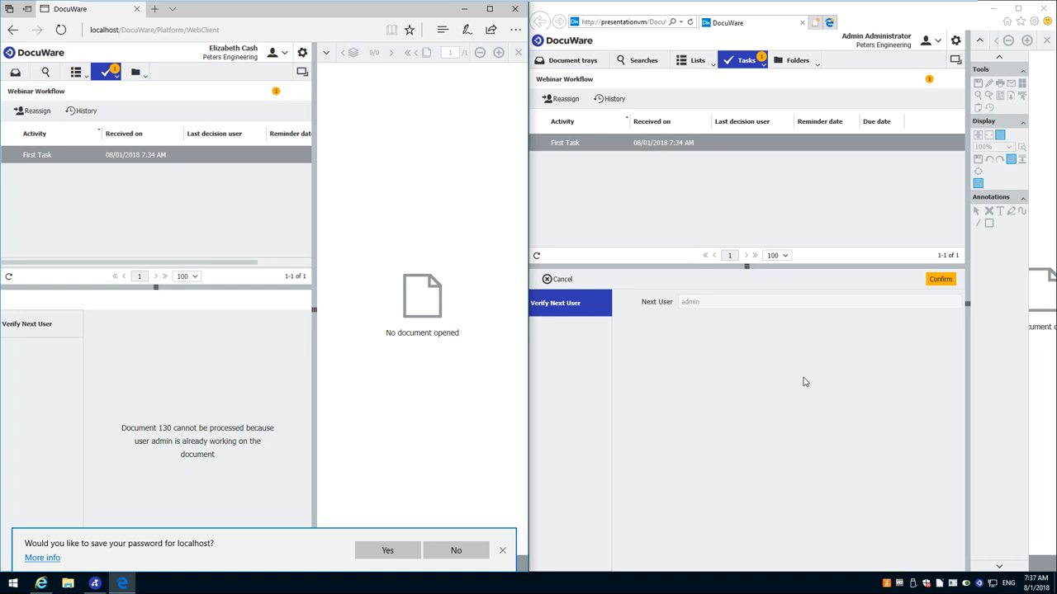
{"action": "mouse_move", "coordinate": [176, 402]}
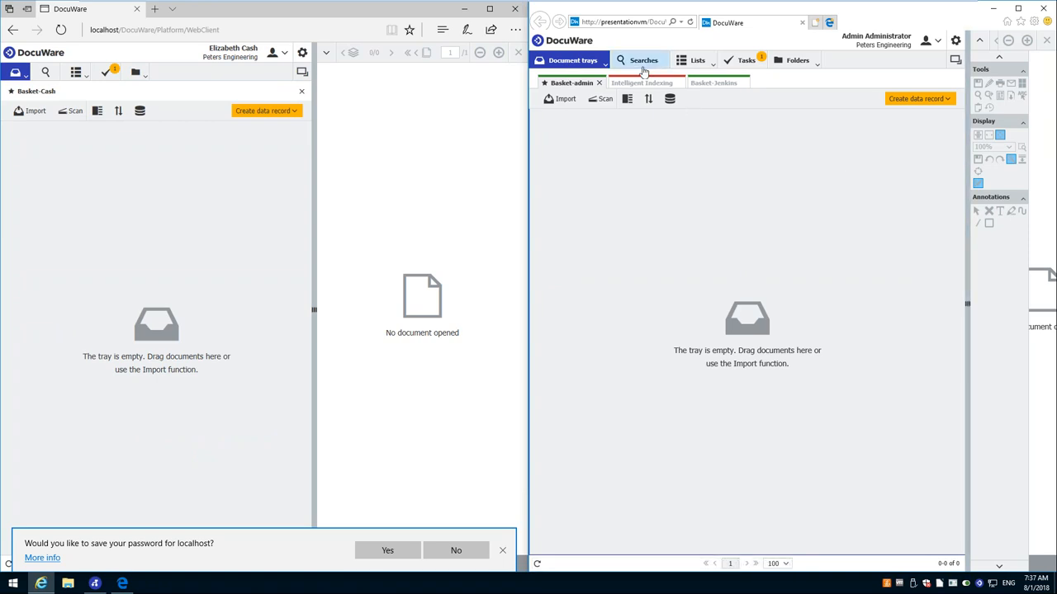
- Run the Document Pool search and open the Lorem Ipsum document from the results
{"action": "left_click", "coordinate": [644, 59]}
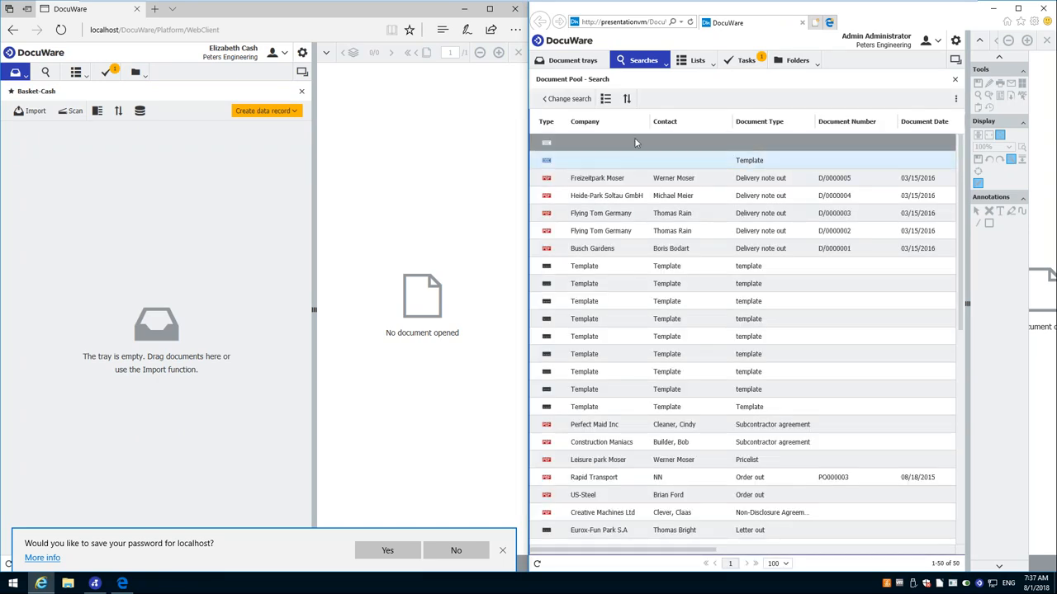
{"action": "left_click", "coordinate": [669, 160]}
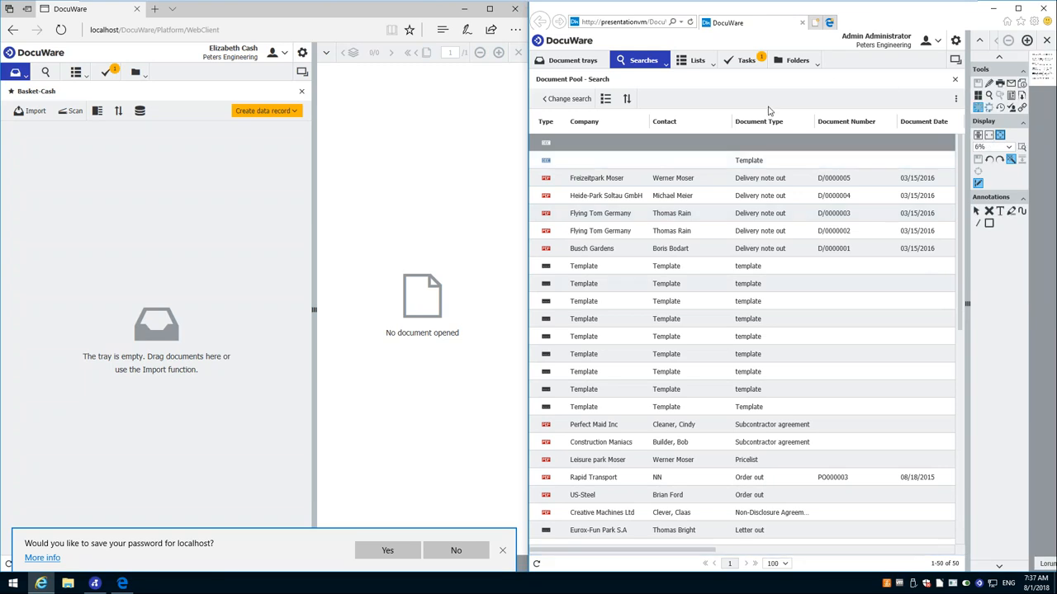
{"action": "mouse_move", "coordinate": [865, 42]}
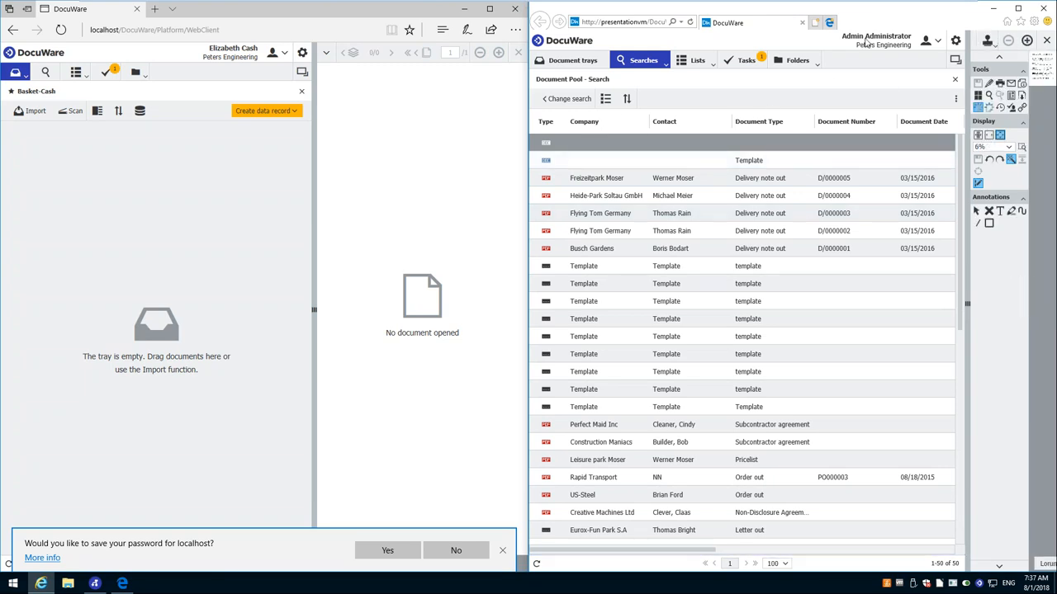
{"action": "mouse_move", "coordinate": [898, 10]}
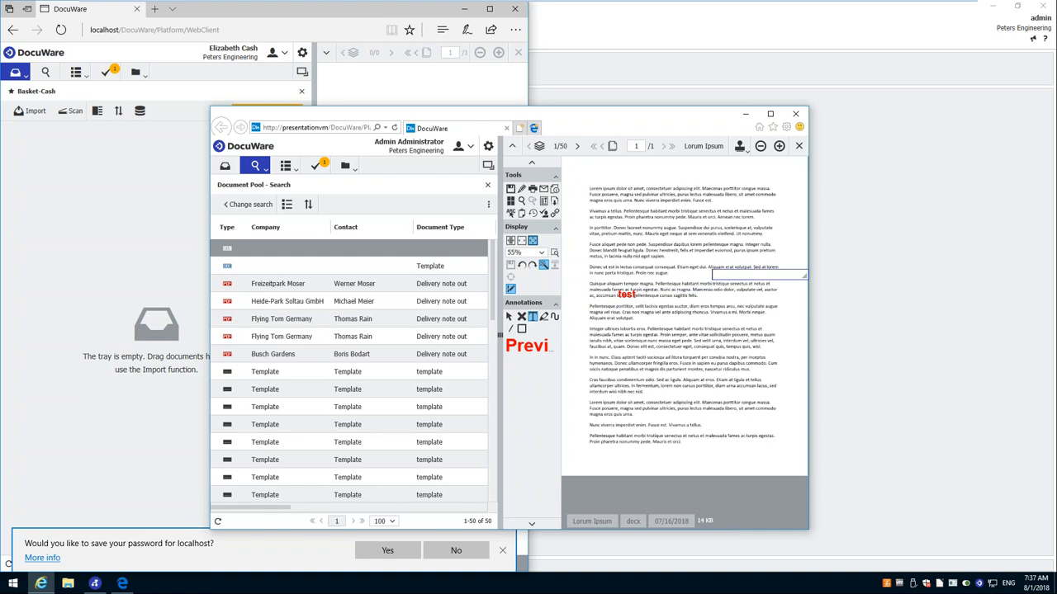
{"action": "mouse_move", "coordinate": [733, 337]}
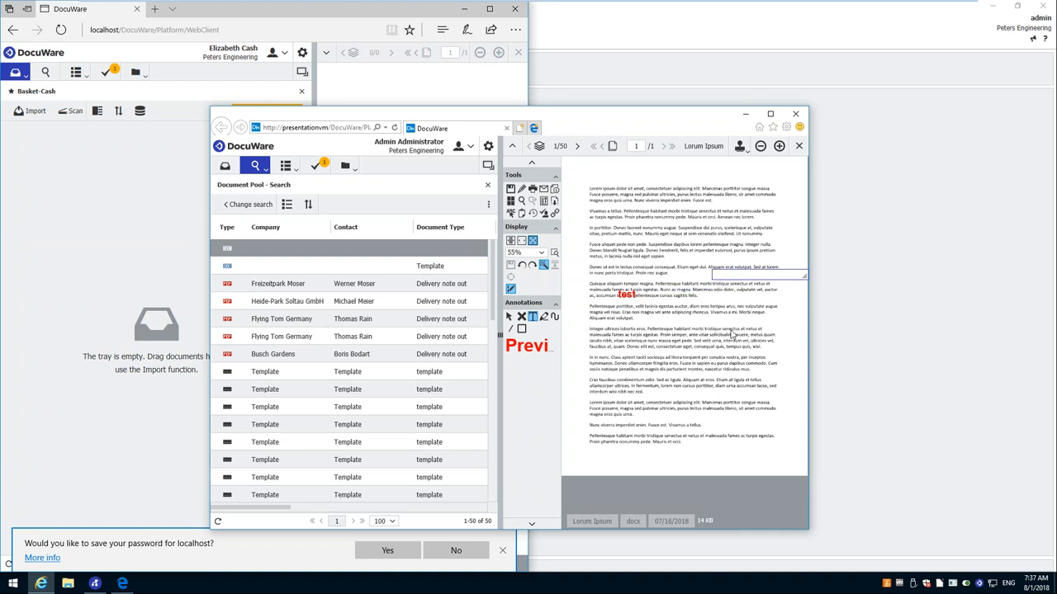
{"action": "mouse_move", "coordinate": [578, 122]}
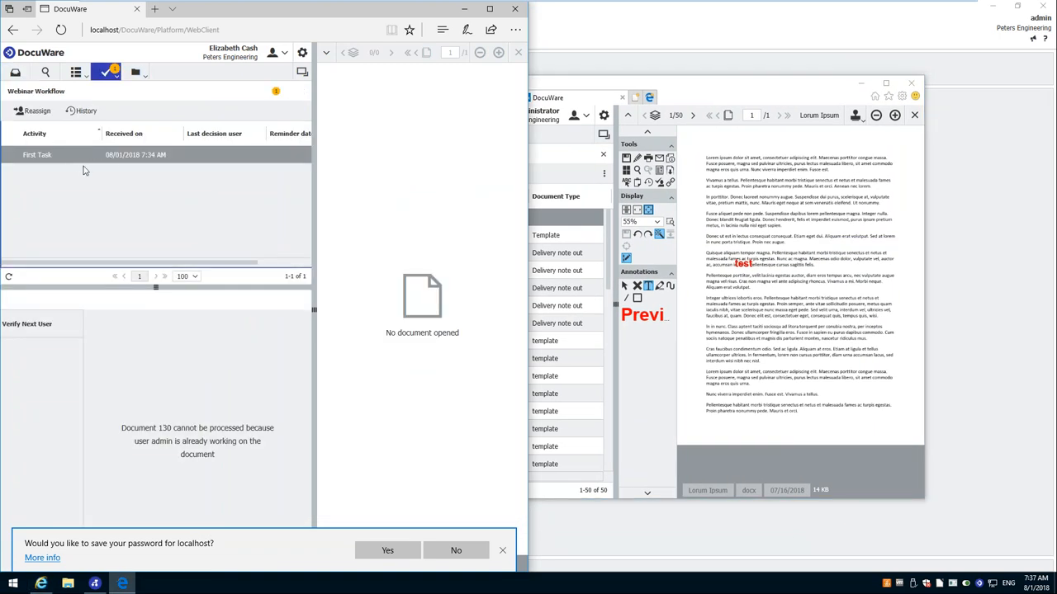
{"action": "mouse_move", "coordinate": [240, 482]}
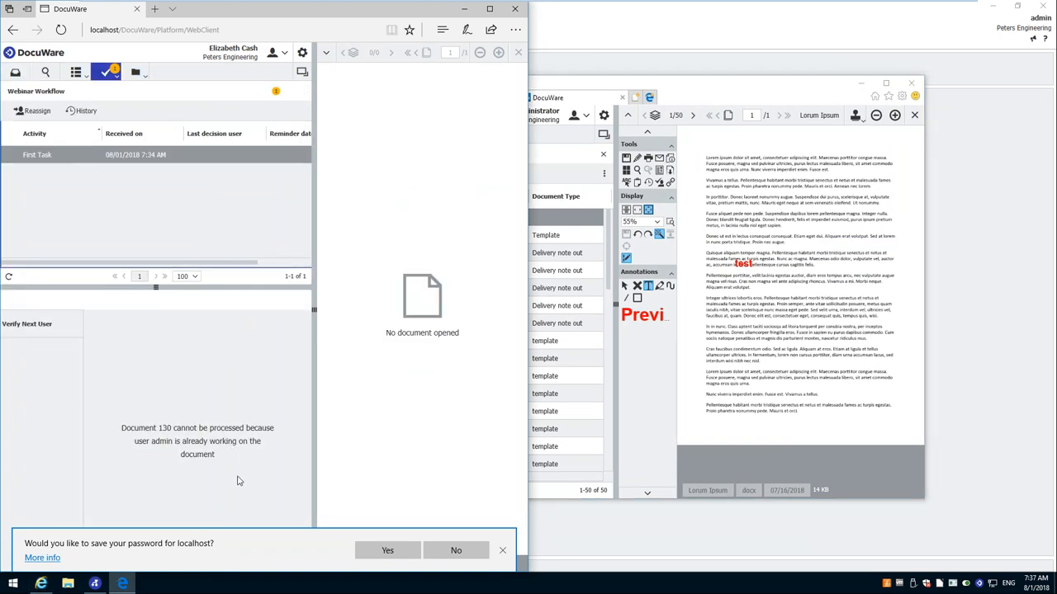
{"action": "mouse_move", "coordinate": [221, 450]}
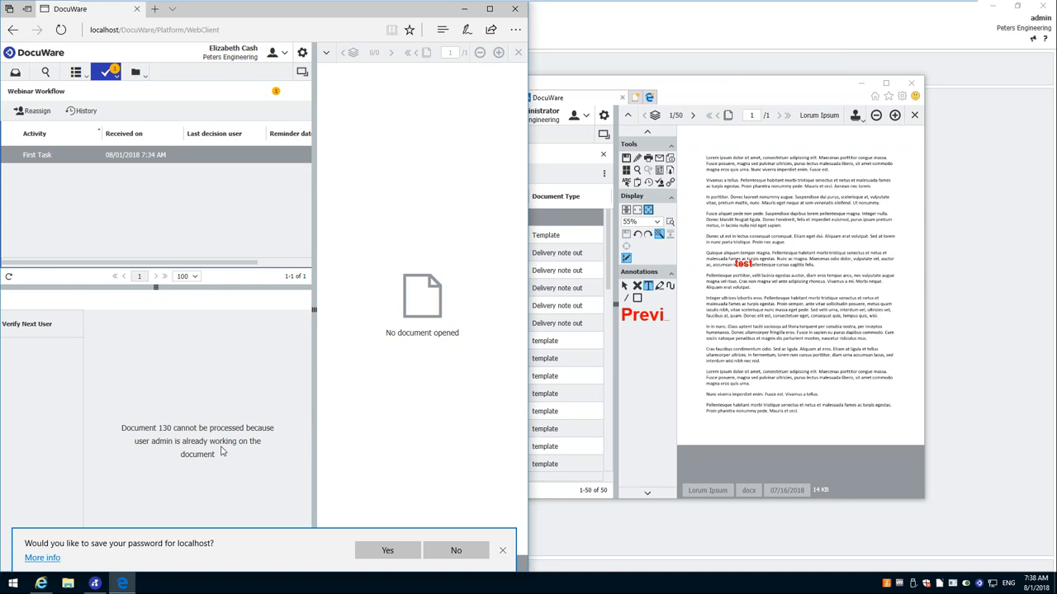
{"action": "mouse_move", "coordinate": [307, 474]}
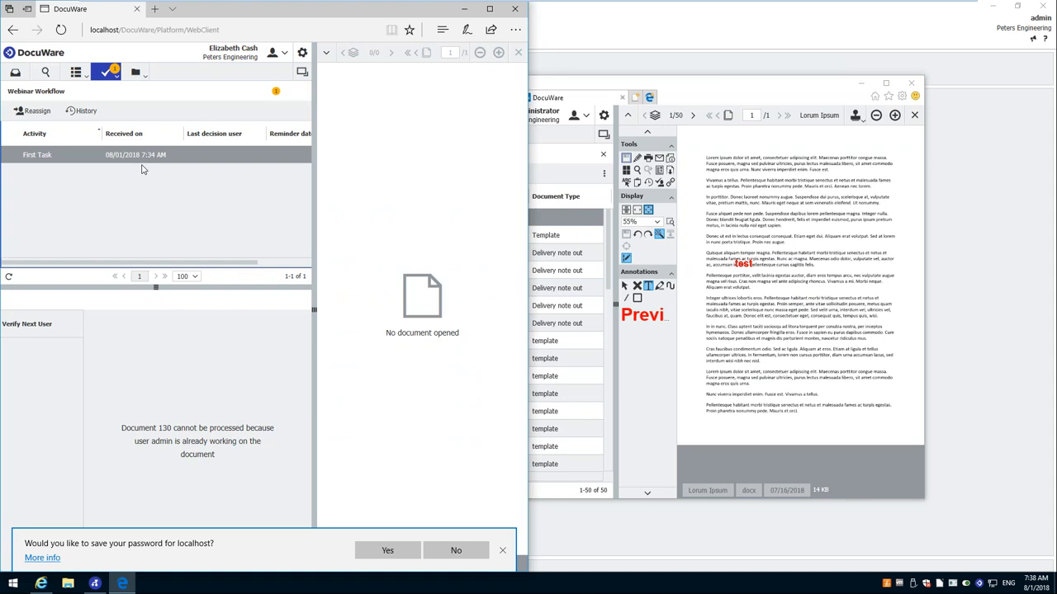
- Process First Task and confirm its Verify Next User form with the entered next user
{"action": "left_click", "coordinate": [37, 156]}
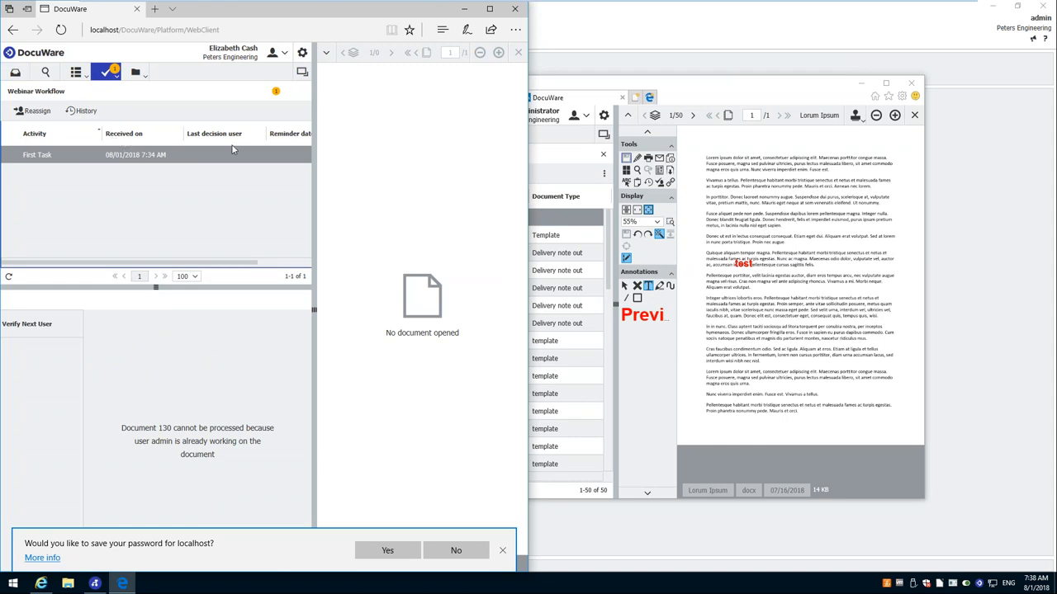
{"action": "mouse_move", "coordinate": [188, 178]}
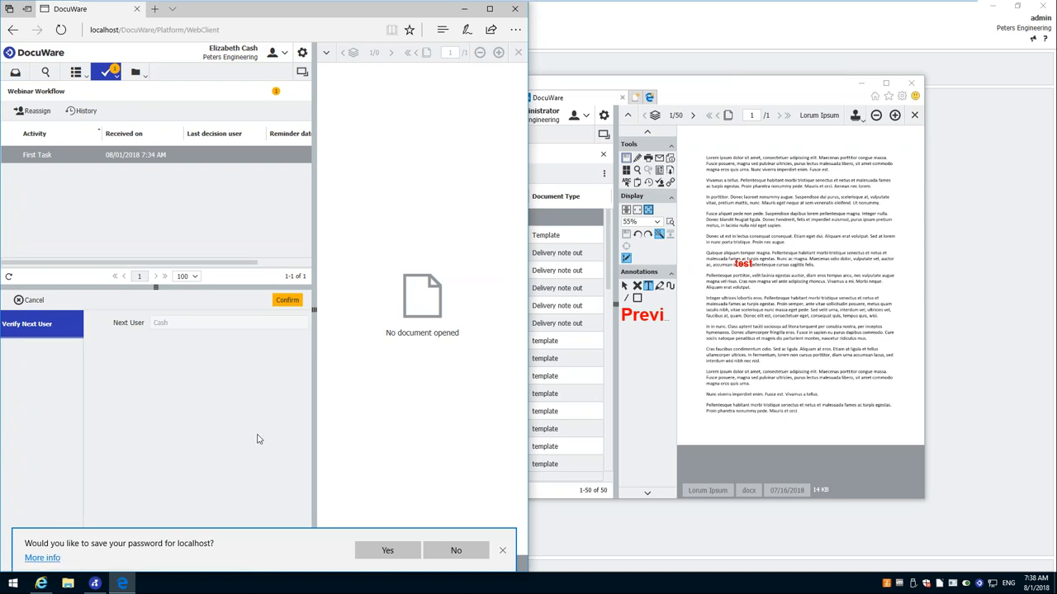
{"action": "left_click", "coordinate": [287, 301]}
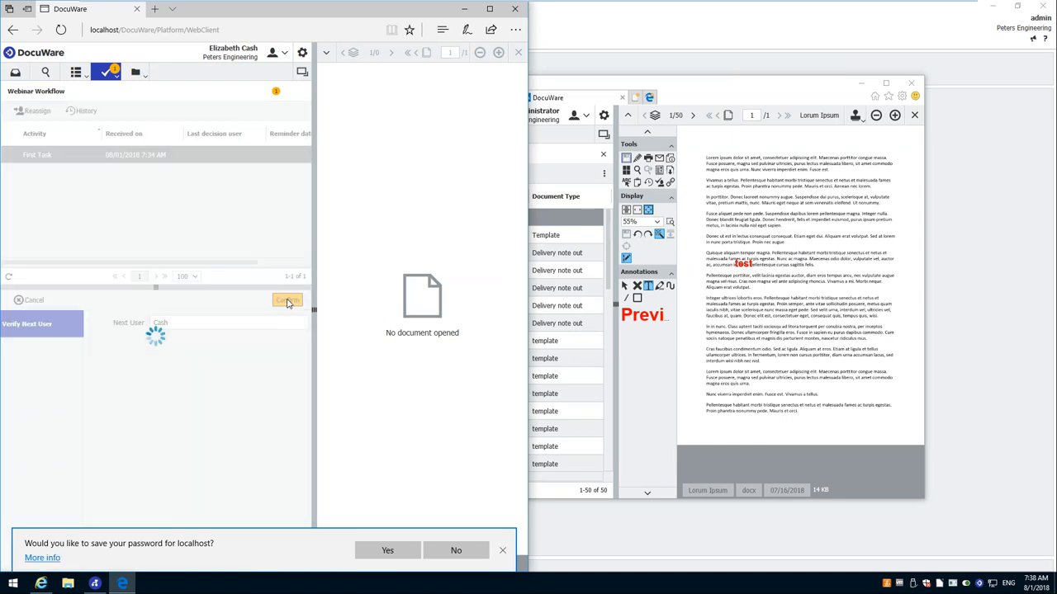
{"action": "left_click", "coordinate": [287, 301]}
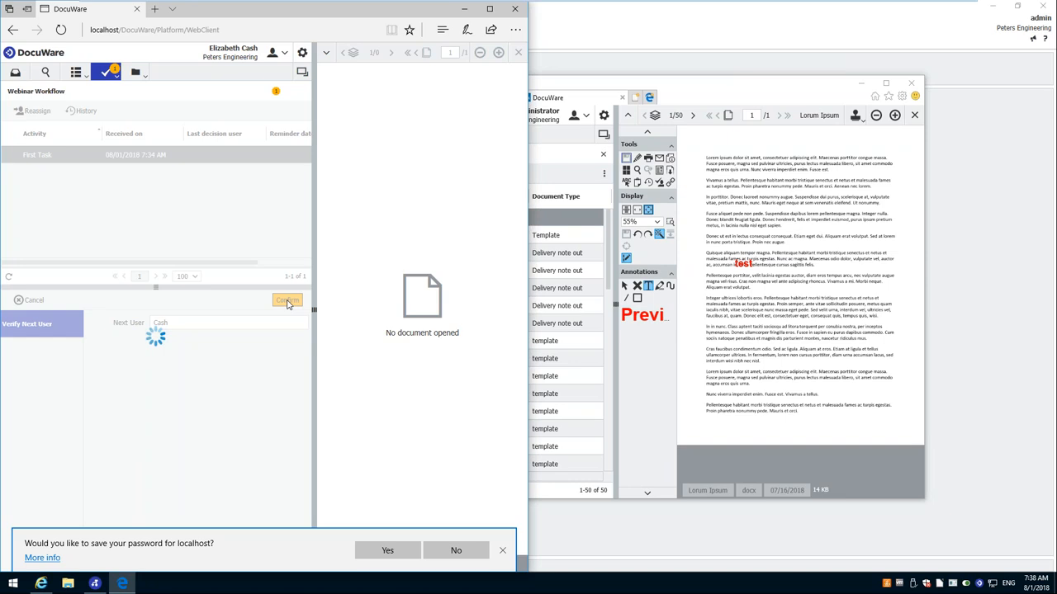
{"action": "left_click", "coordinate": [287, 301]}
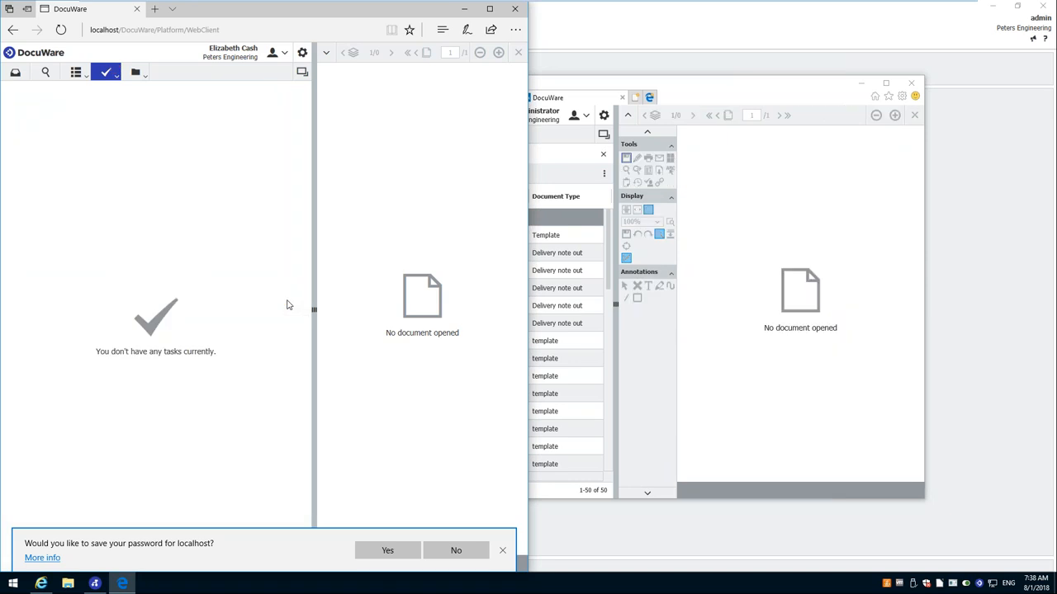
- Return to the Tasks view, now showing 'You don't have any tasks currently.'
{"action": "left_click", "coordinate": [106, 73]}
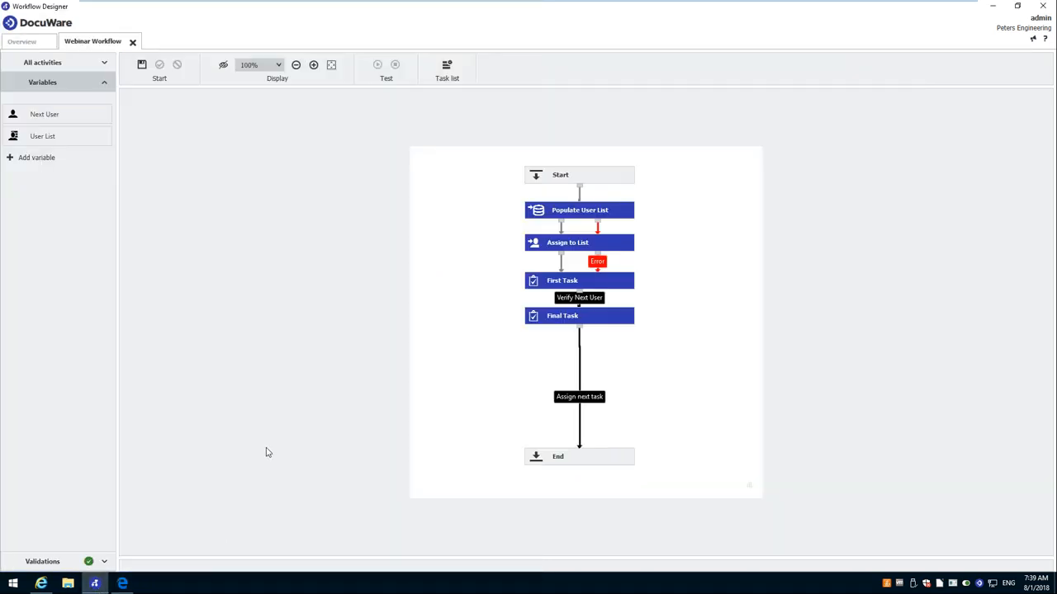
{"action": "mouse_move", "coordinate": [302, 482]}
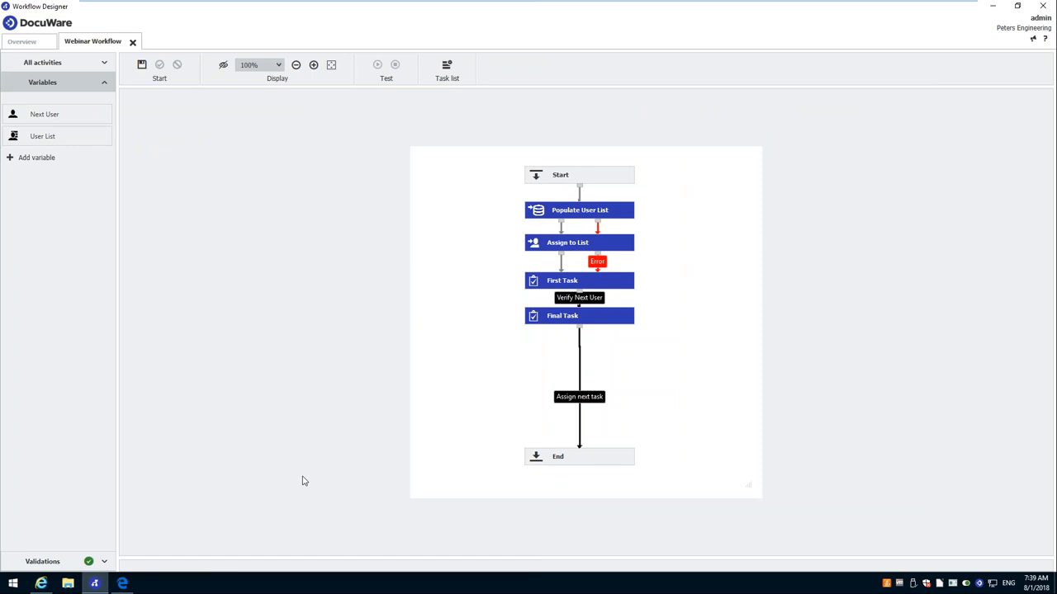
{"action": "mouse_move", "coordinate": [311, 472]}
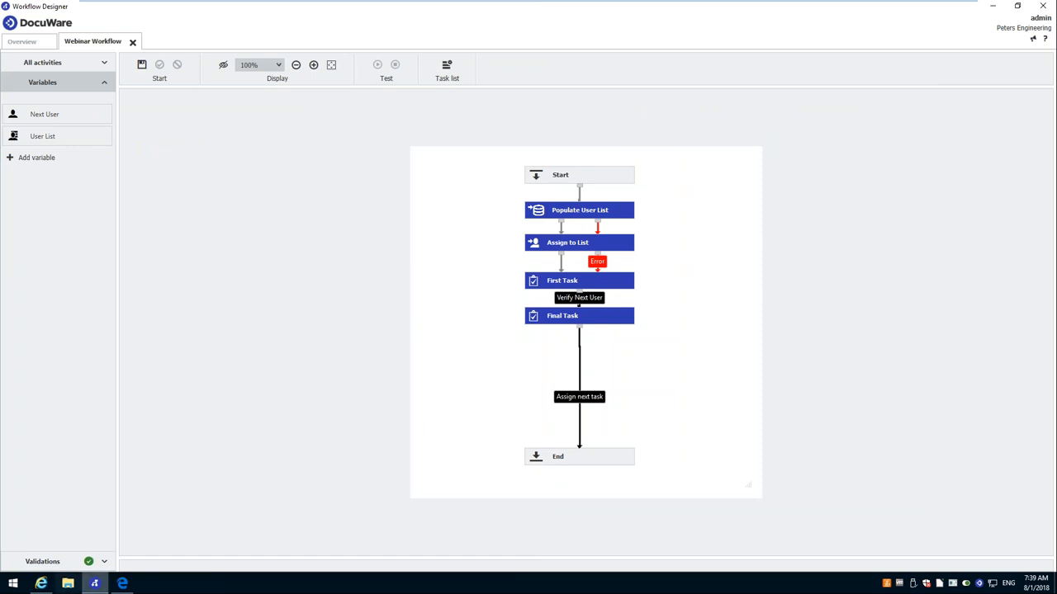
- View the Webinar Workflow diagram from Start through First Task and Final Task to End
{"action": "left_click", "coordinate": [122, 584]}
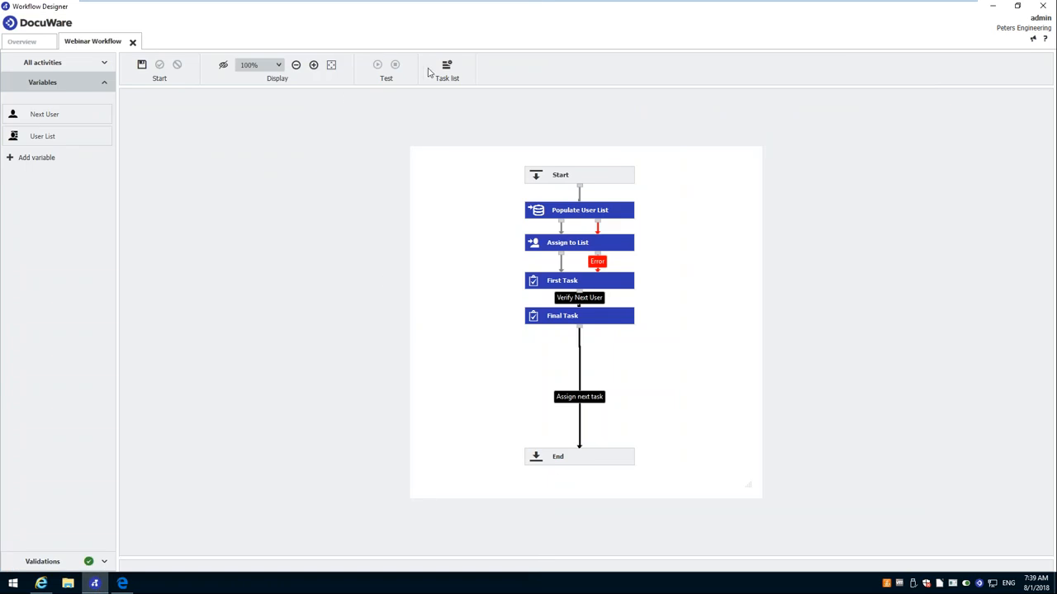
- Show the Workflow Tasks structure with columns Activity, Received on, Last decision user, Reminder date, Due date
{"action": "left_click", "coordinate": [446, 68]}
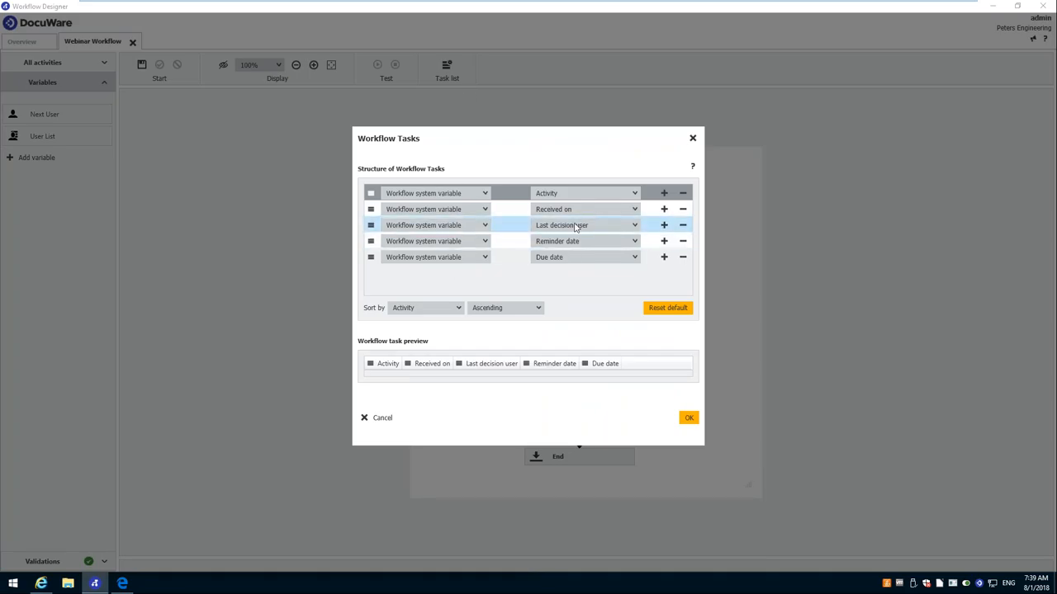
{"action": "mouse_move", "coordinate": [588, 230]}
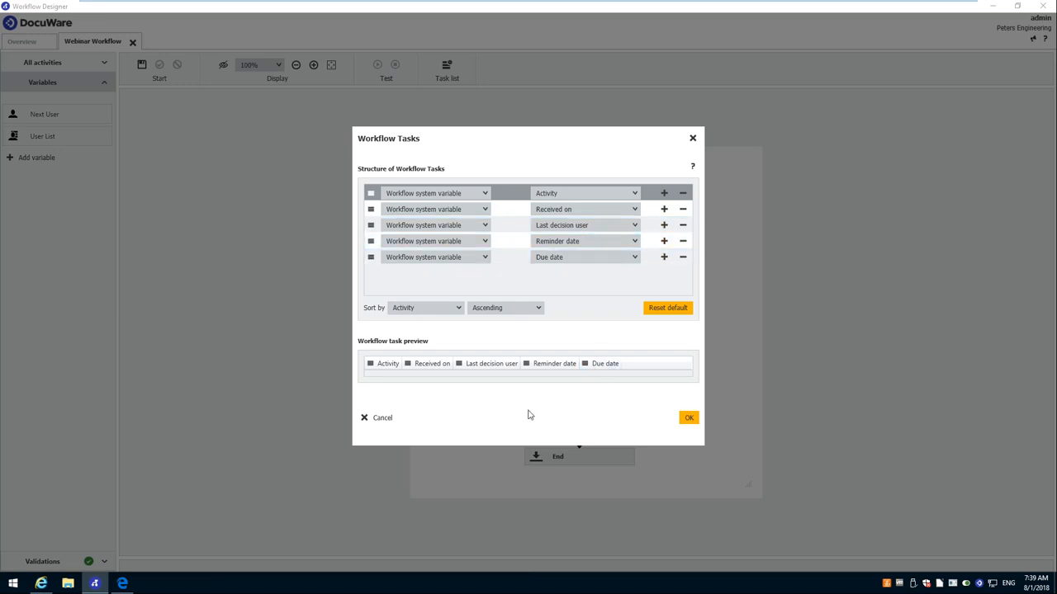
{"action": "mouse_move", "coordinate": [545, 433]}
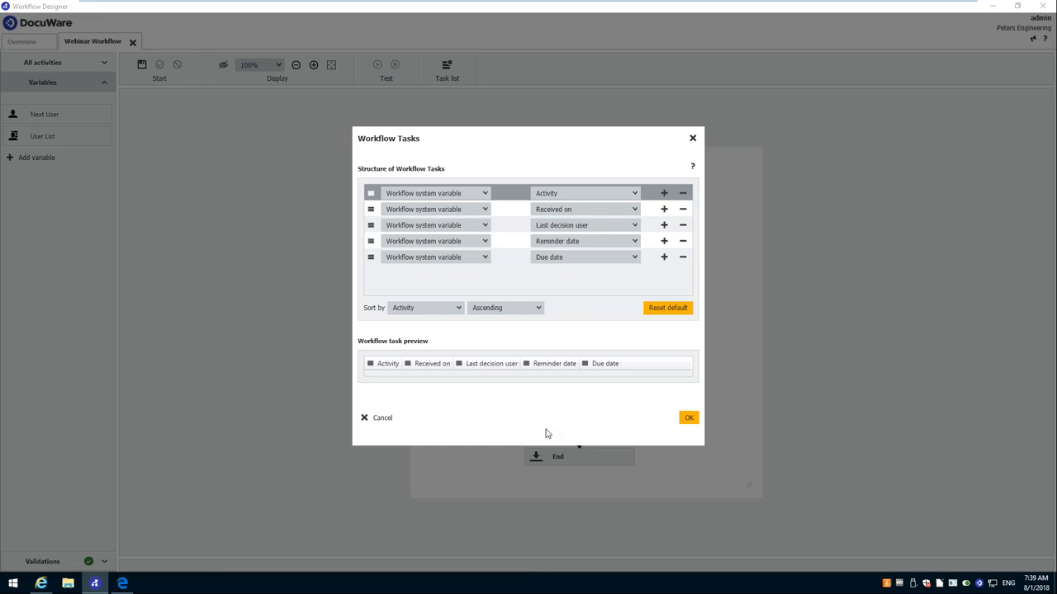
{"action": "mouse_move", "coordinate": [41, 584]}
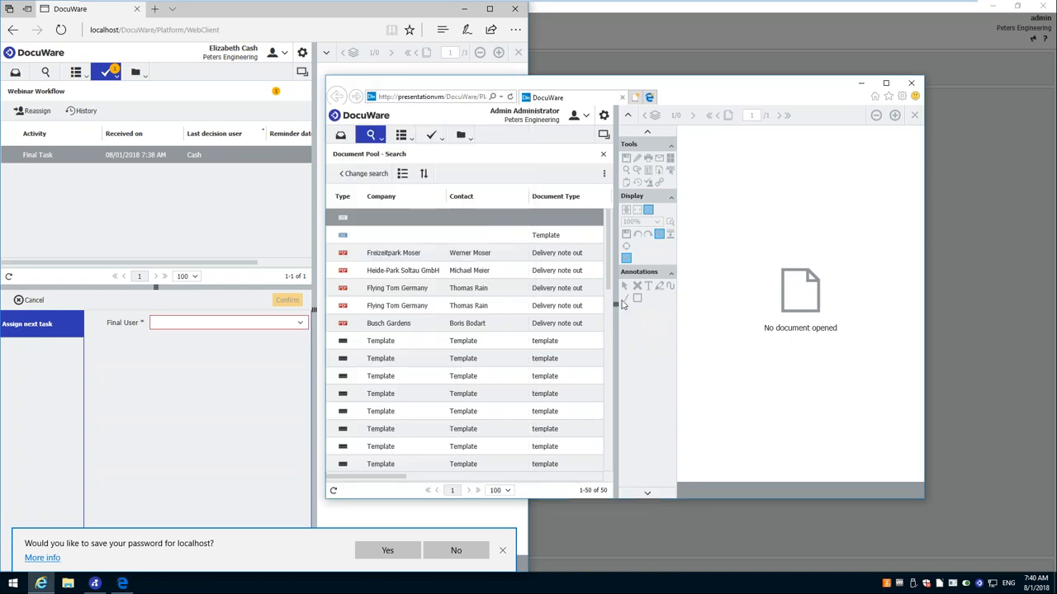
{"action": "left_click", "coordinate": [403, 271]}
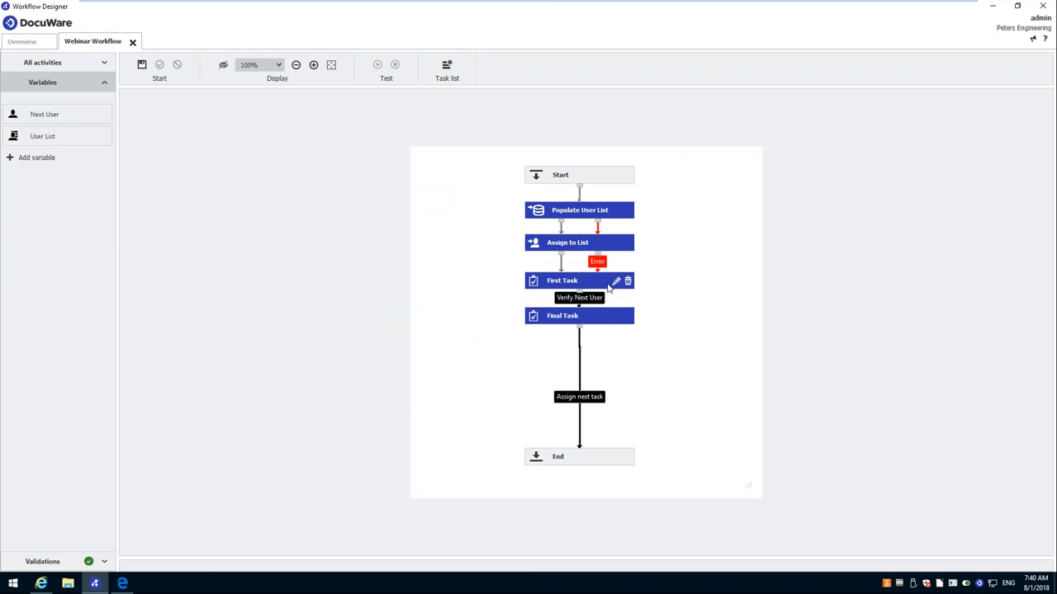
- Show First Task's Verify Next User decision with its read-only Next User user-of-a-group field
{"action": "left_click", "coordinate": [614, 281]}
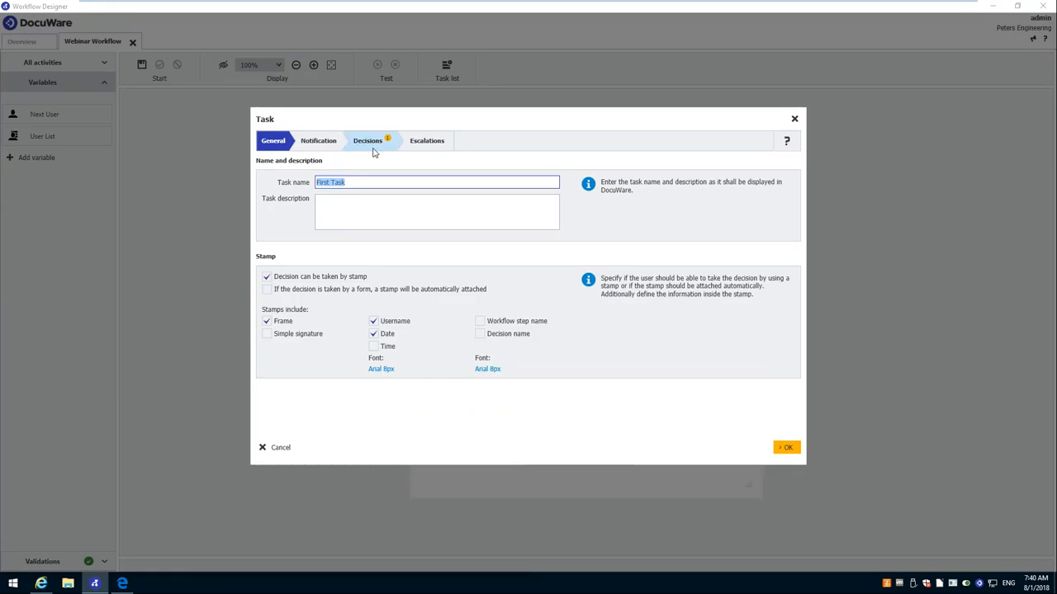
{"action": "left_click", "coordinate": [366, 141]}
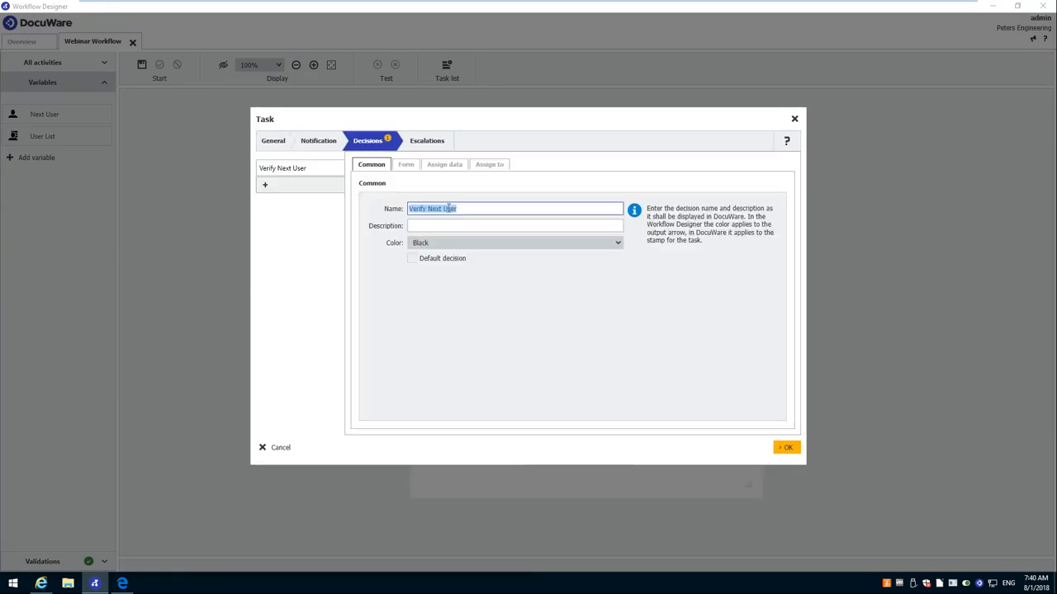
{"action": "left_click", "coordinate": [406, 165]}
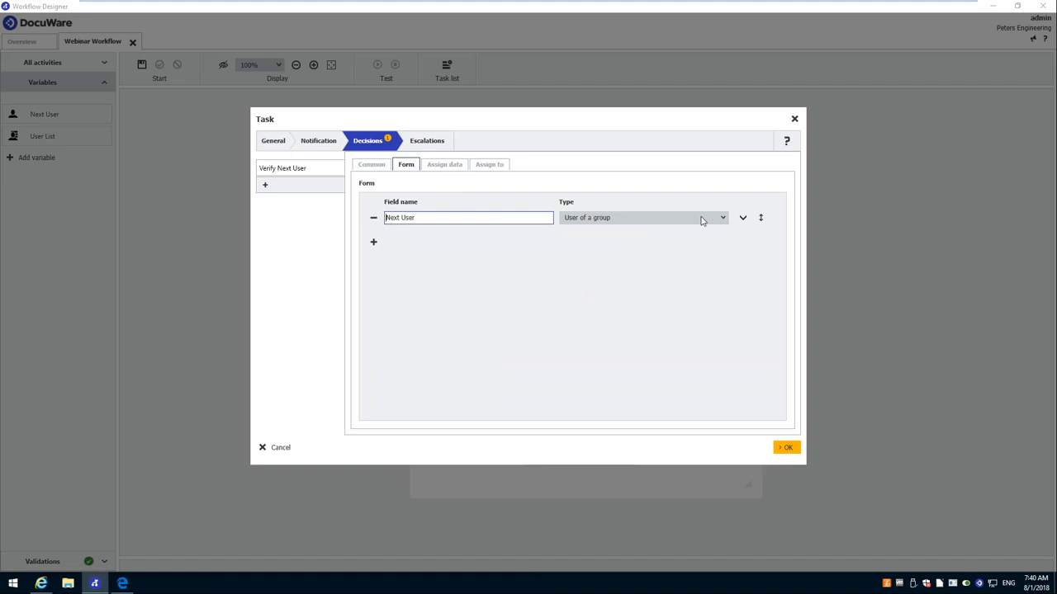
{"action": "left_click", "coordinate": [743, 218]}
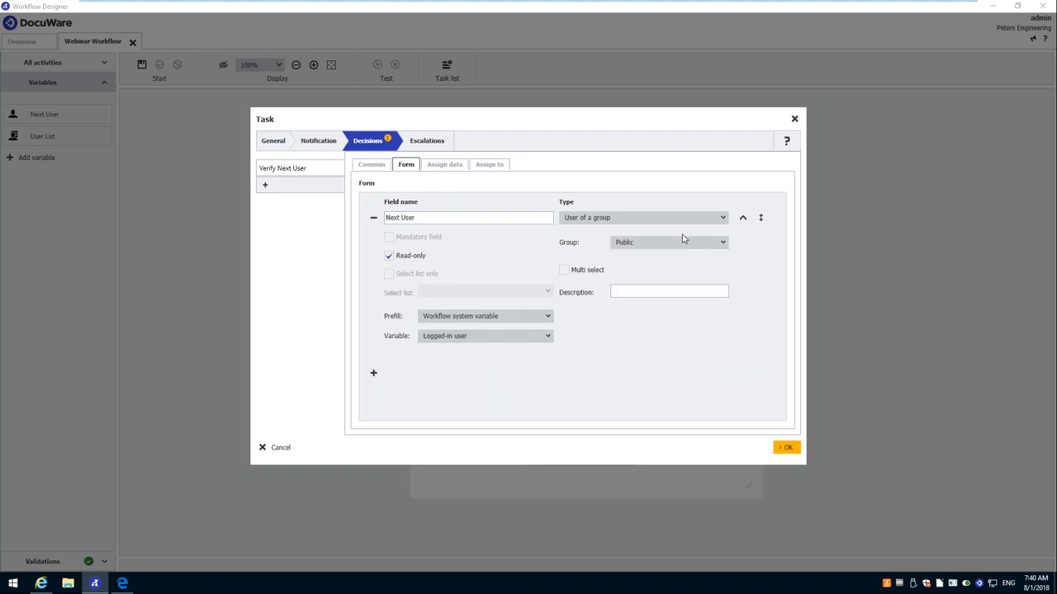
{"action": "mouse_move", "coordinate": [455, 346]}
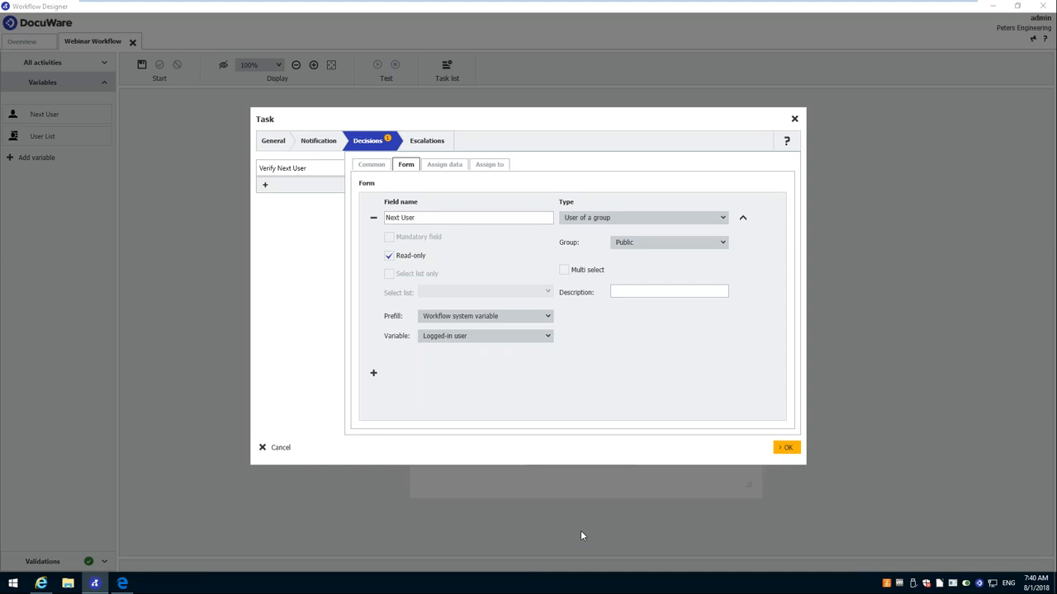
{"action": "mouse_move", "coordinate": [799, 115]}
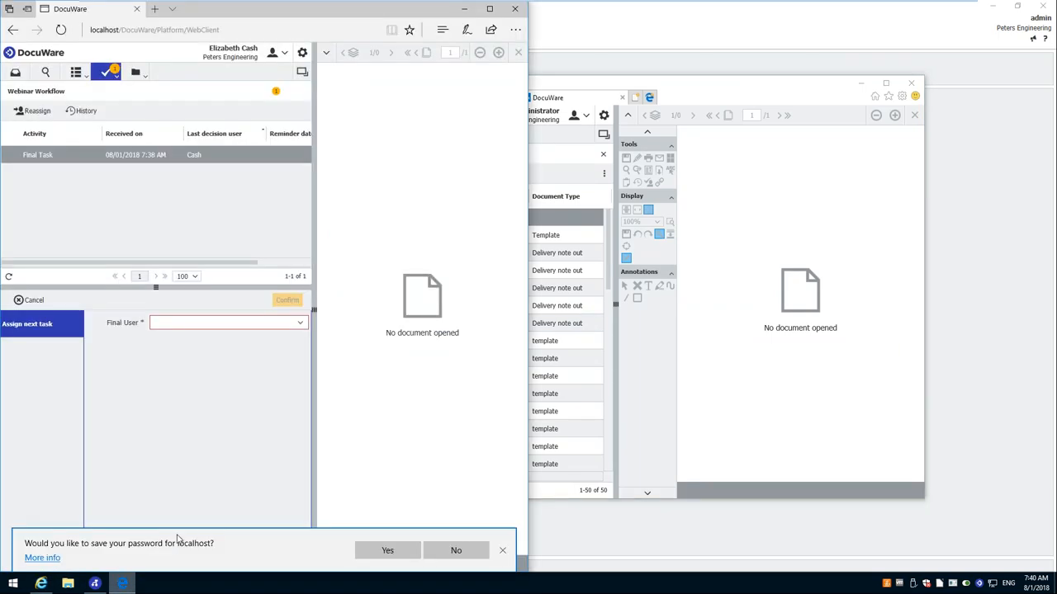
{"action": "mouse_move", "coordinate": [251, 431]}
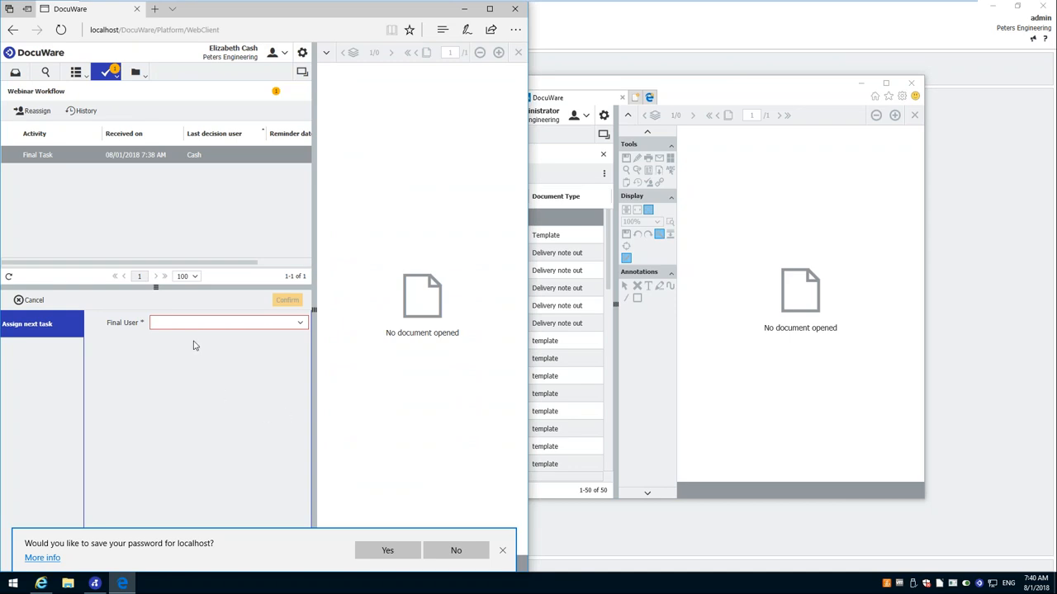
- Enter 'admin' as Final User and confirm, getting the no-matching-user error
{"action": "left_click", "coordinate": [228, 322]}
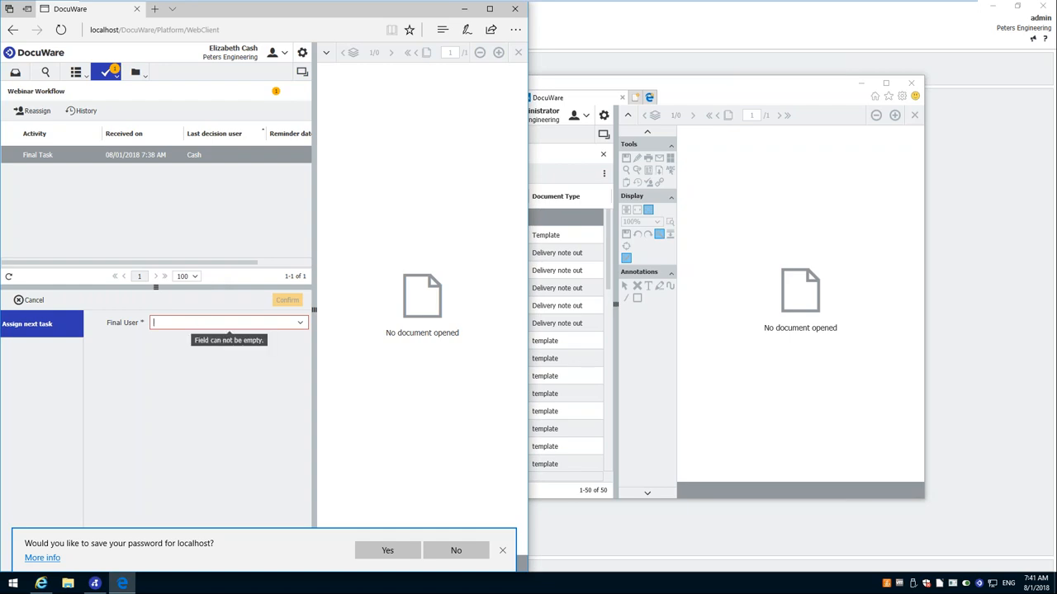
{"action": "type", "text": "admin"}
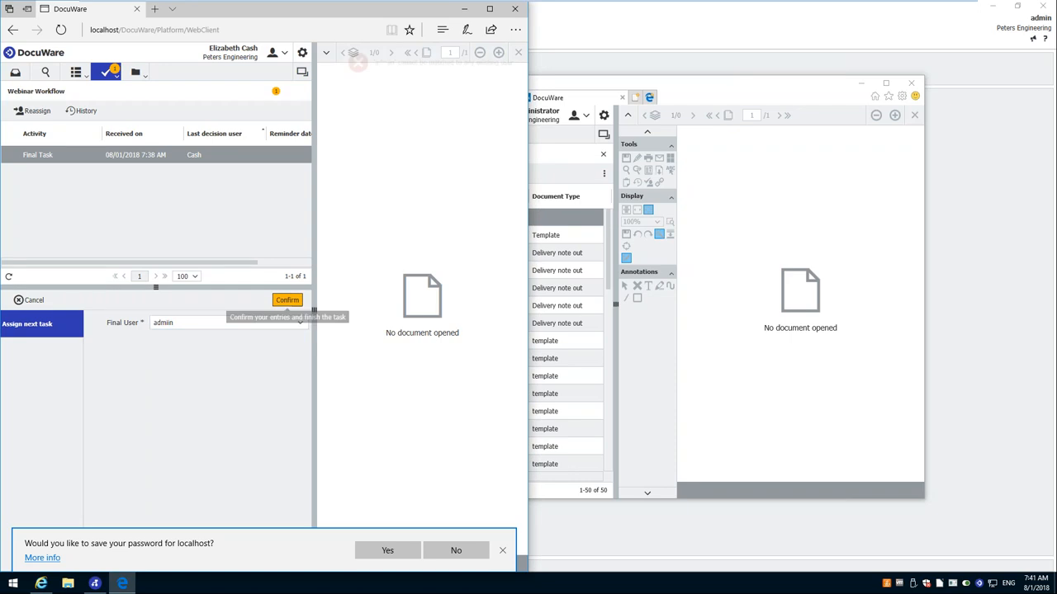
{"action": "left_click", "coordinate": [288, 300]}
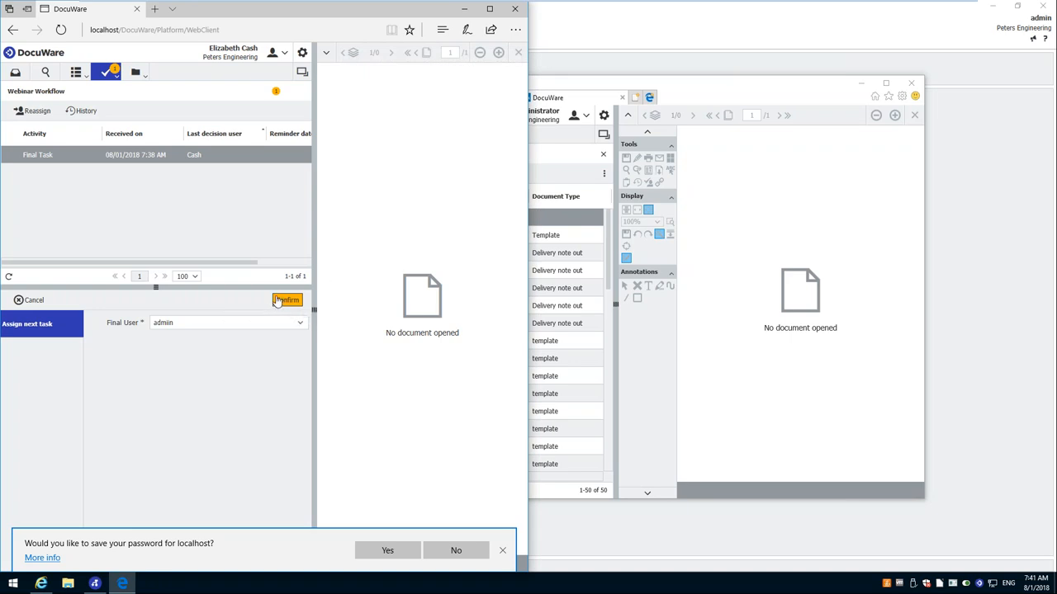
{"action": "left_click", "coordinate": [288, 301]}
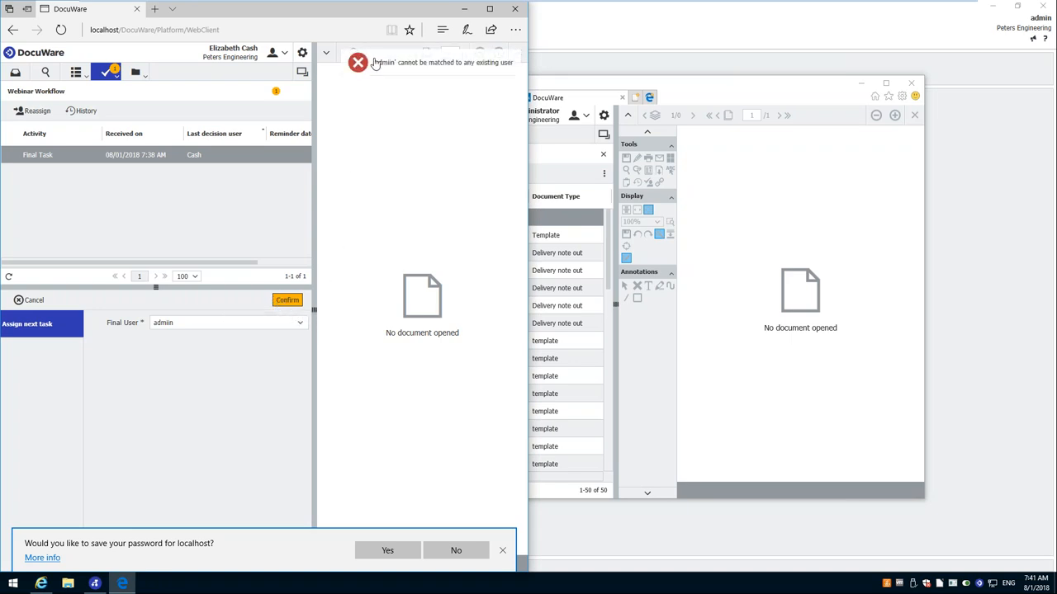
{"action": "mouse_move", "coordinate": [449, 69]}
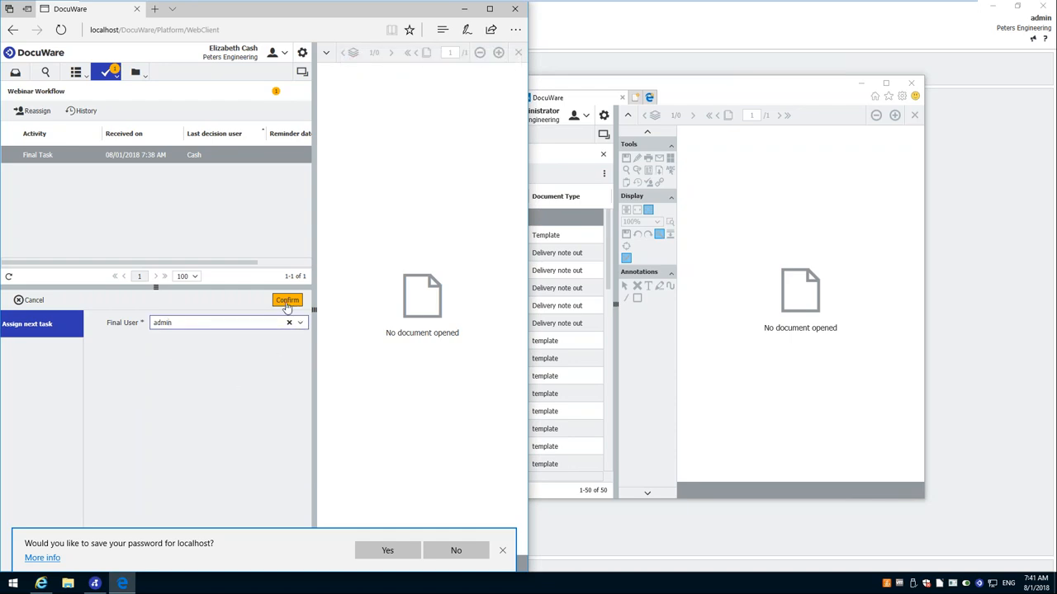
- Confirm the Final Task so the task list shows no tasks remaining
{"action": "left_click", "coordinate": [287, 301]}
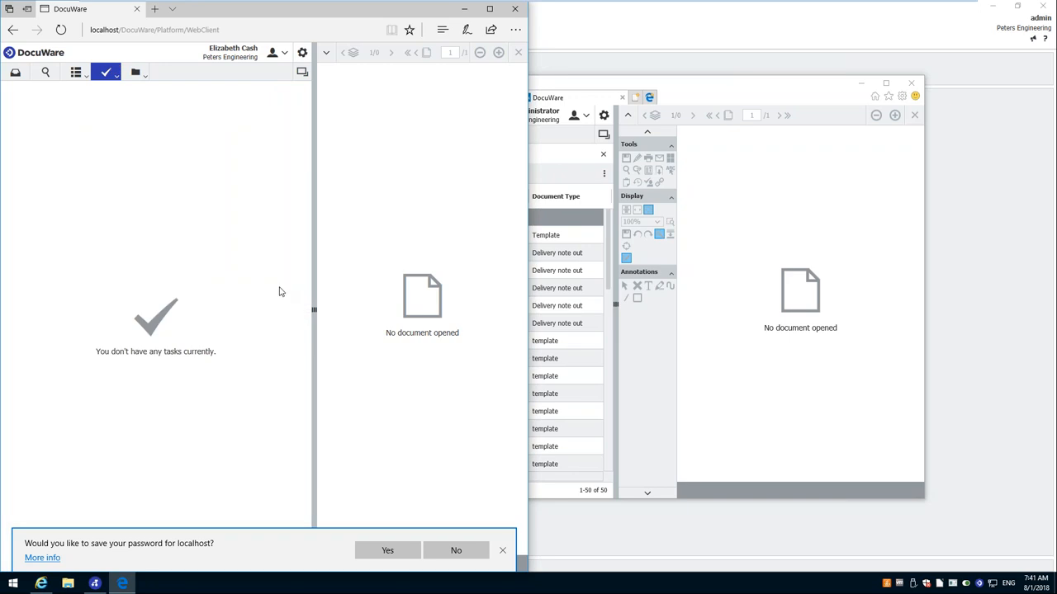
{"action": "mouse_move", "coordinate": [776, 231]}
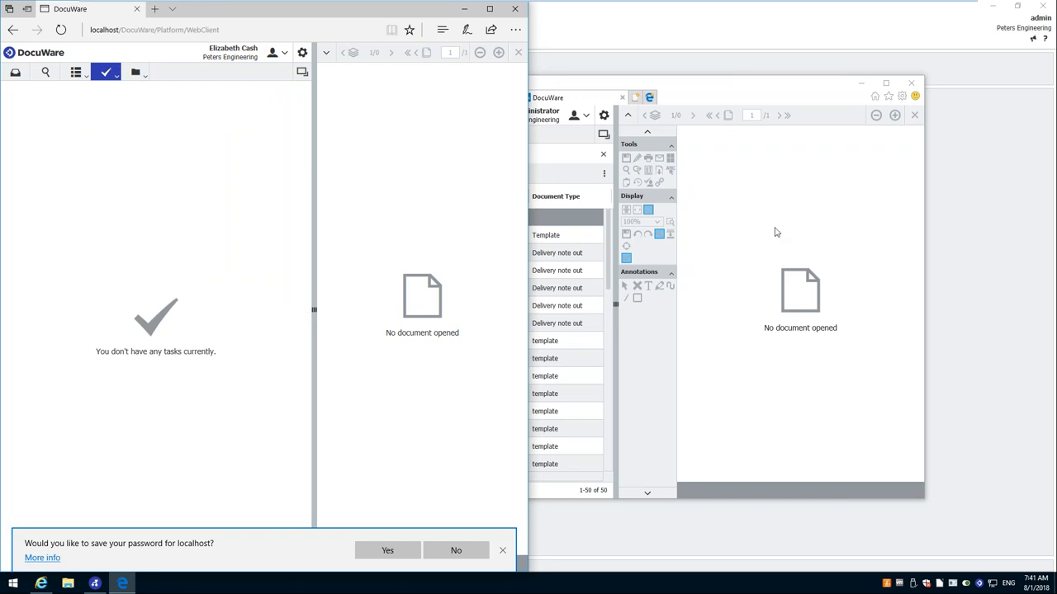
{"action": "mouse_move", "coordinate": [763, 225]}
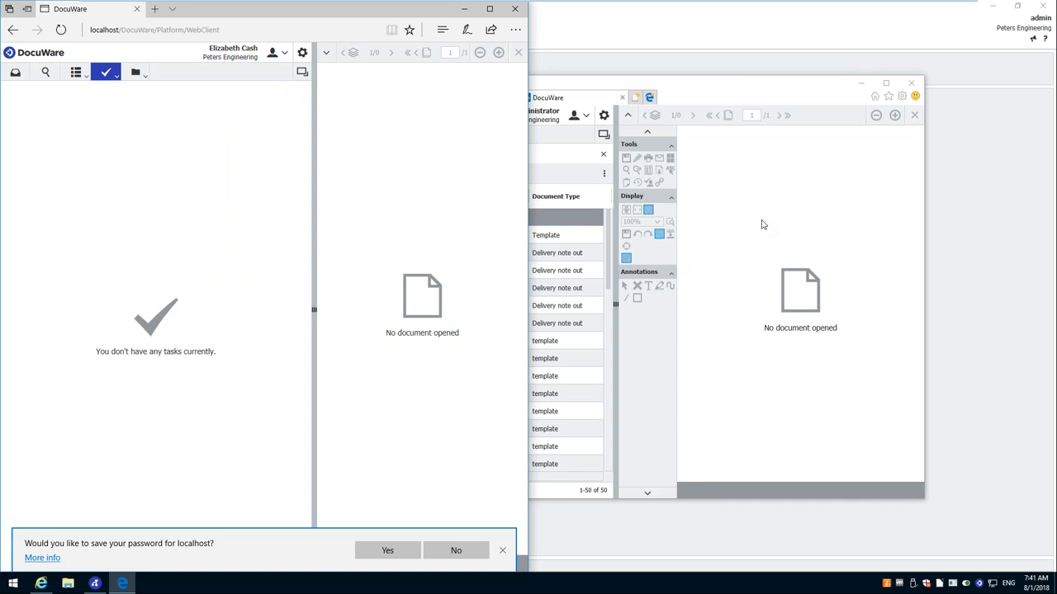
{"action": "mouse_move", "coordinate": [877, 77]}
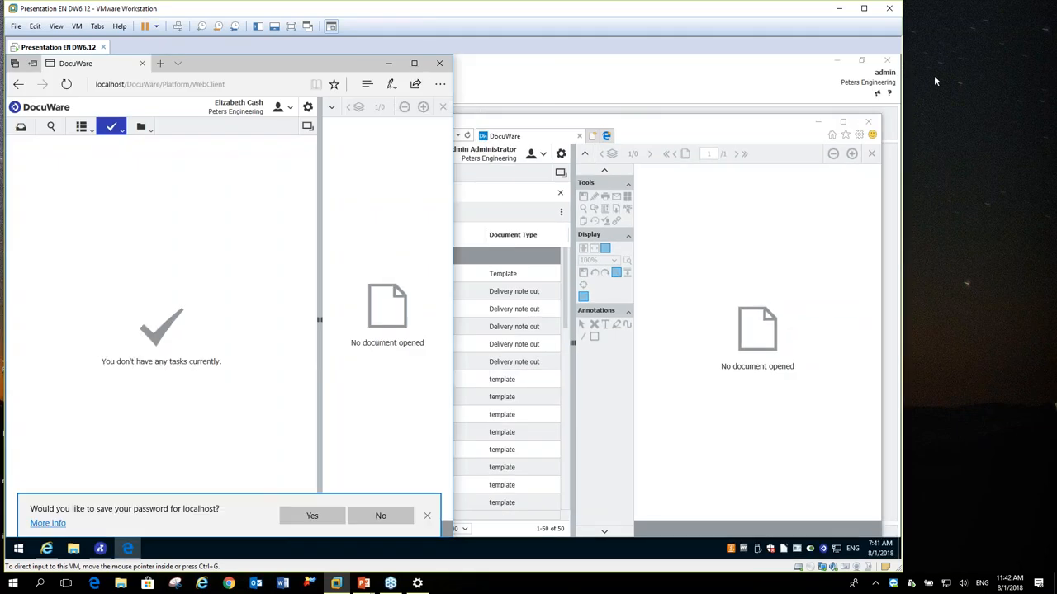
{"action": "mouse_move", "coordinate": [931, 94]}
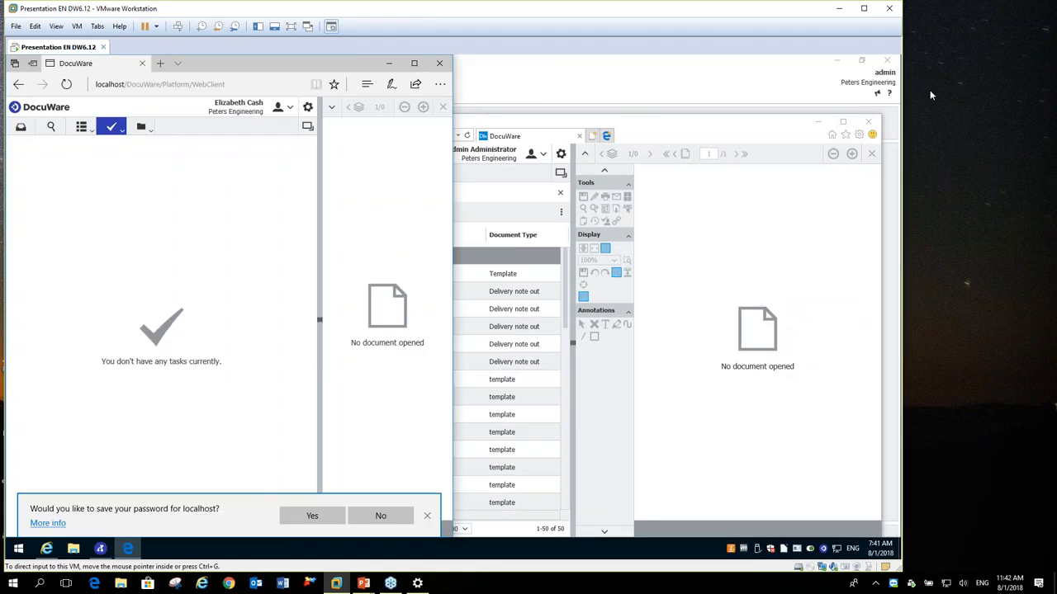